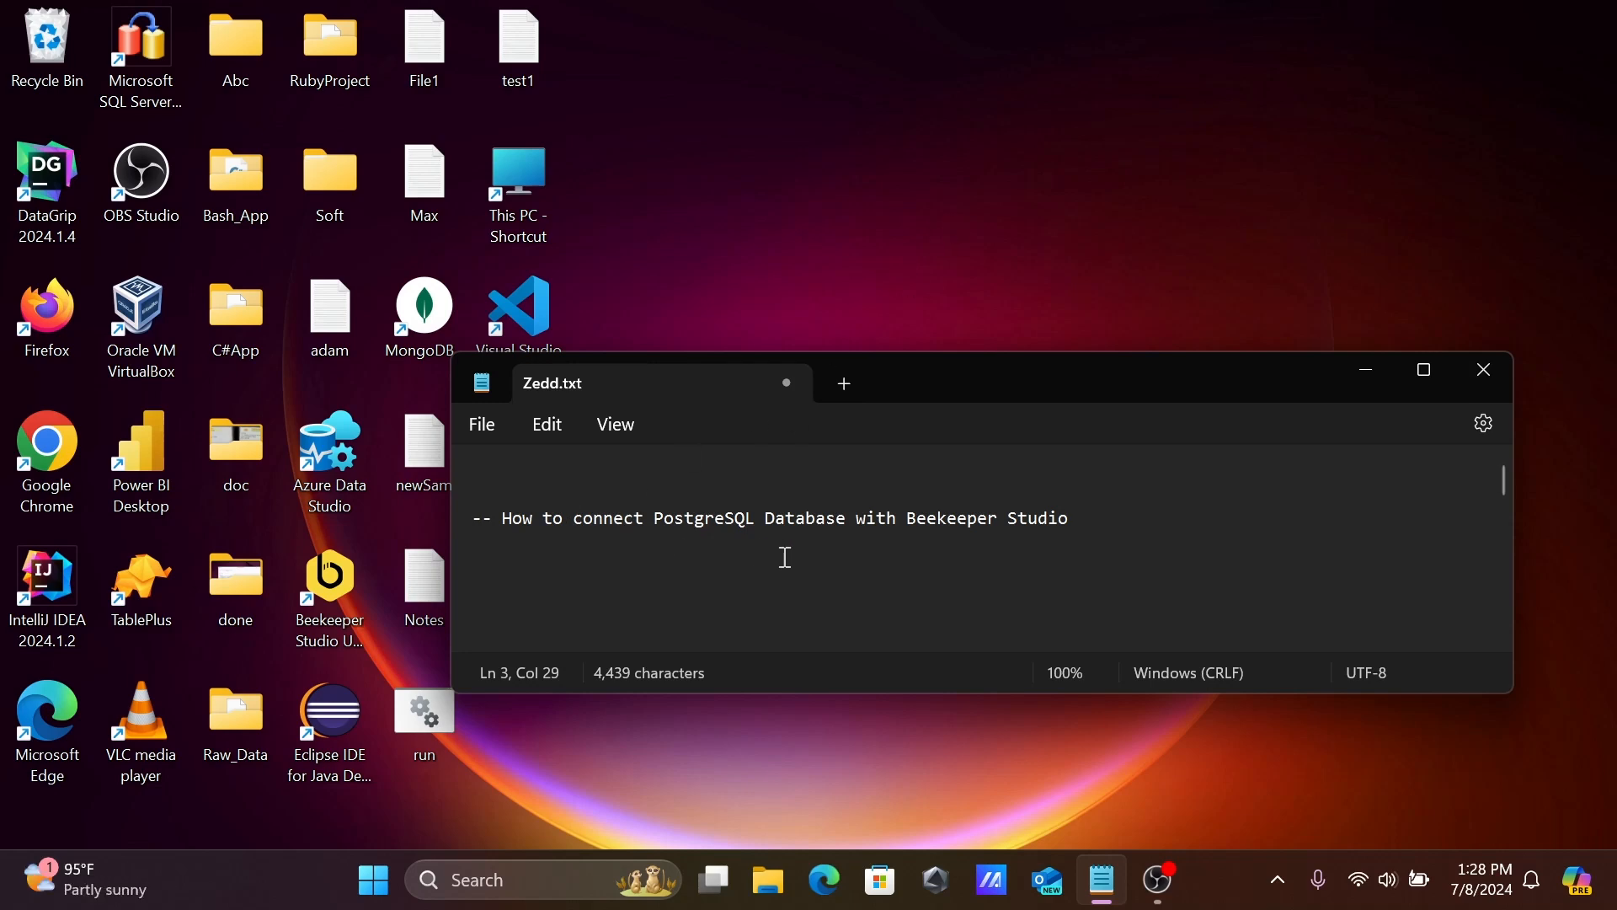
{"action": "mouse_move", "coordinate": [1353, 395]}
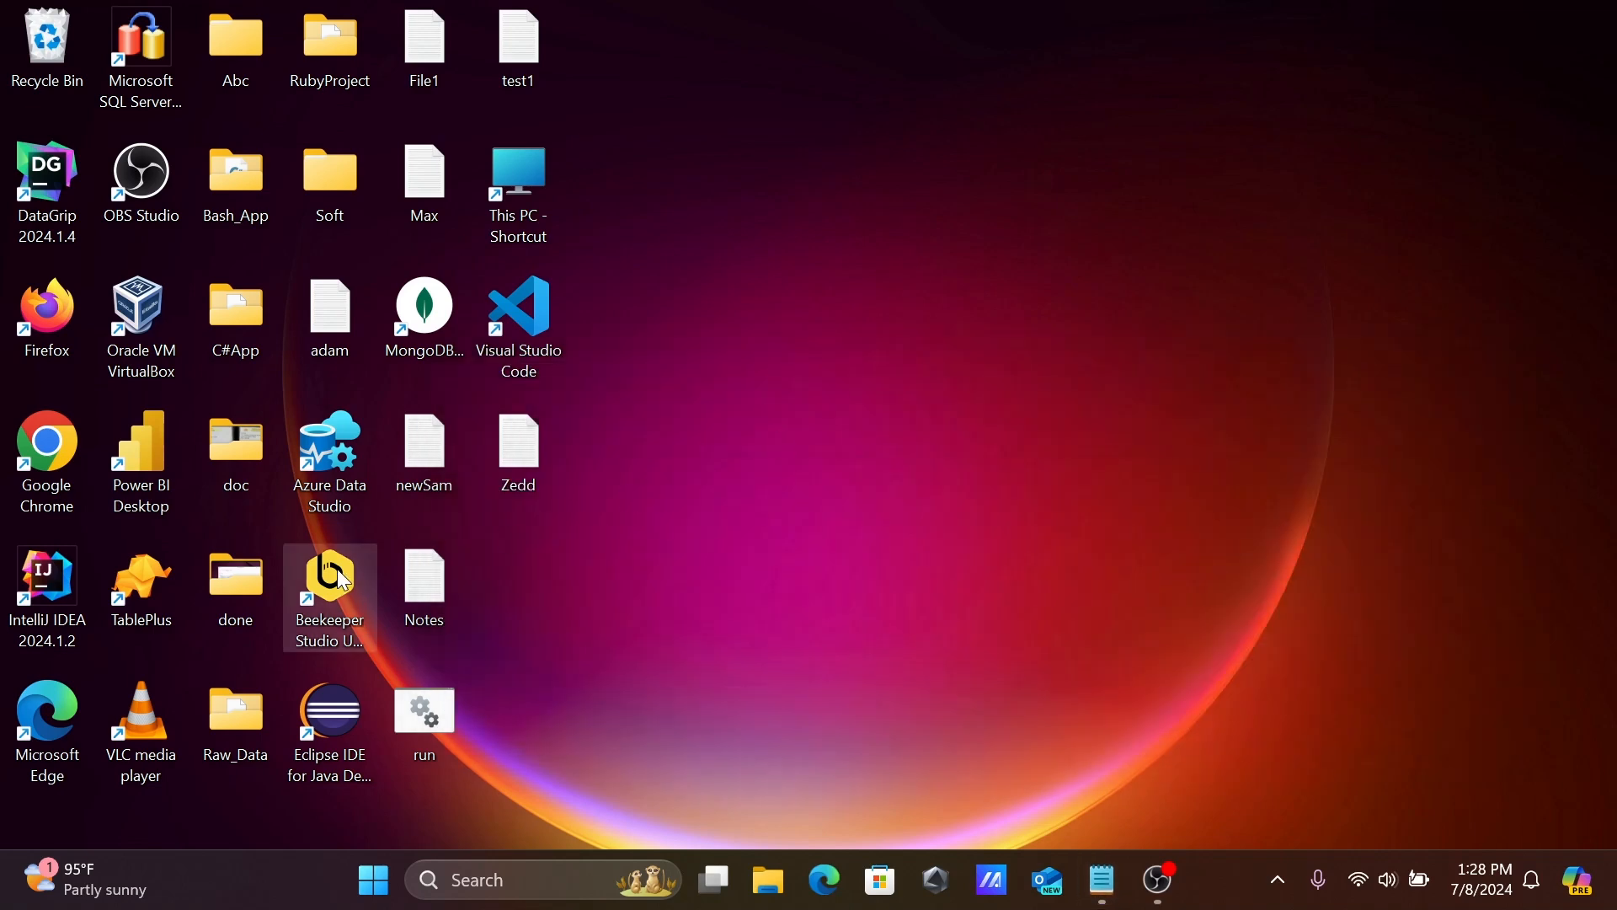
Launch Beekeeper Studio, dismiss the trial notice and list the available connection types
{"action": "double_click", "coordinate": [329, 585]}
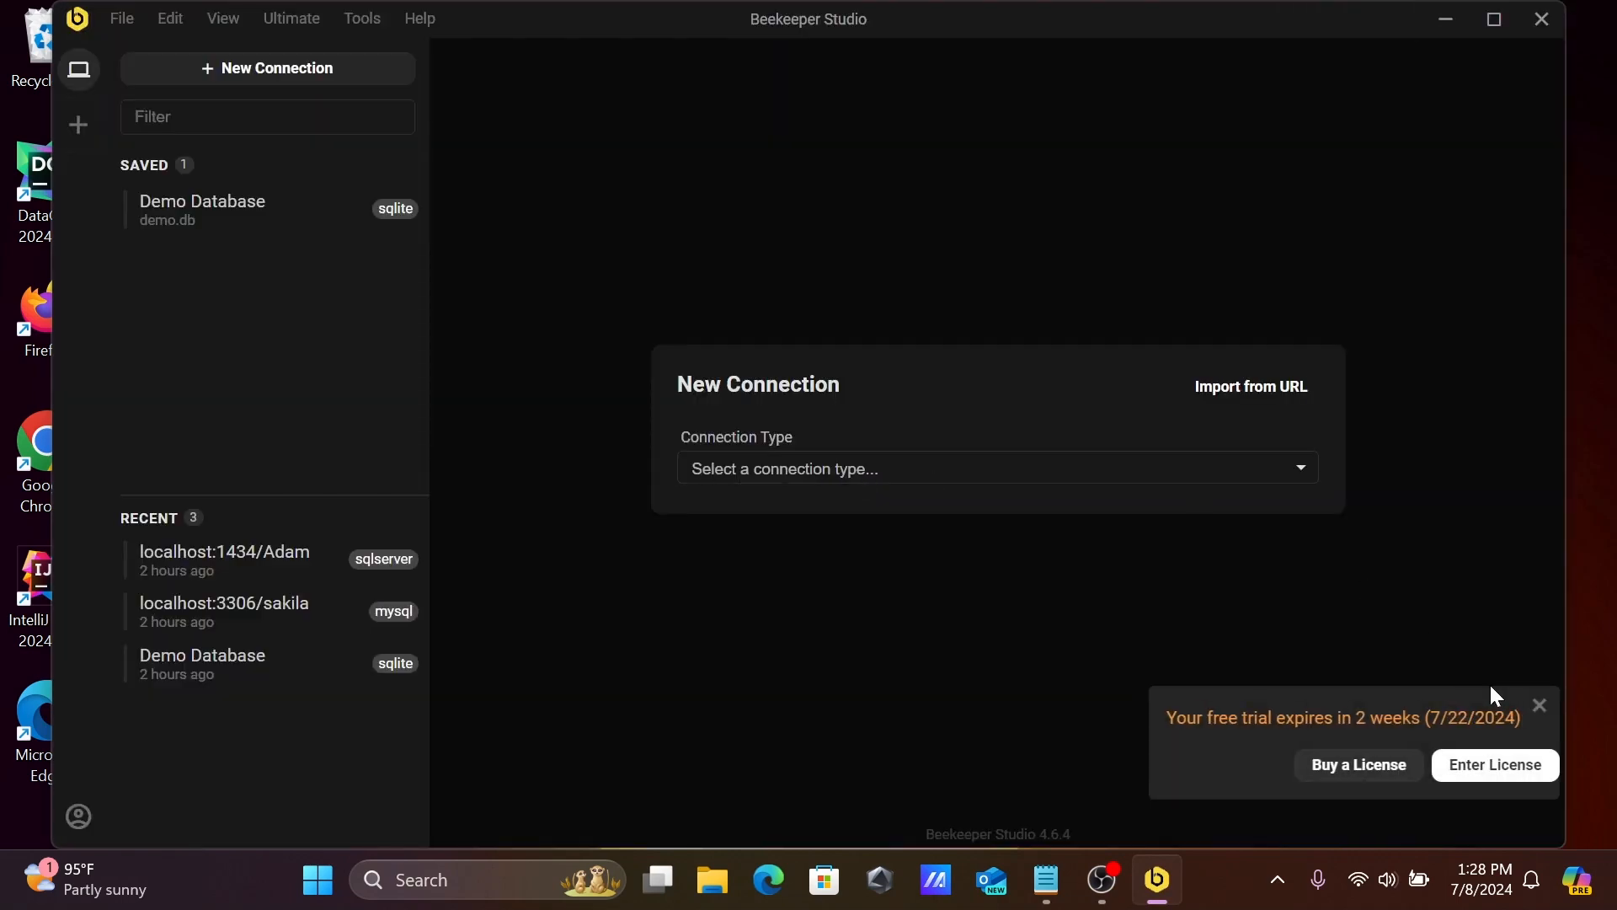
{"action": "left_click", "coordinate": [1538, 706]}
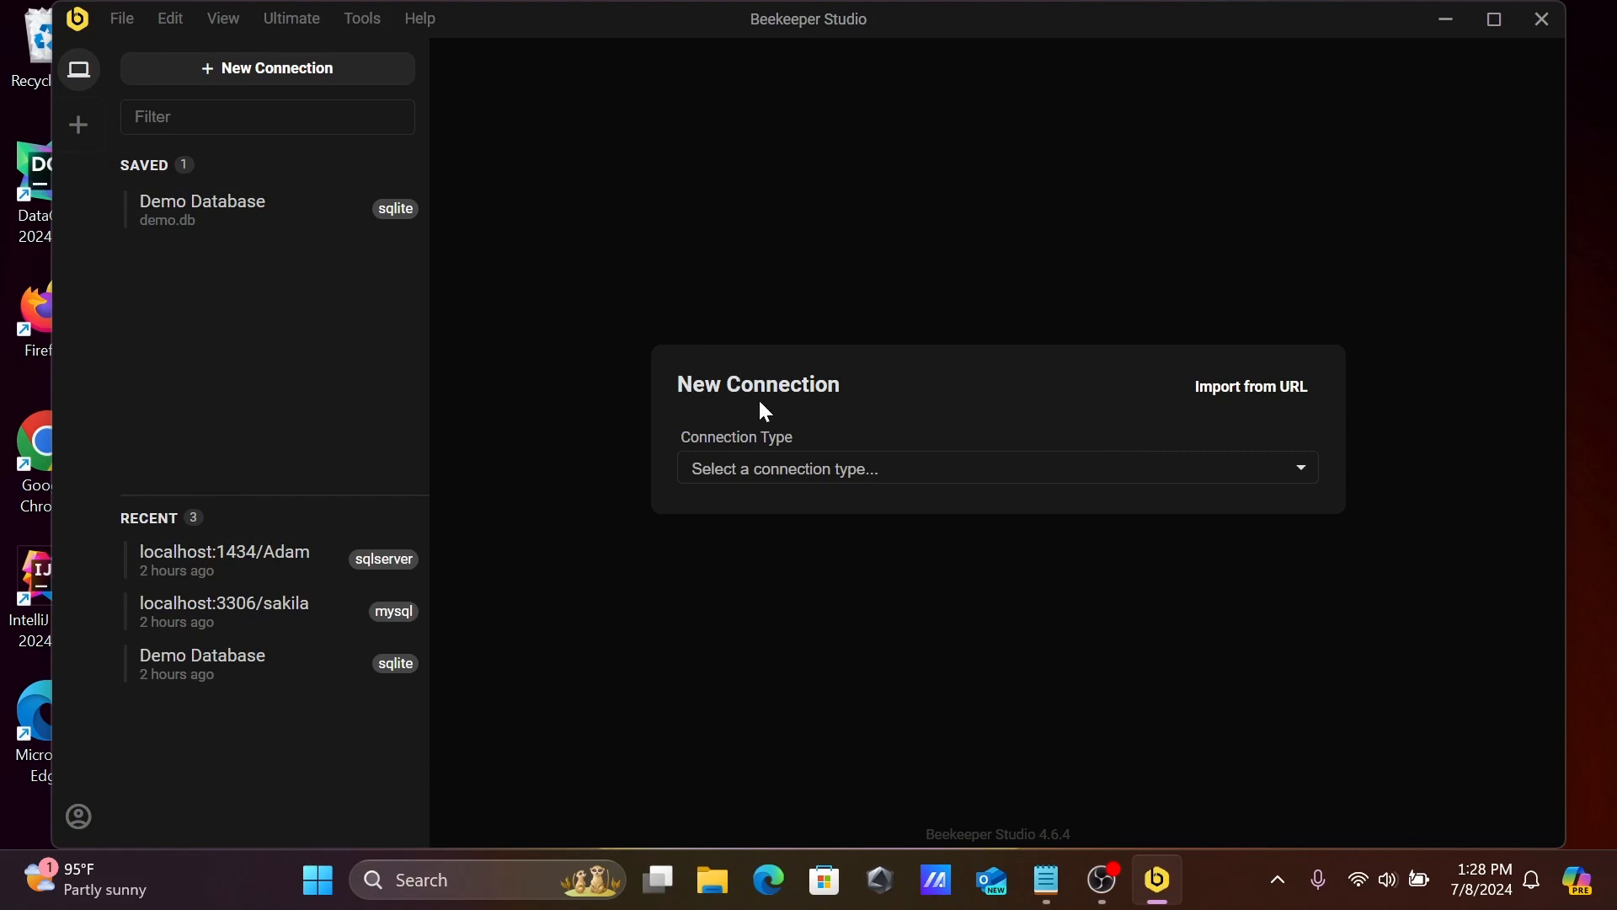
{"action": "mouse_move", "coordinate": [895, 480]}
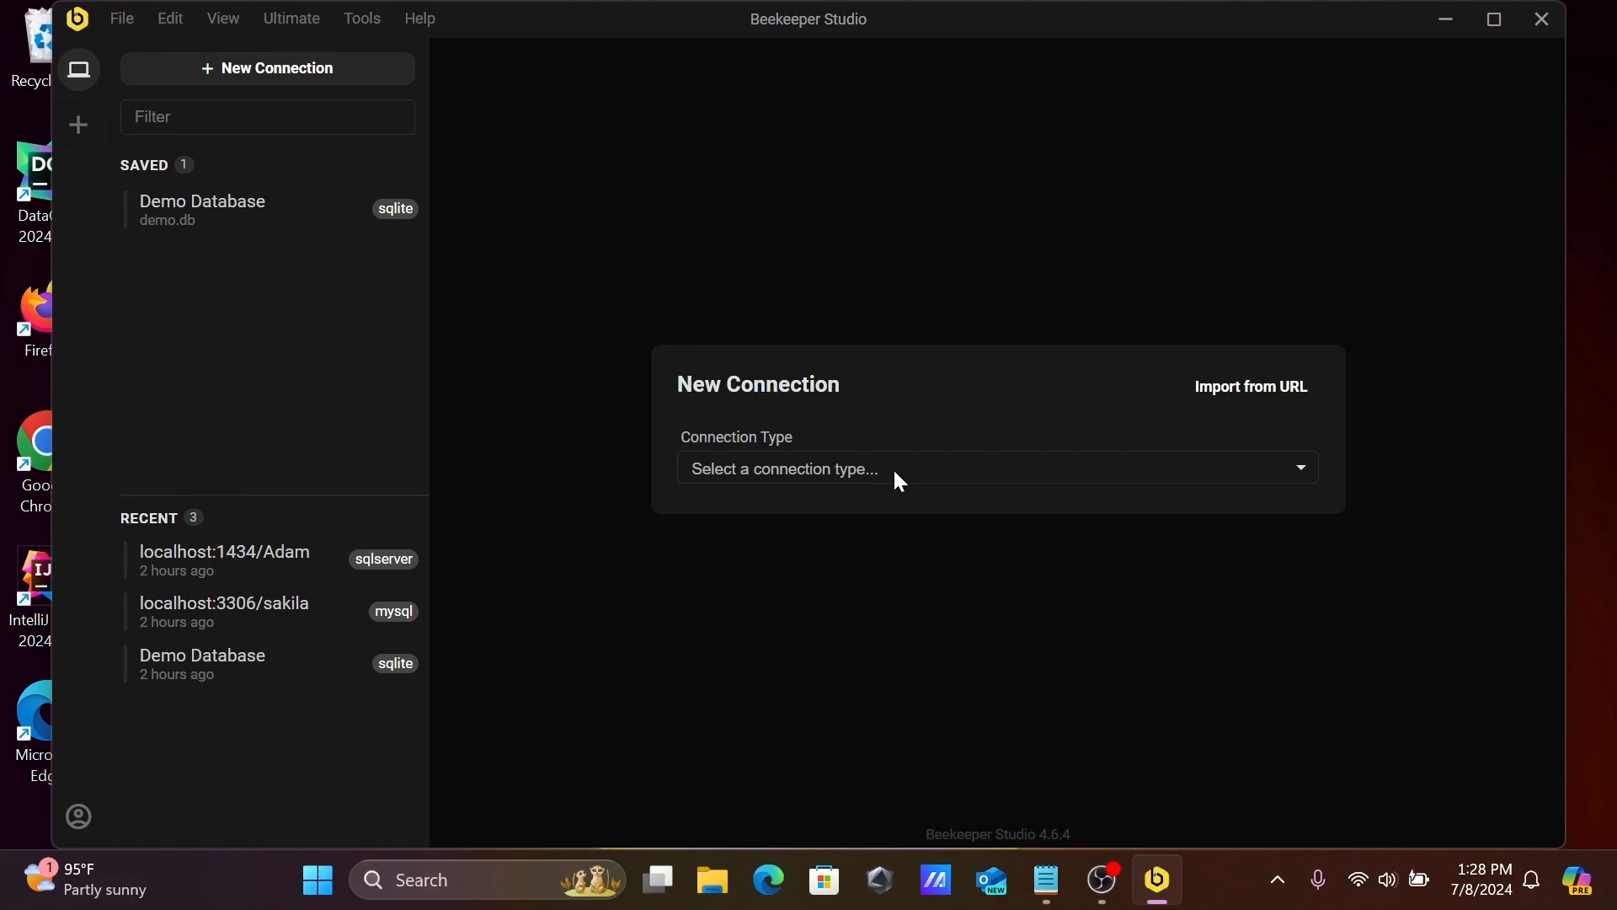
{"action": "left_click", "coordinate": [995, 468]}
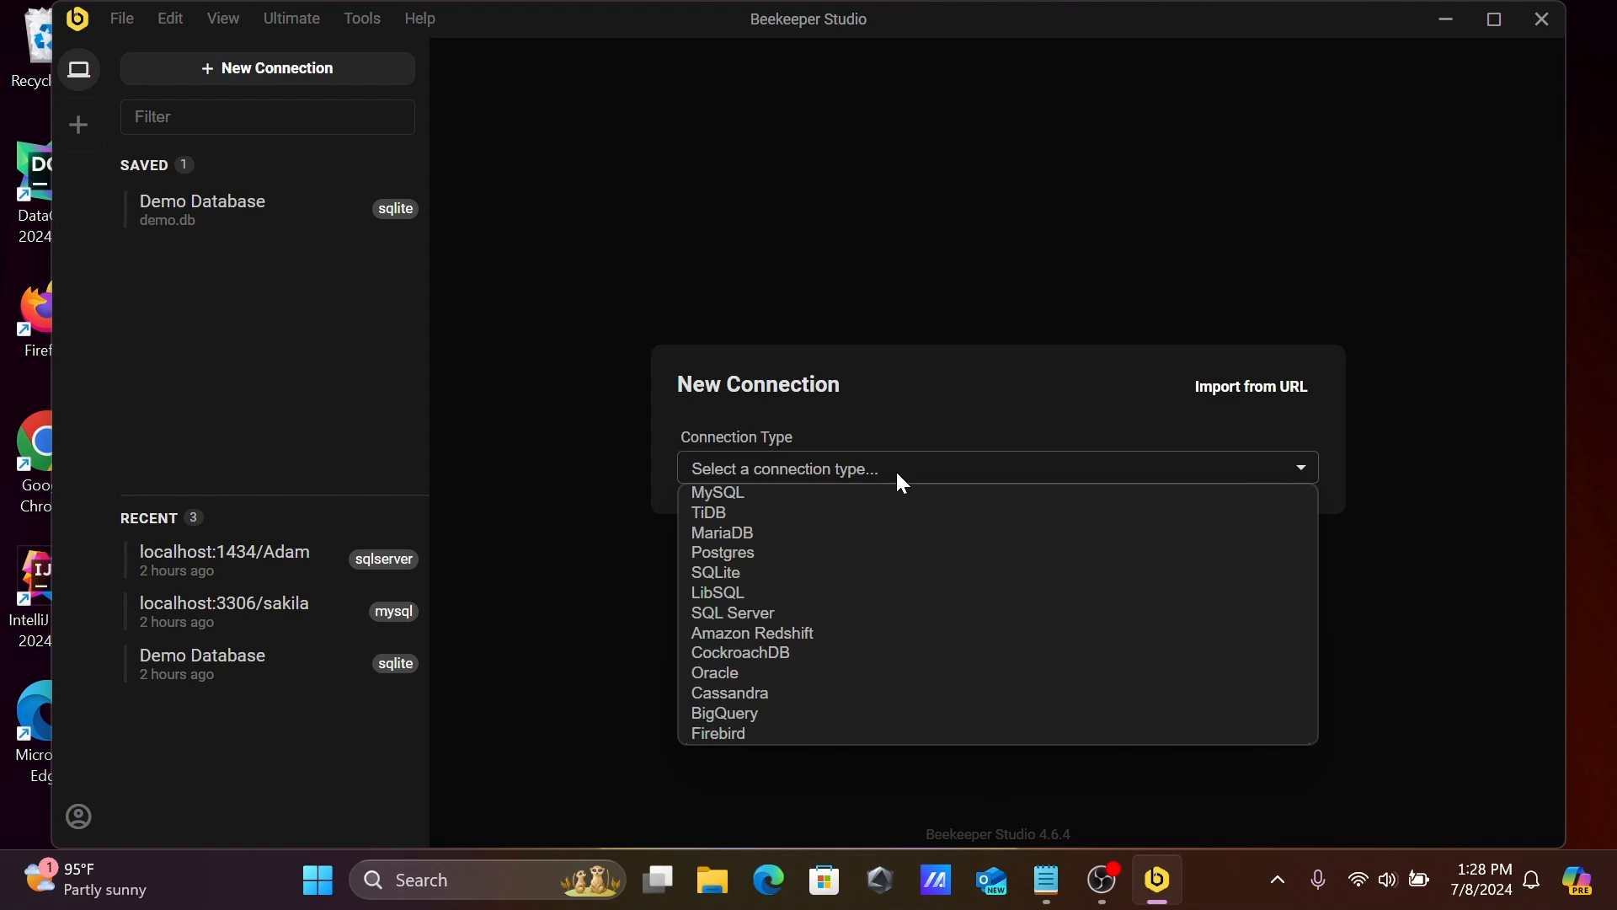
{"action": "mouse_move", "coordinate": [723, 534]}
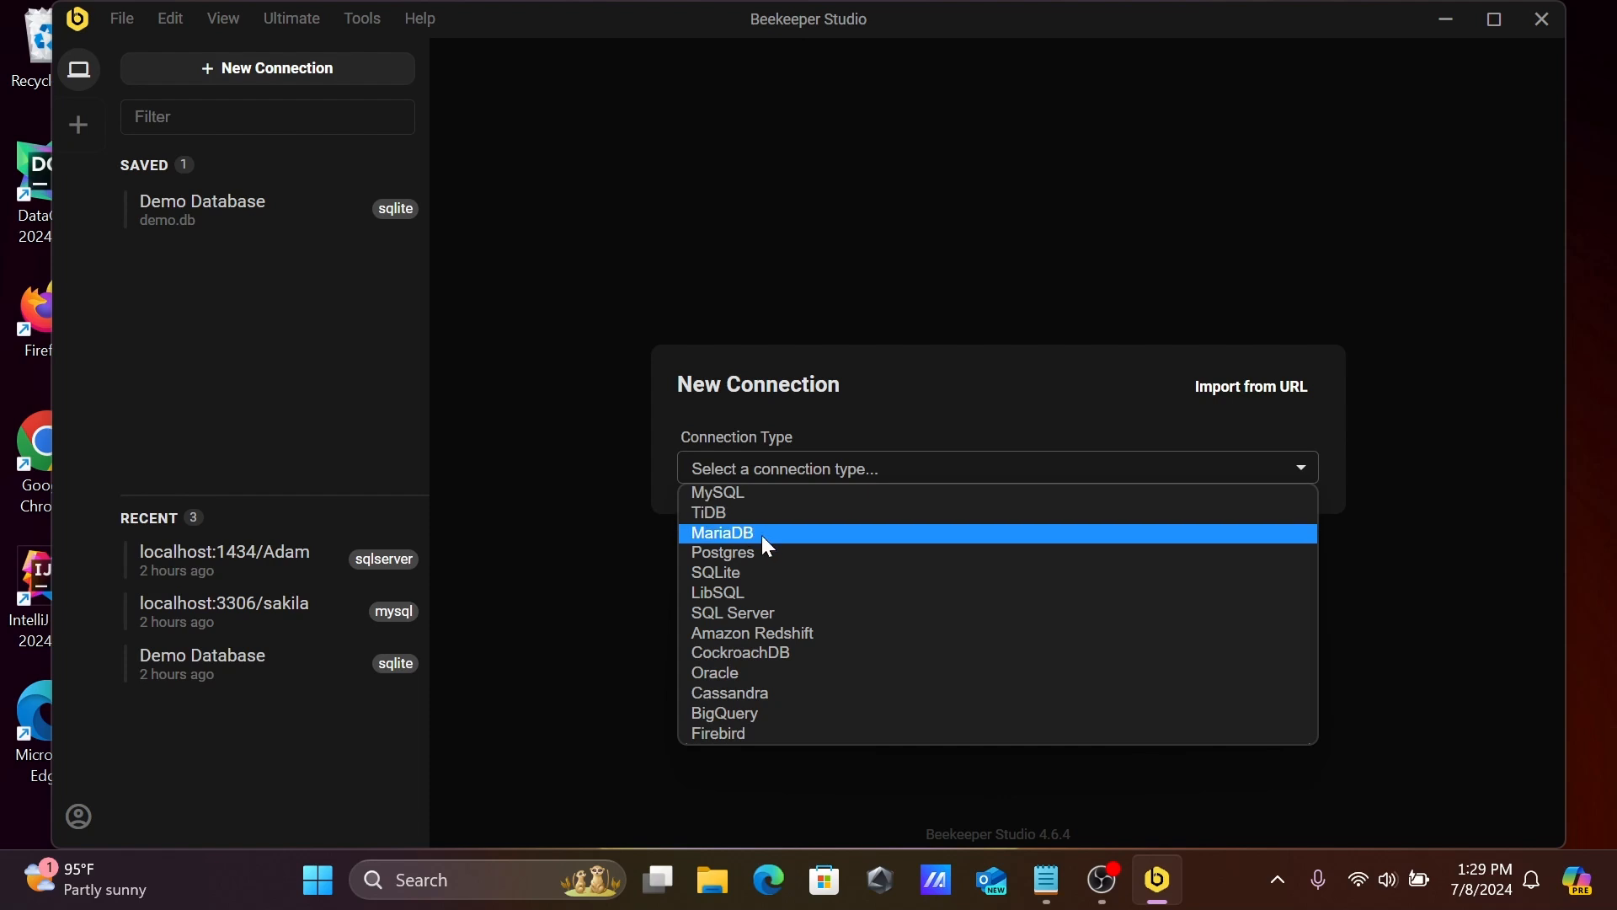
{"action": "mouse_move", "coordinate": [743, 554]}
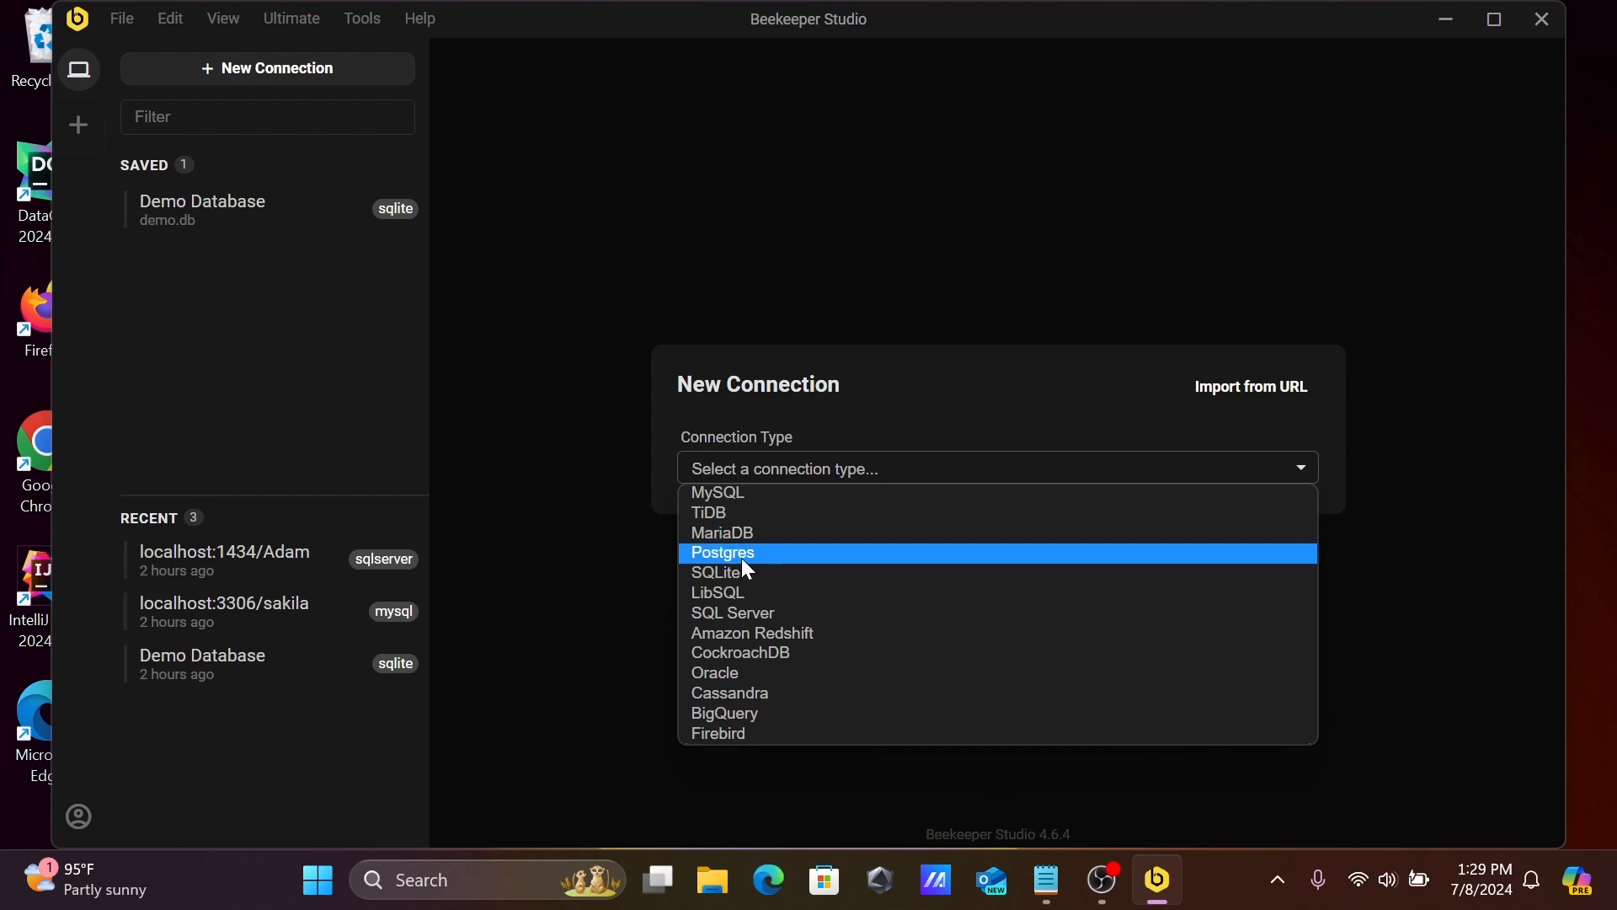
Choose Postgres as the connection type, keeping host localhost and port 5432
{"action": "left_click", "coordinate": [722, 553]}
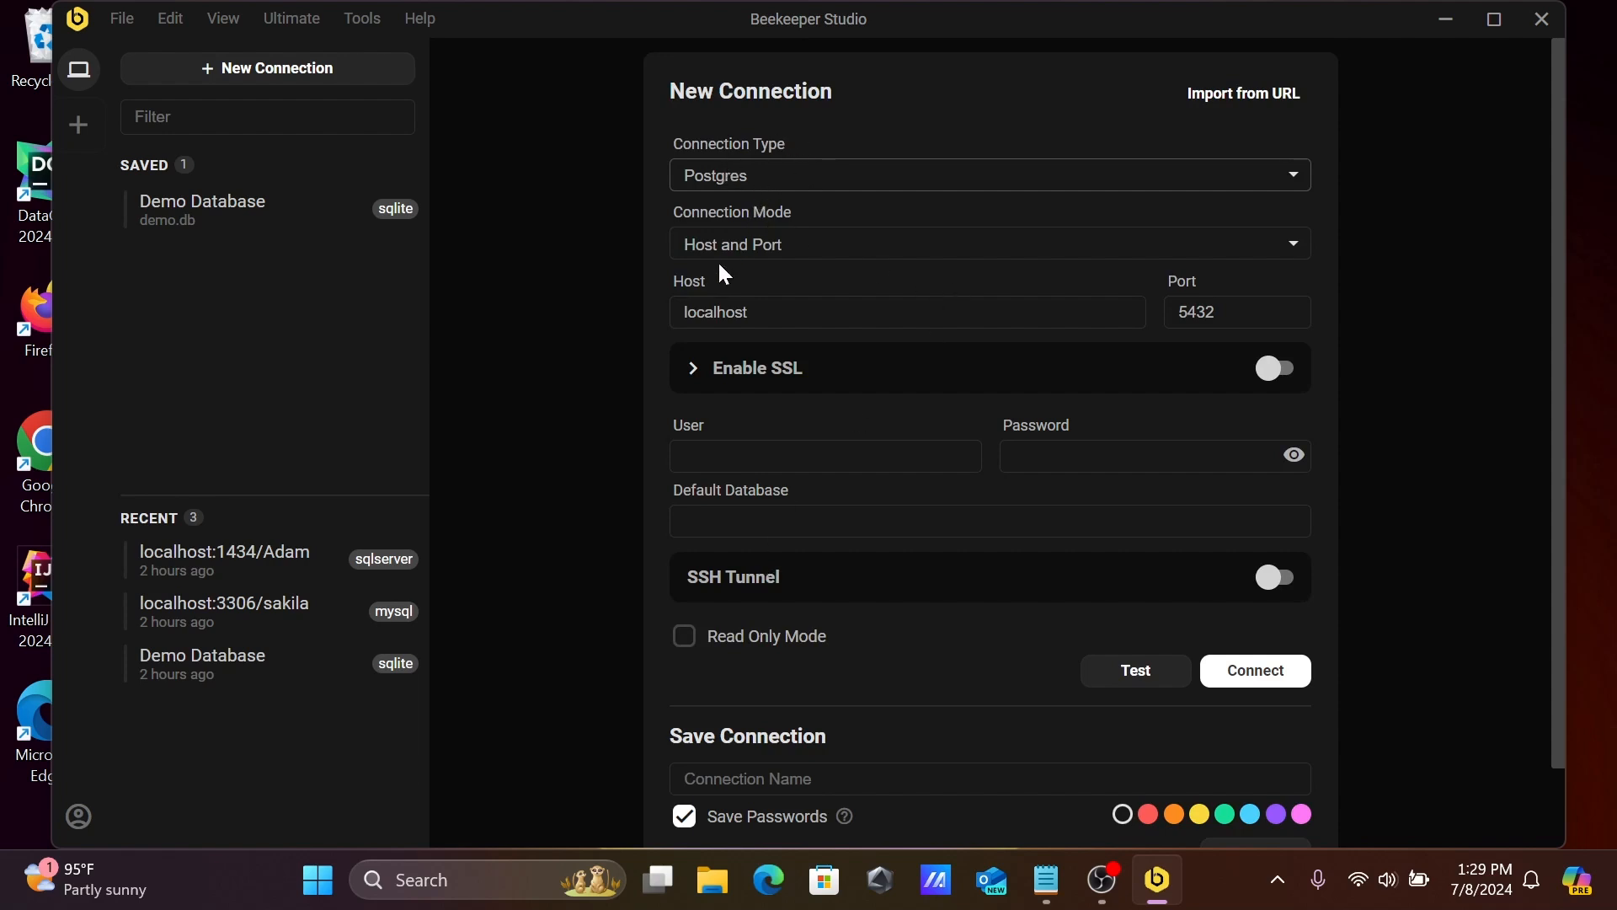
{"action": "left_click", "coordinate": [1228, 312]}
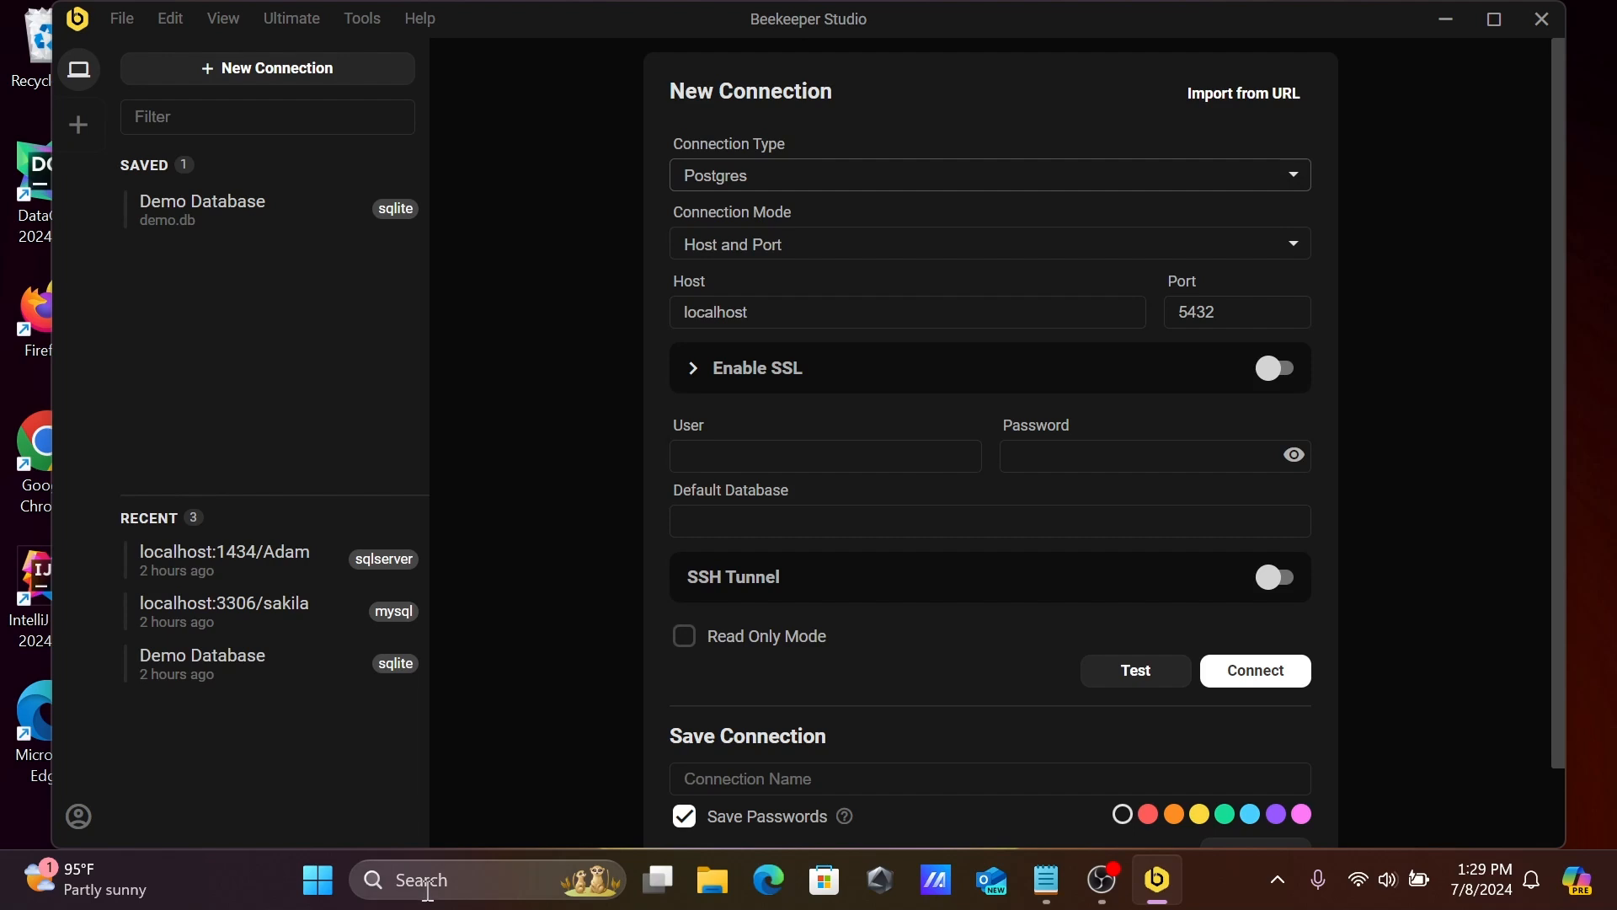
Launch pgAdmin 4, log in to the PostgreSQL 16 server and expand the postgres public schema
{"action": "type", "text": "PGAdmin 4"}
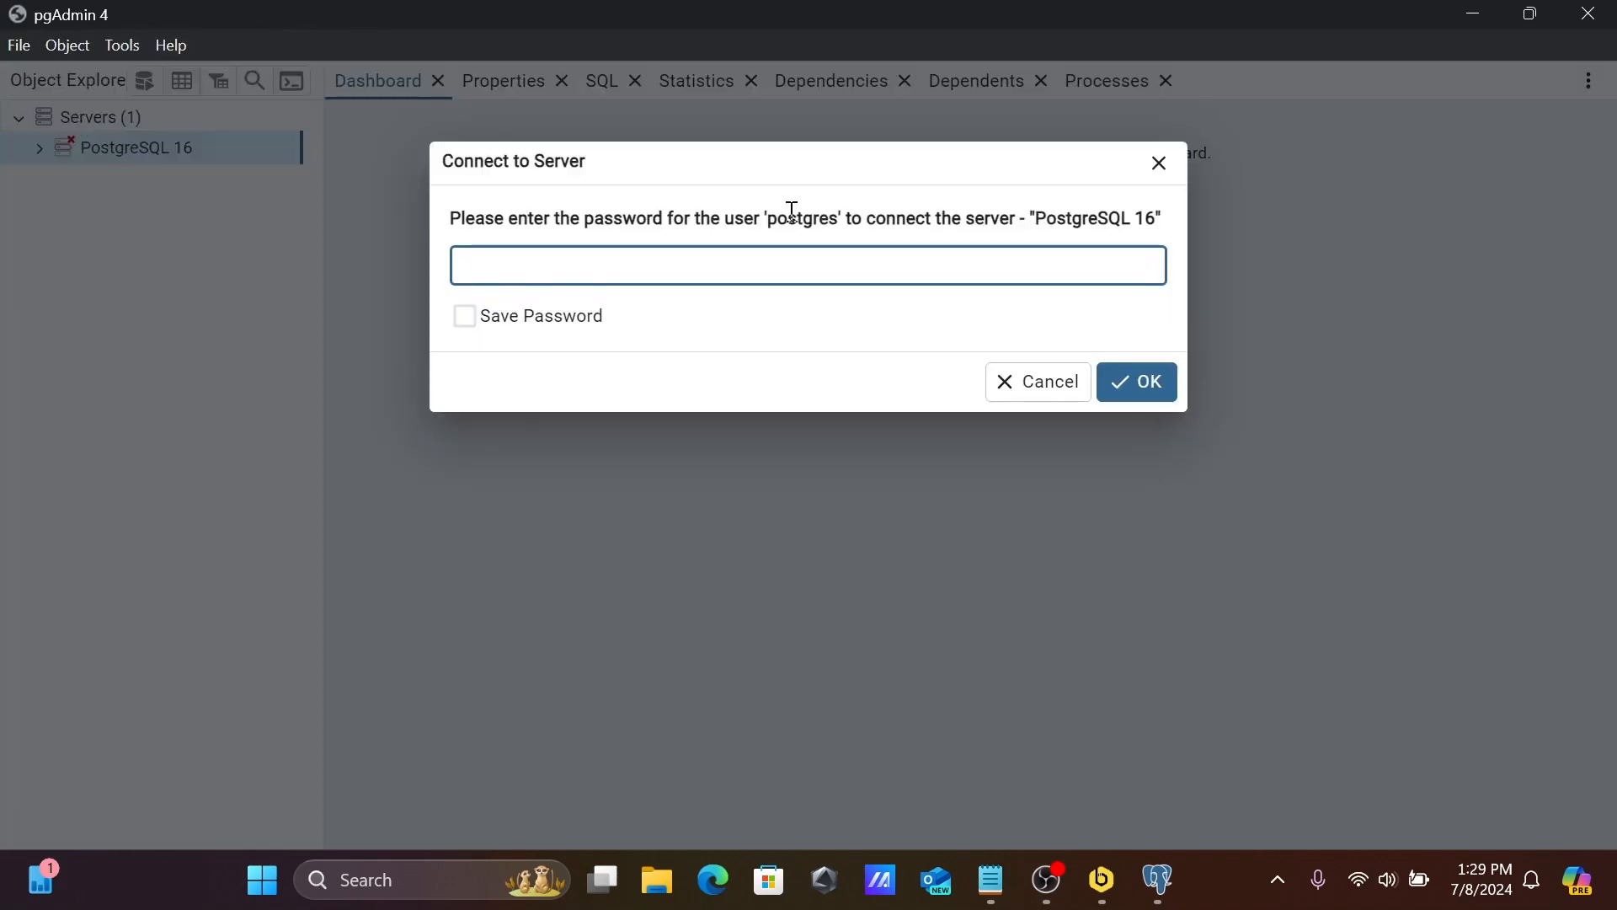
{"action": "left_click", "coordinate": [807, 265]}
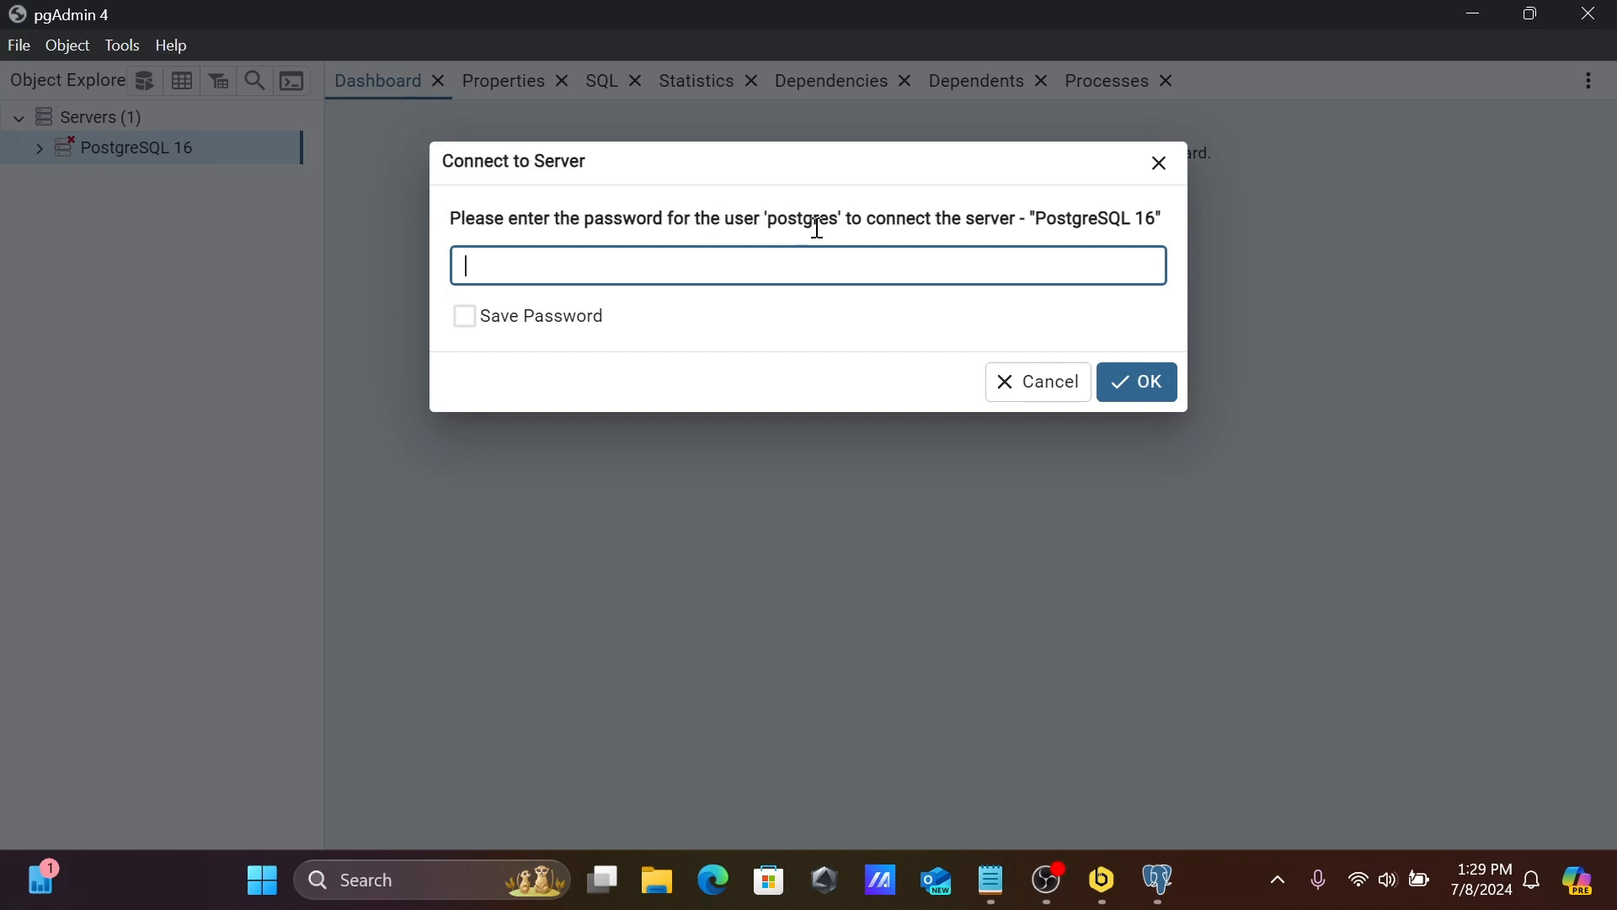
{"action": "mouse_move", "coordinate": [993, 209]}
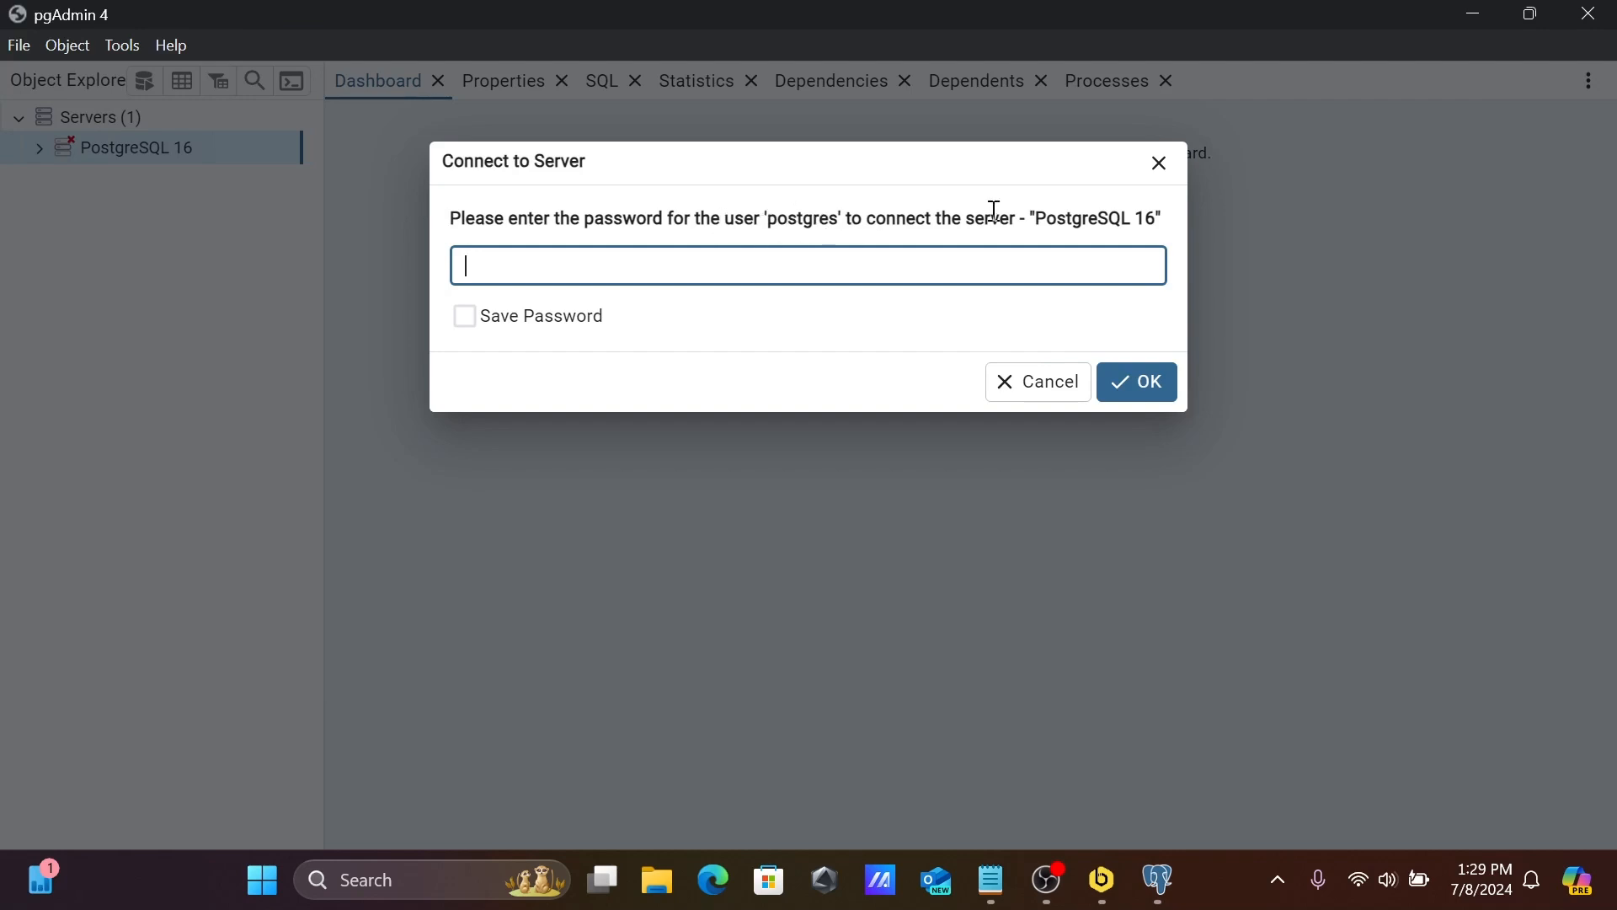
{"action": "mouse_move", "coordinate": [863, 247]}
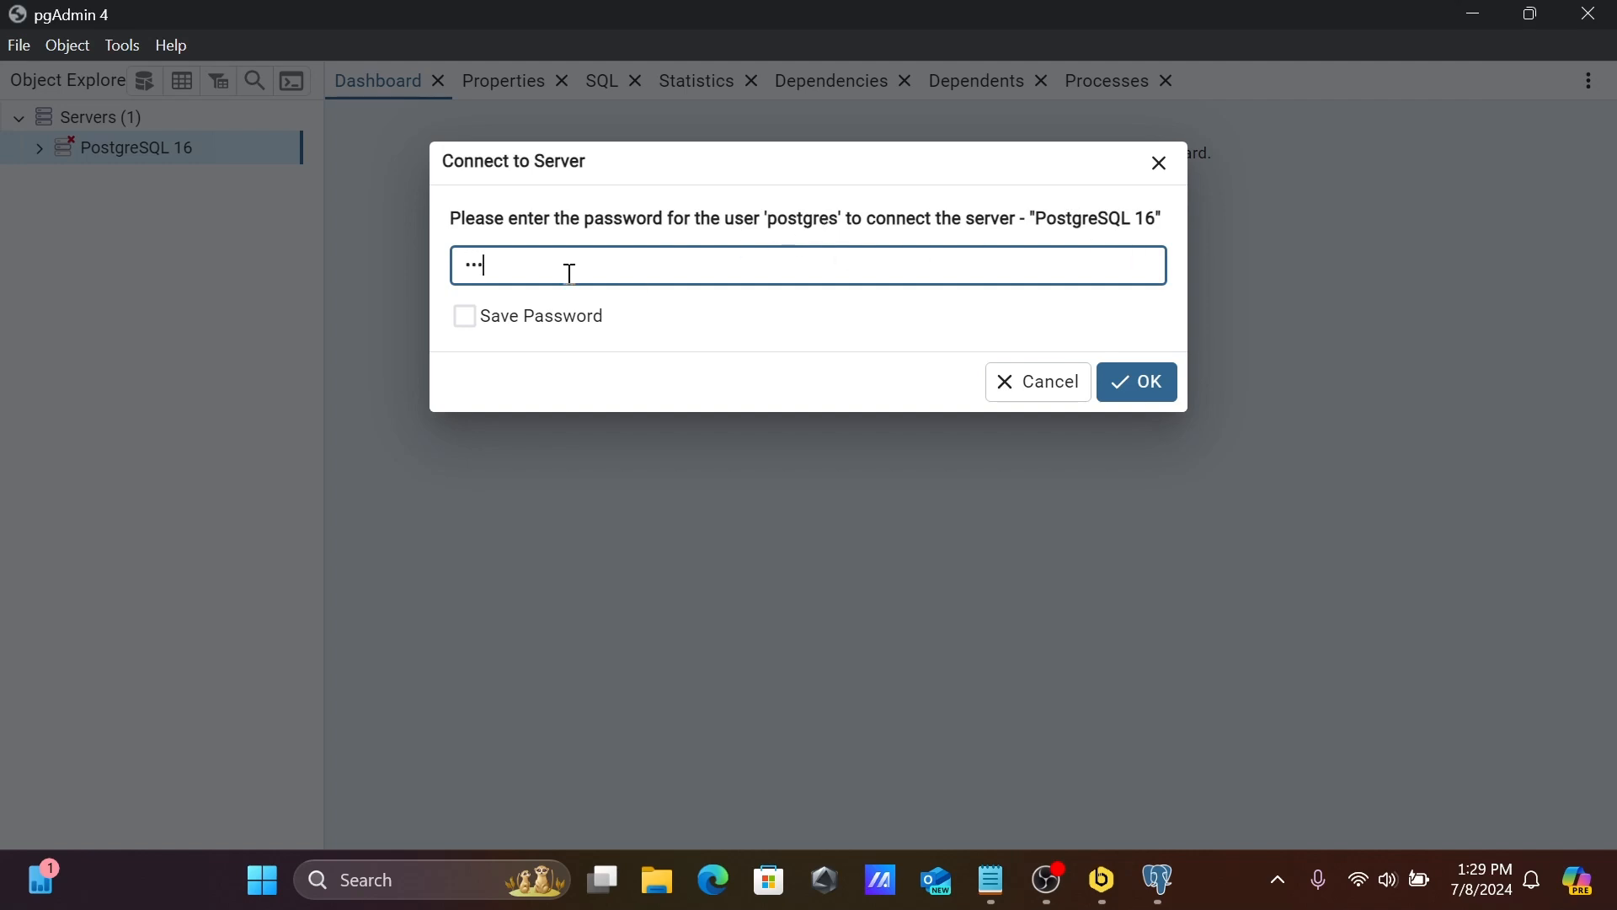
{"action": "left_click", "coordinate": [1135, 382]}
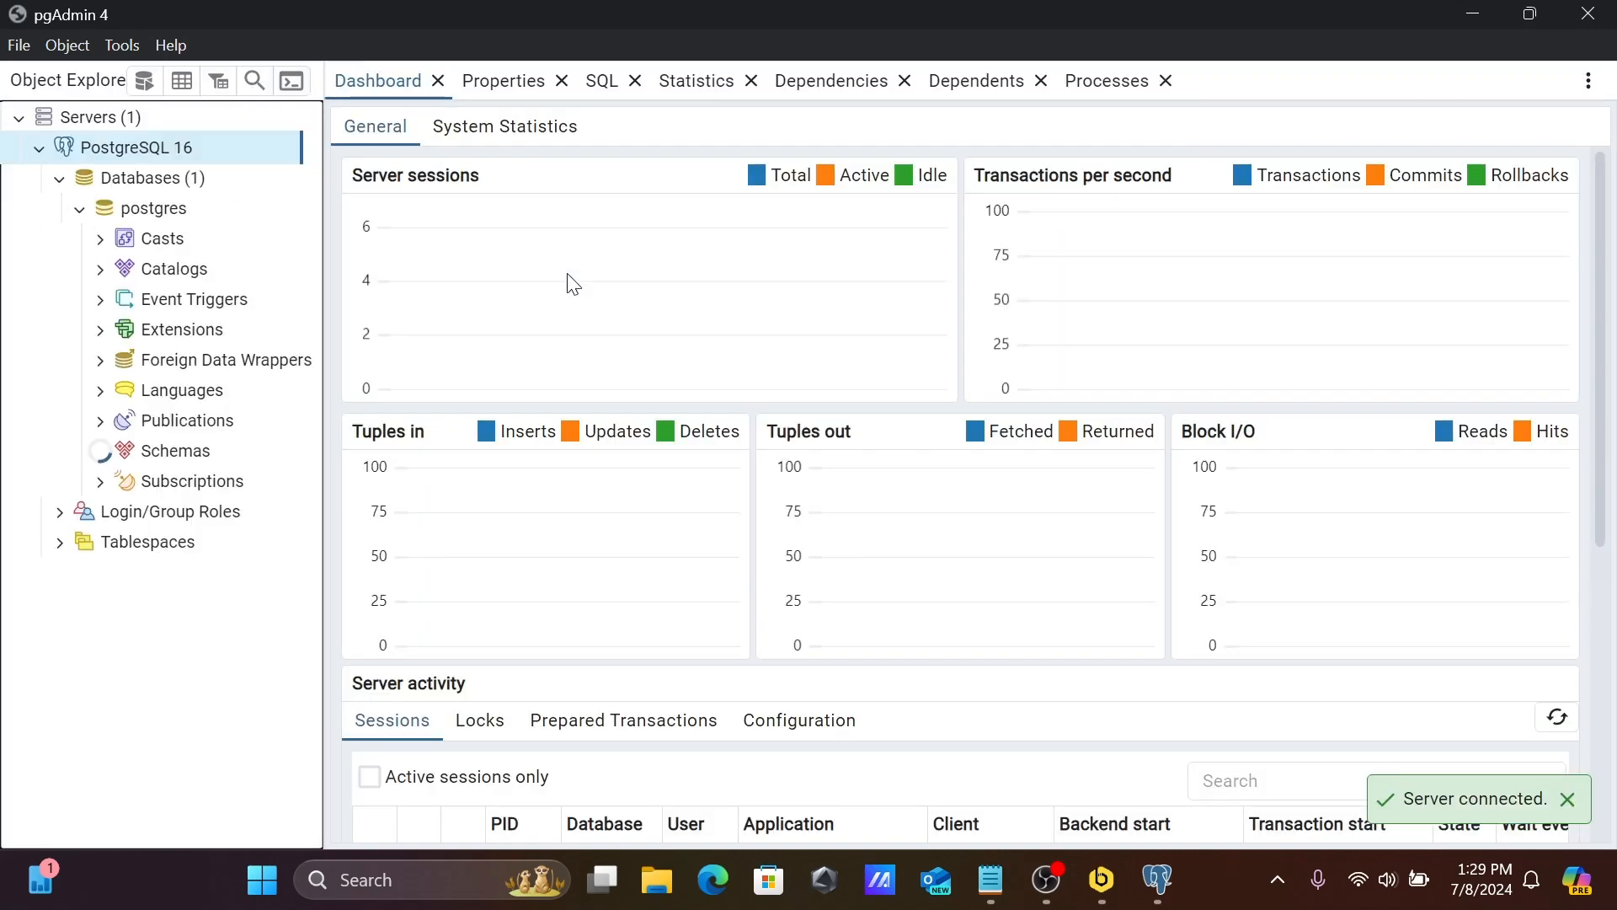
{"action": "left_click", "coordinate": [99, 451]}
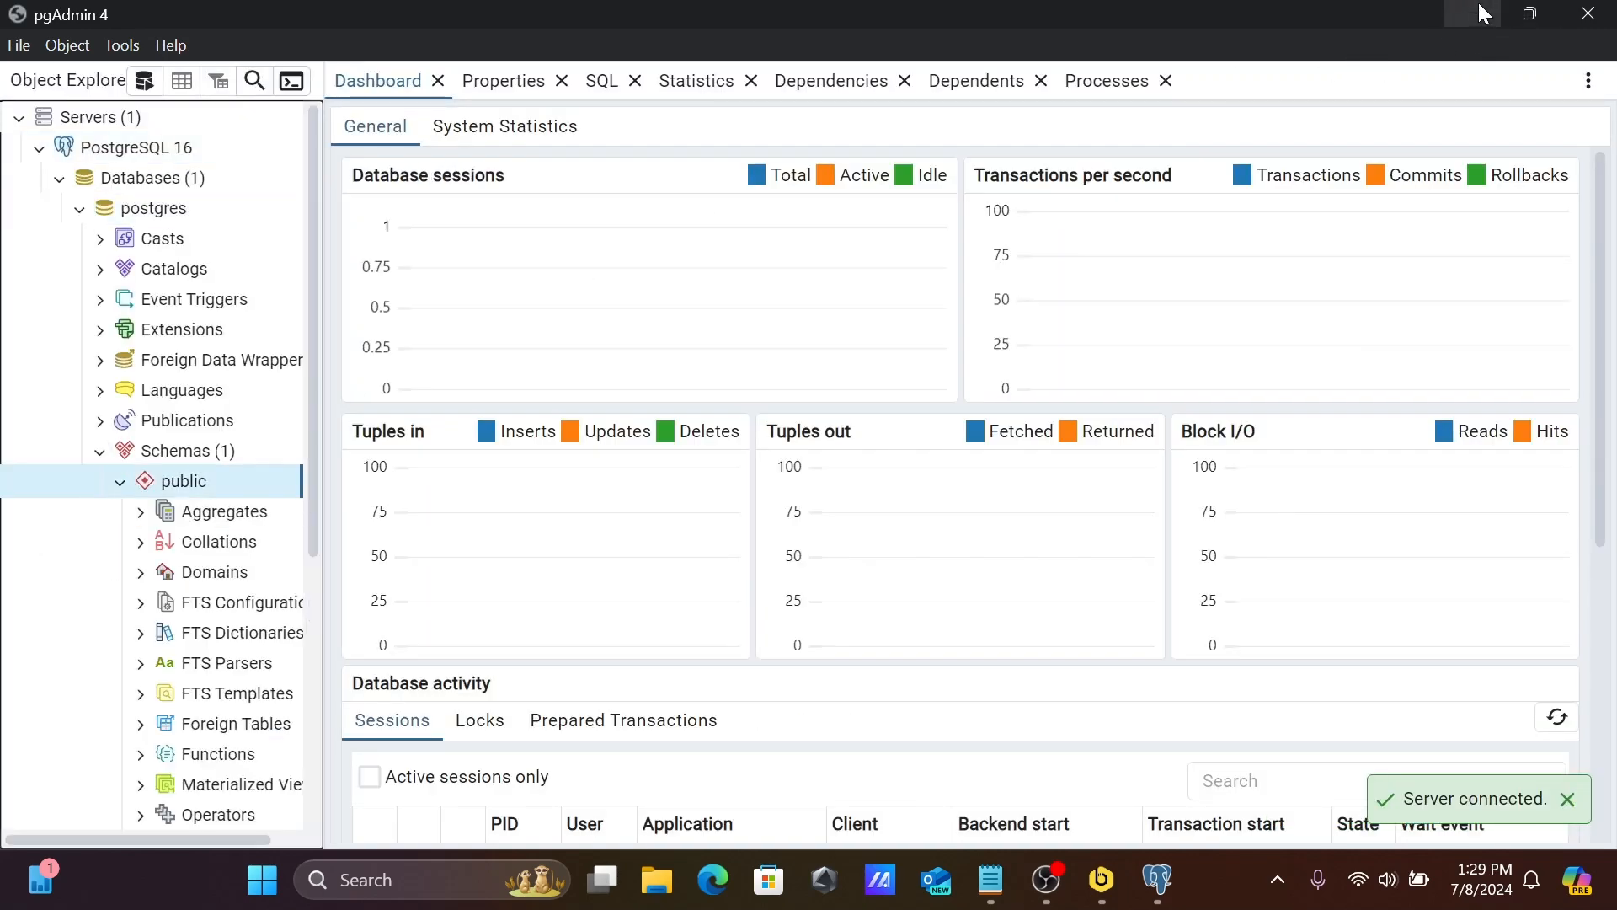
Return to Beekeeper and fill in user postgres, the password and default database postgres
{"action": "left_click", "coordinate": [1100, 879]}
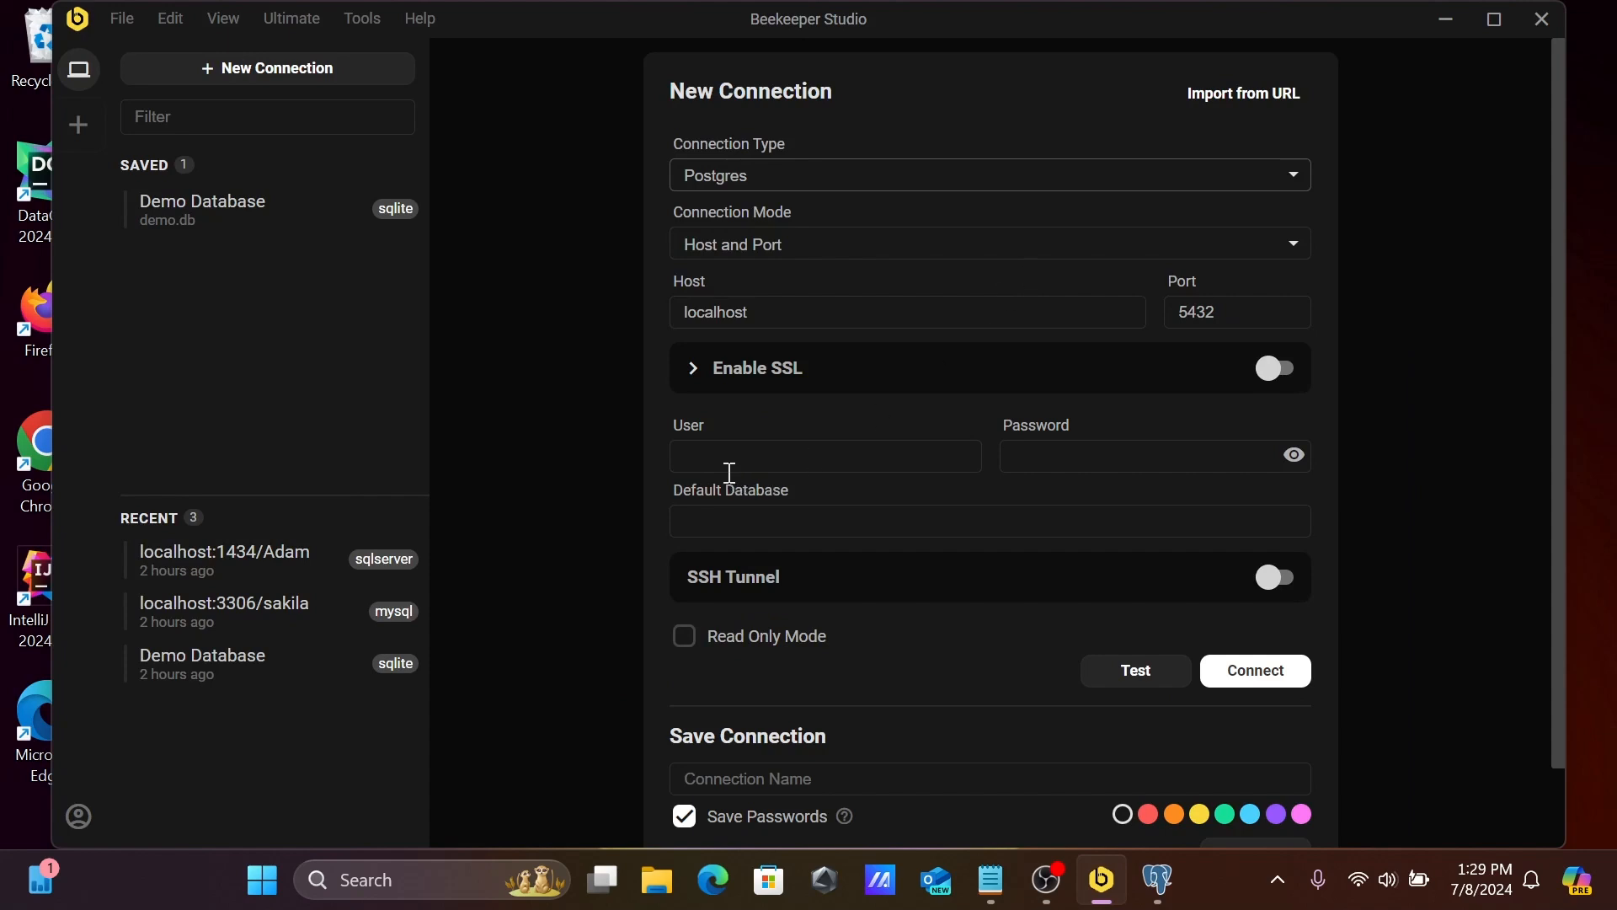
{"action": "type", "text": "pd"}
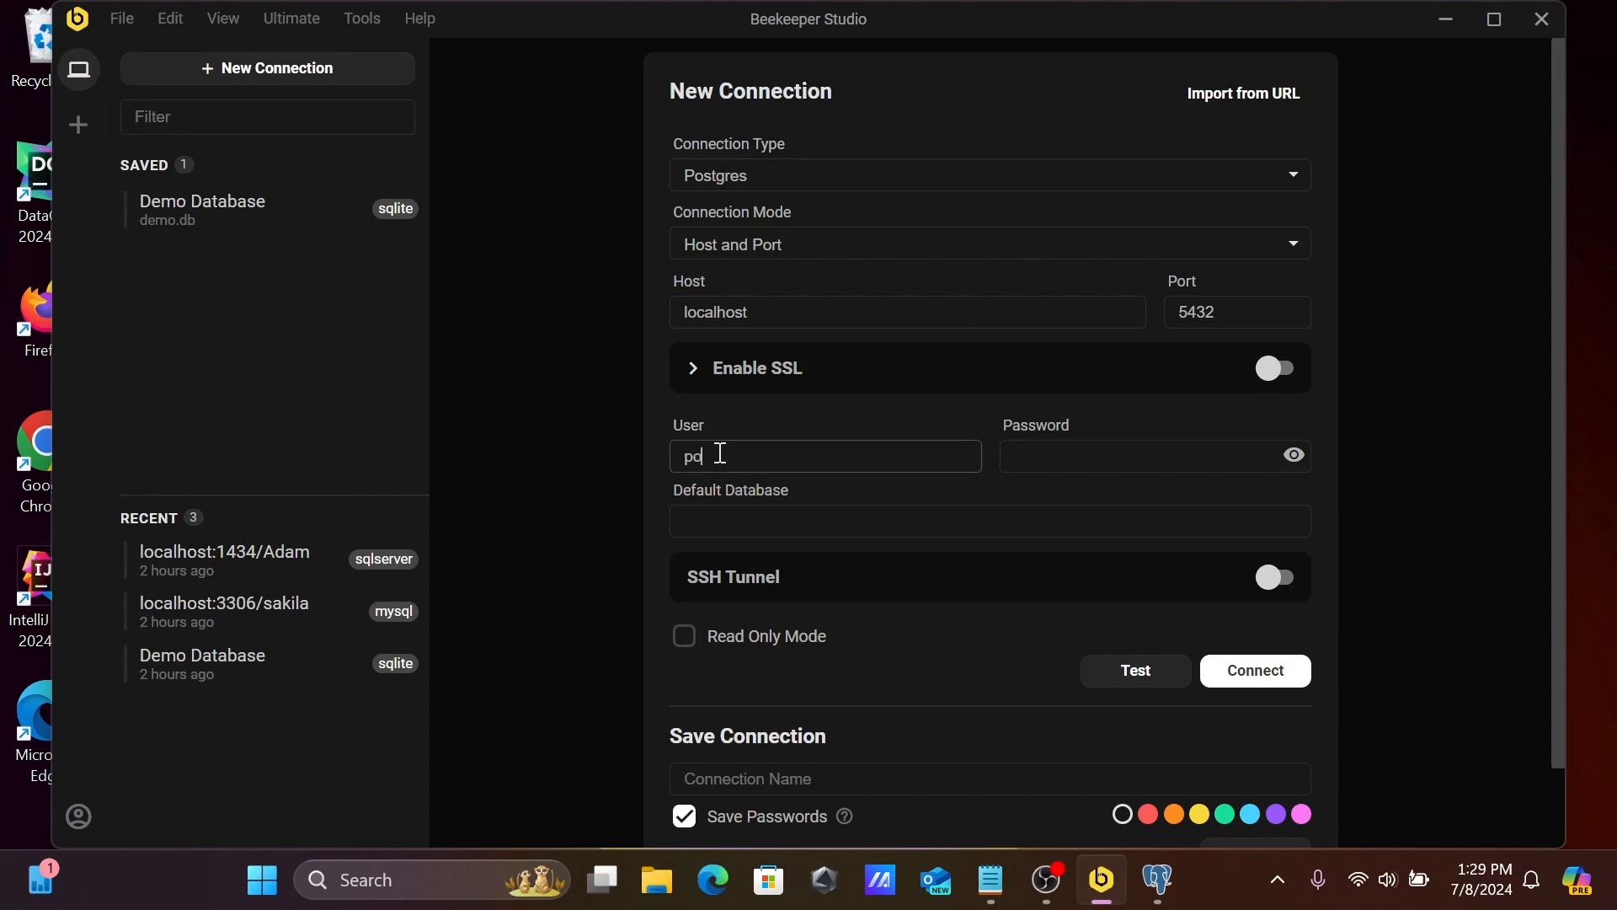
{"action": "type", "text": "ostgres"}
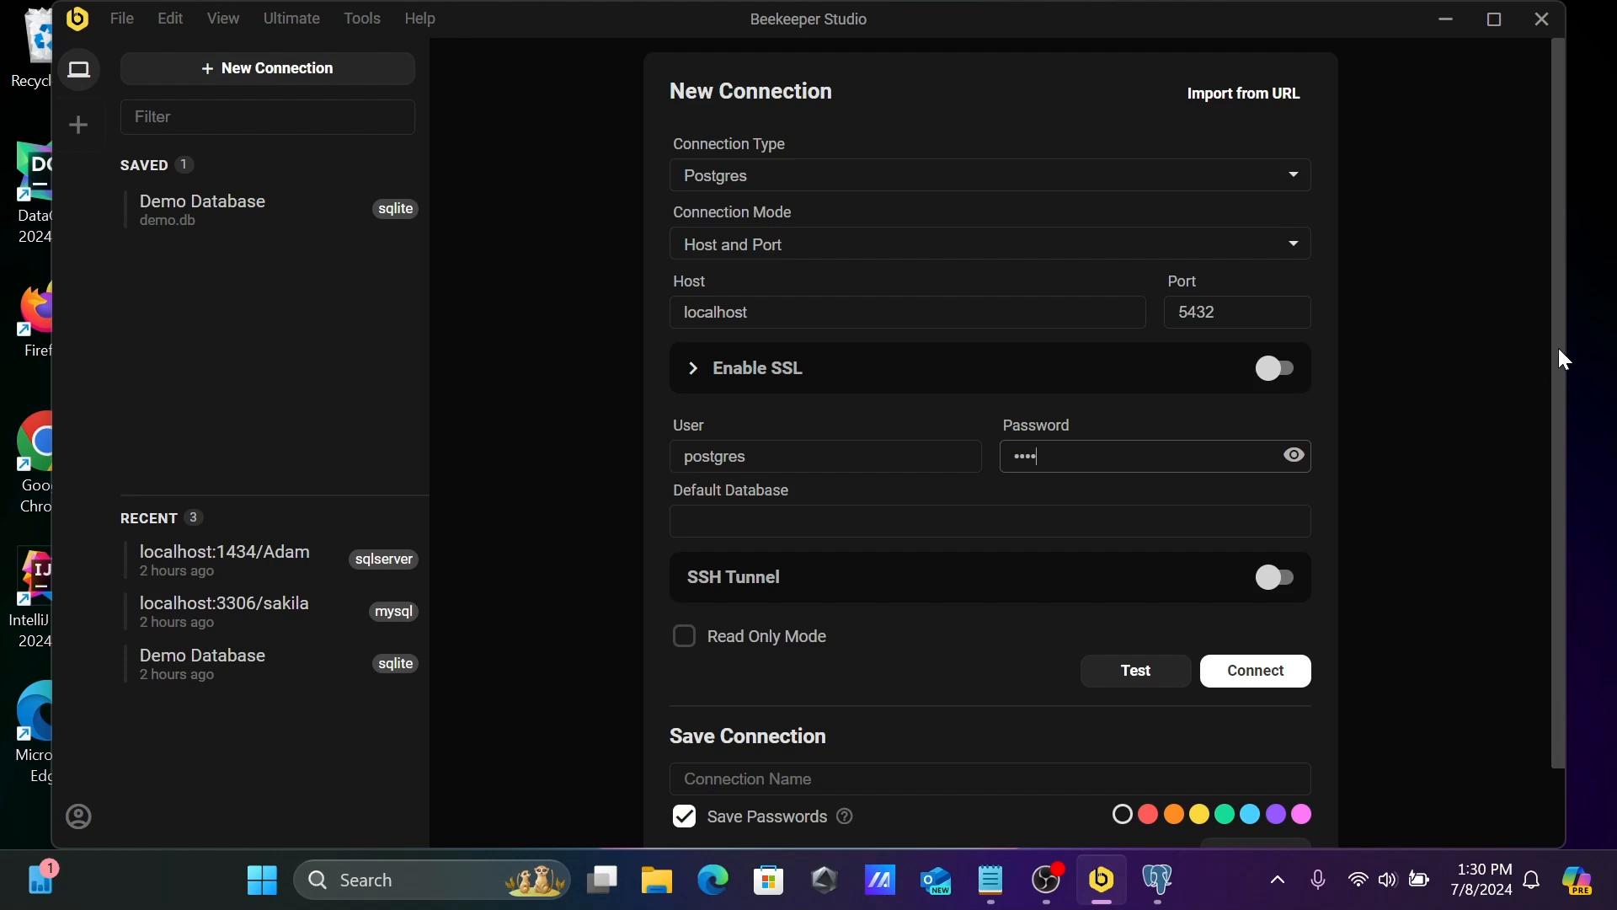
{"action": "scroll", "scroll_direction": "down", "scroll_amount": 3}
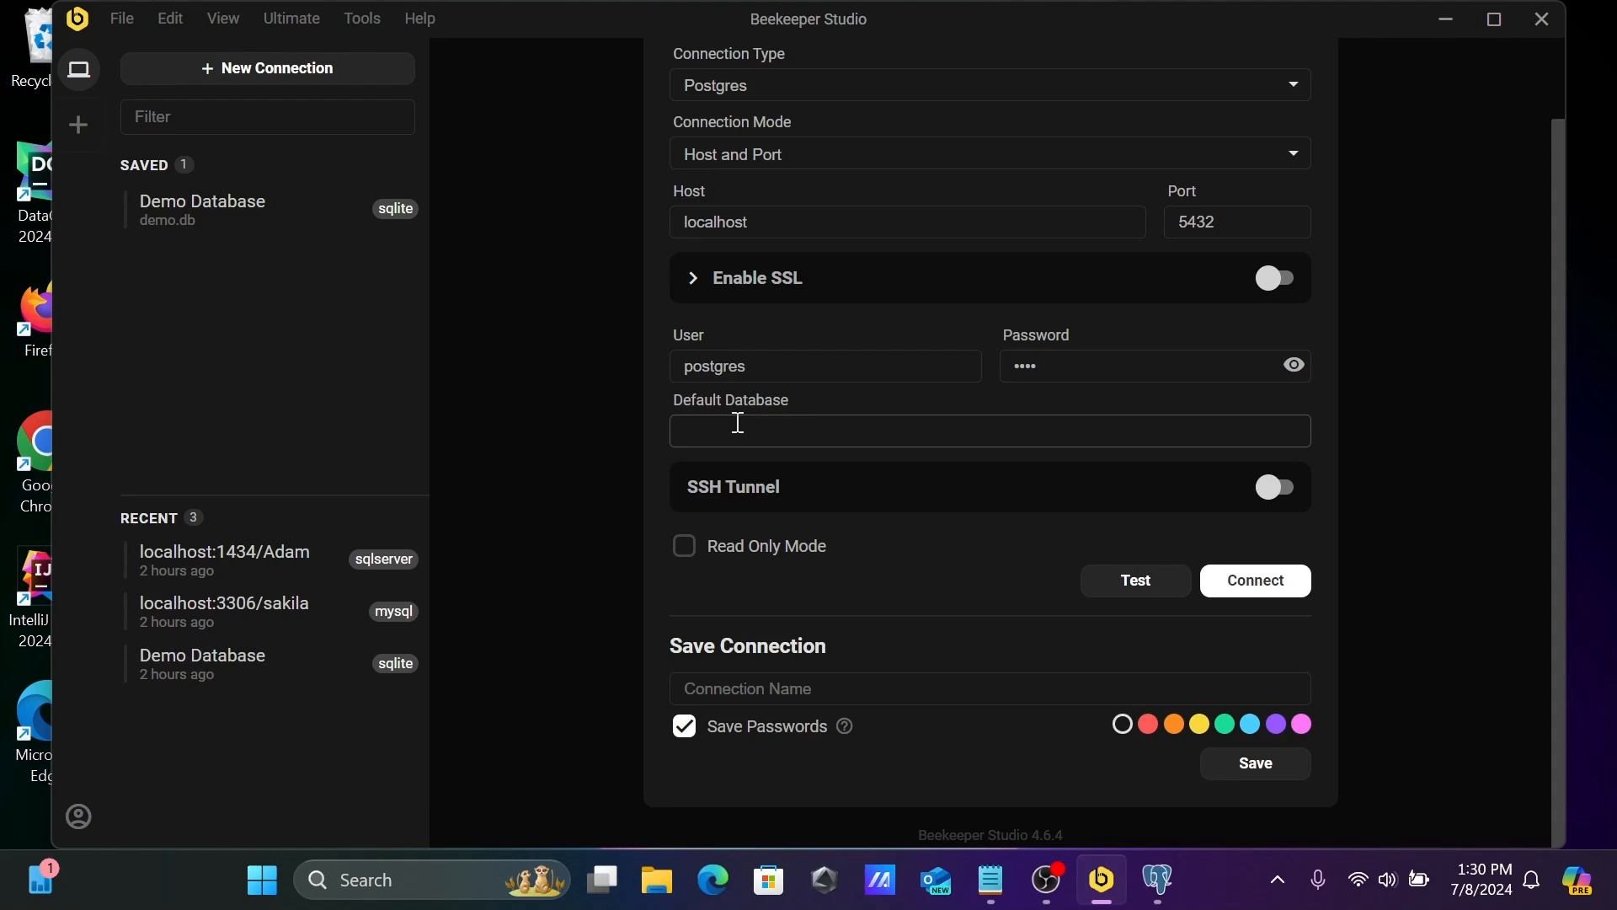
{"action": "left_click", "coordinate": [1156, 879]}
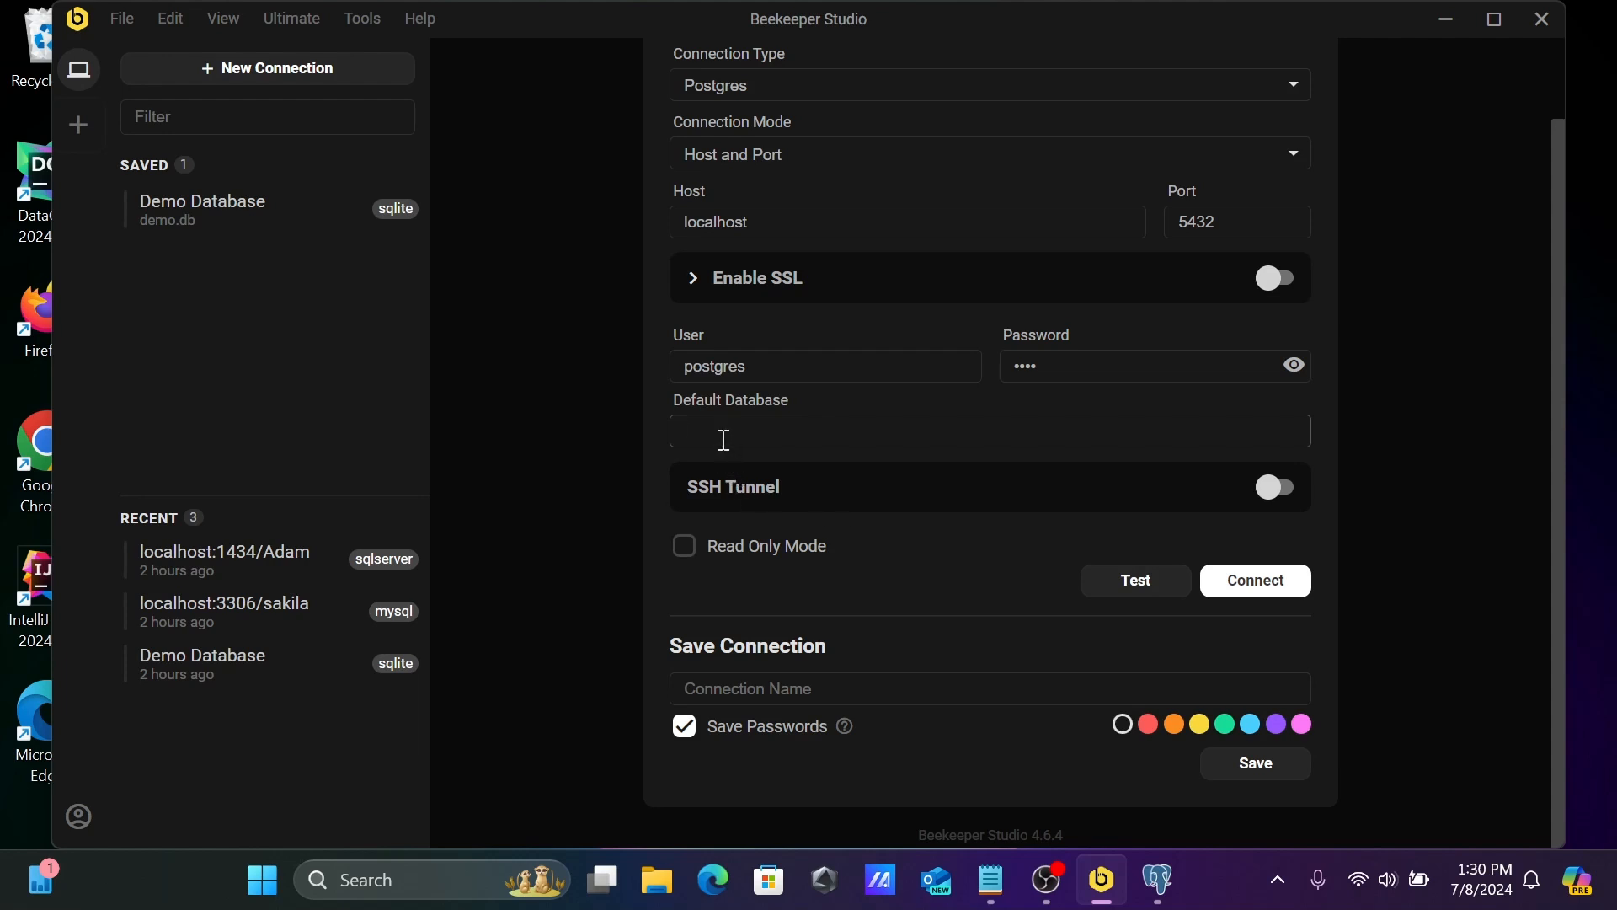
{"action": "type", "text": "postgres"}
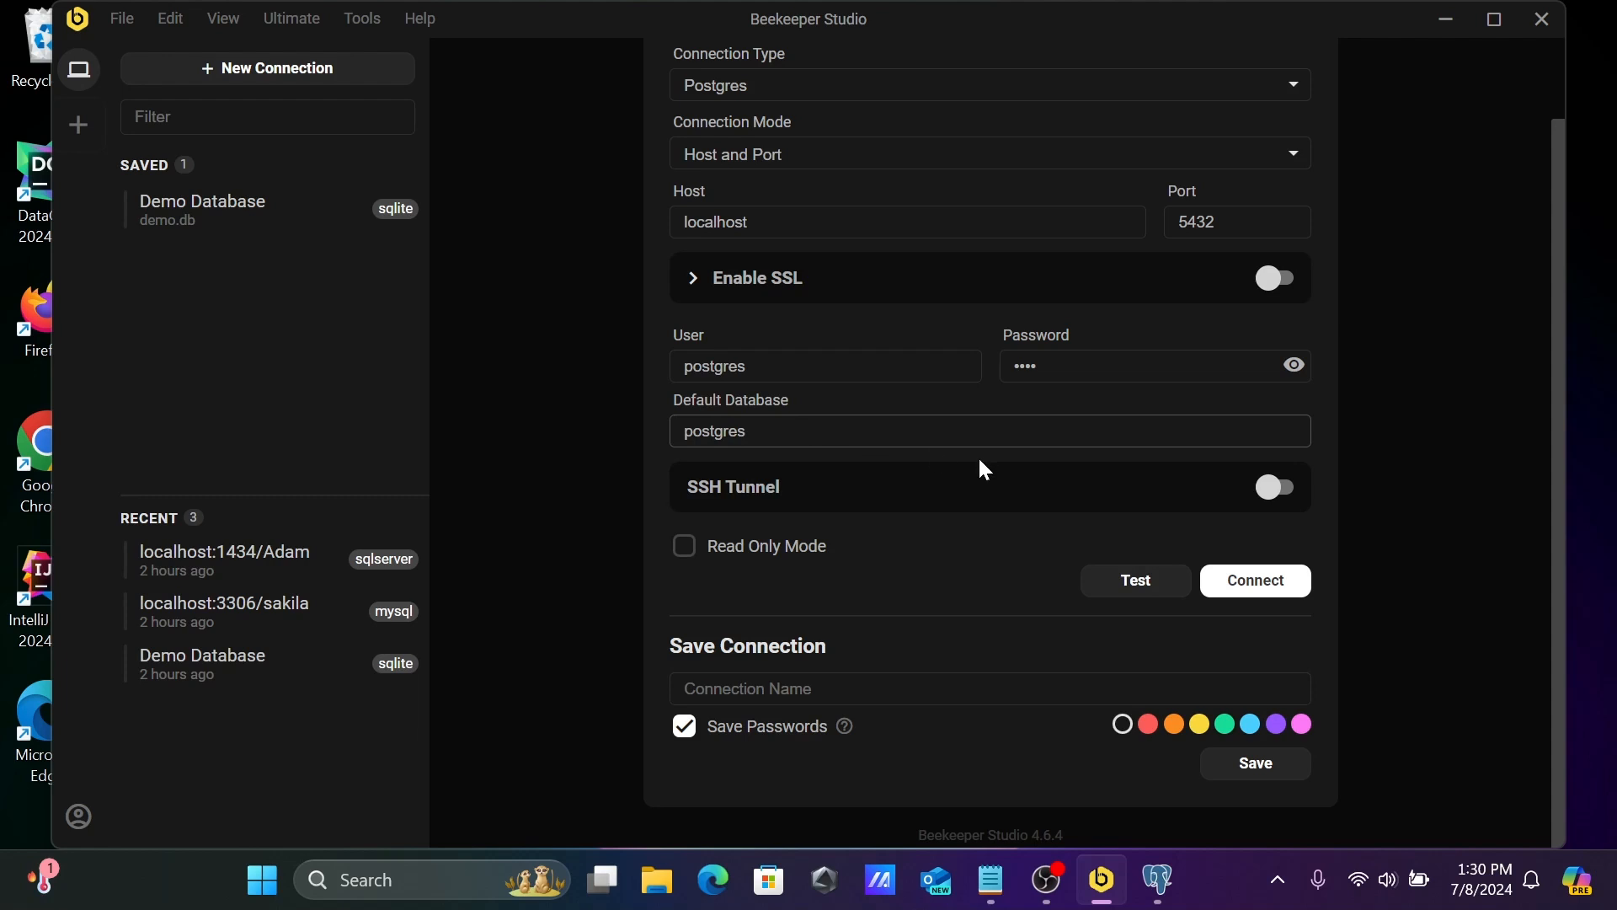
Test the connection settings, then connect to localhost:5432/postgres
{"action": "left_click", "coordinate": [1134, 579]}
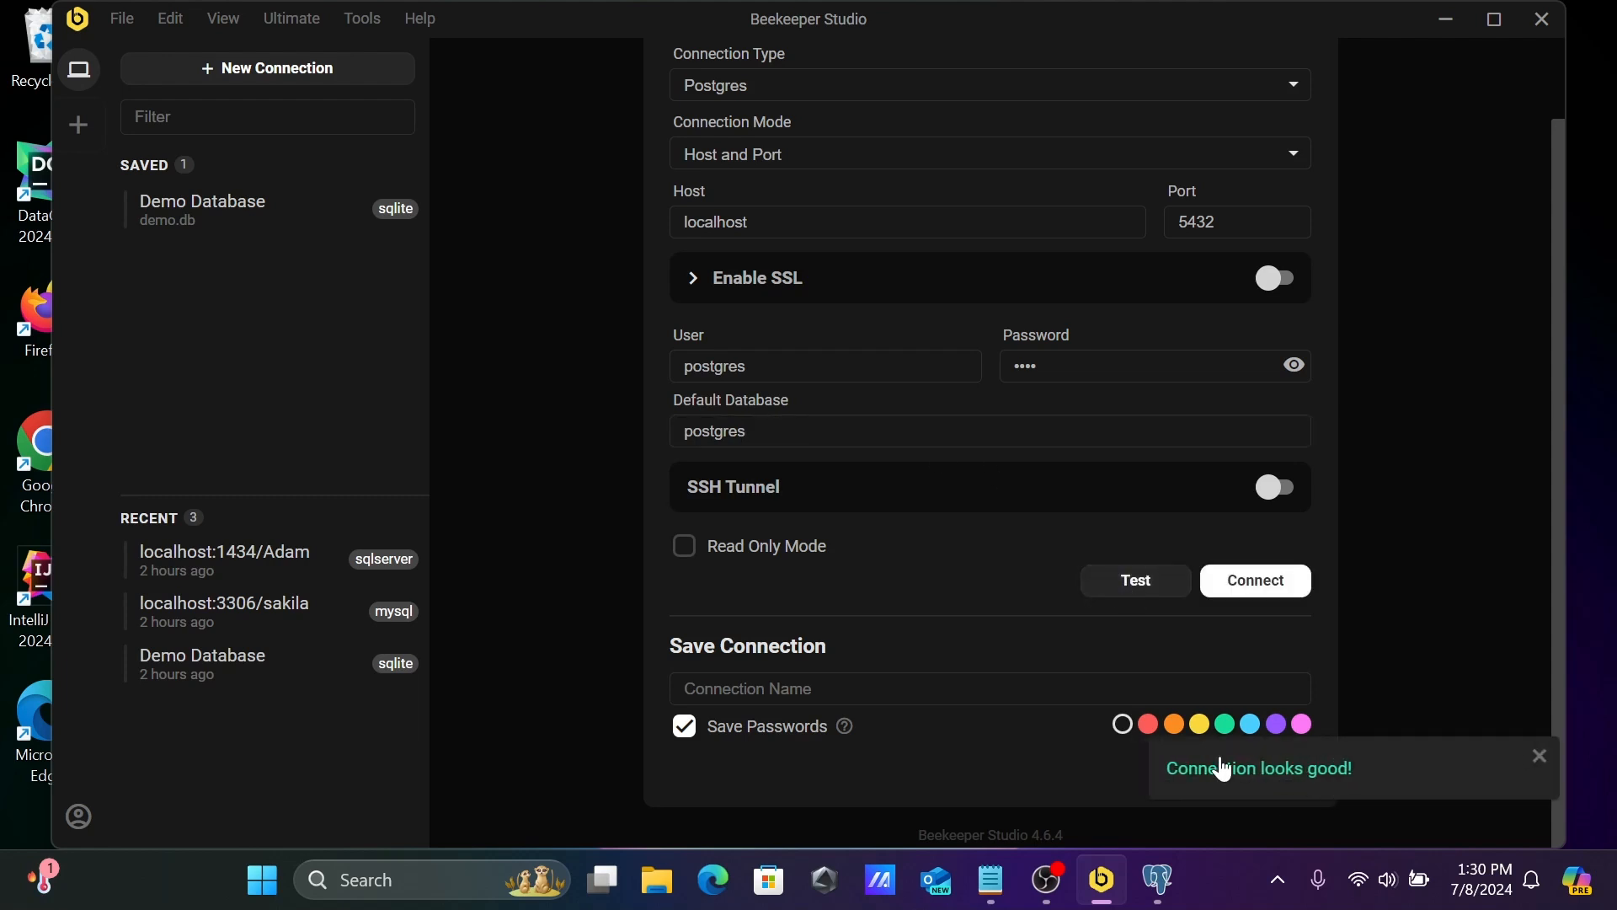
{"action": "mouse_move", "coordinate": [1253, 582]}
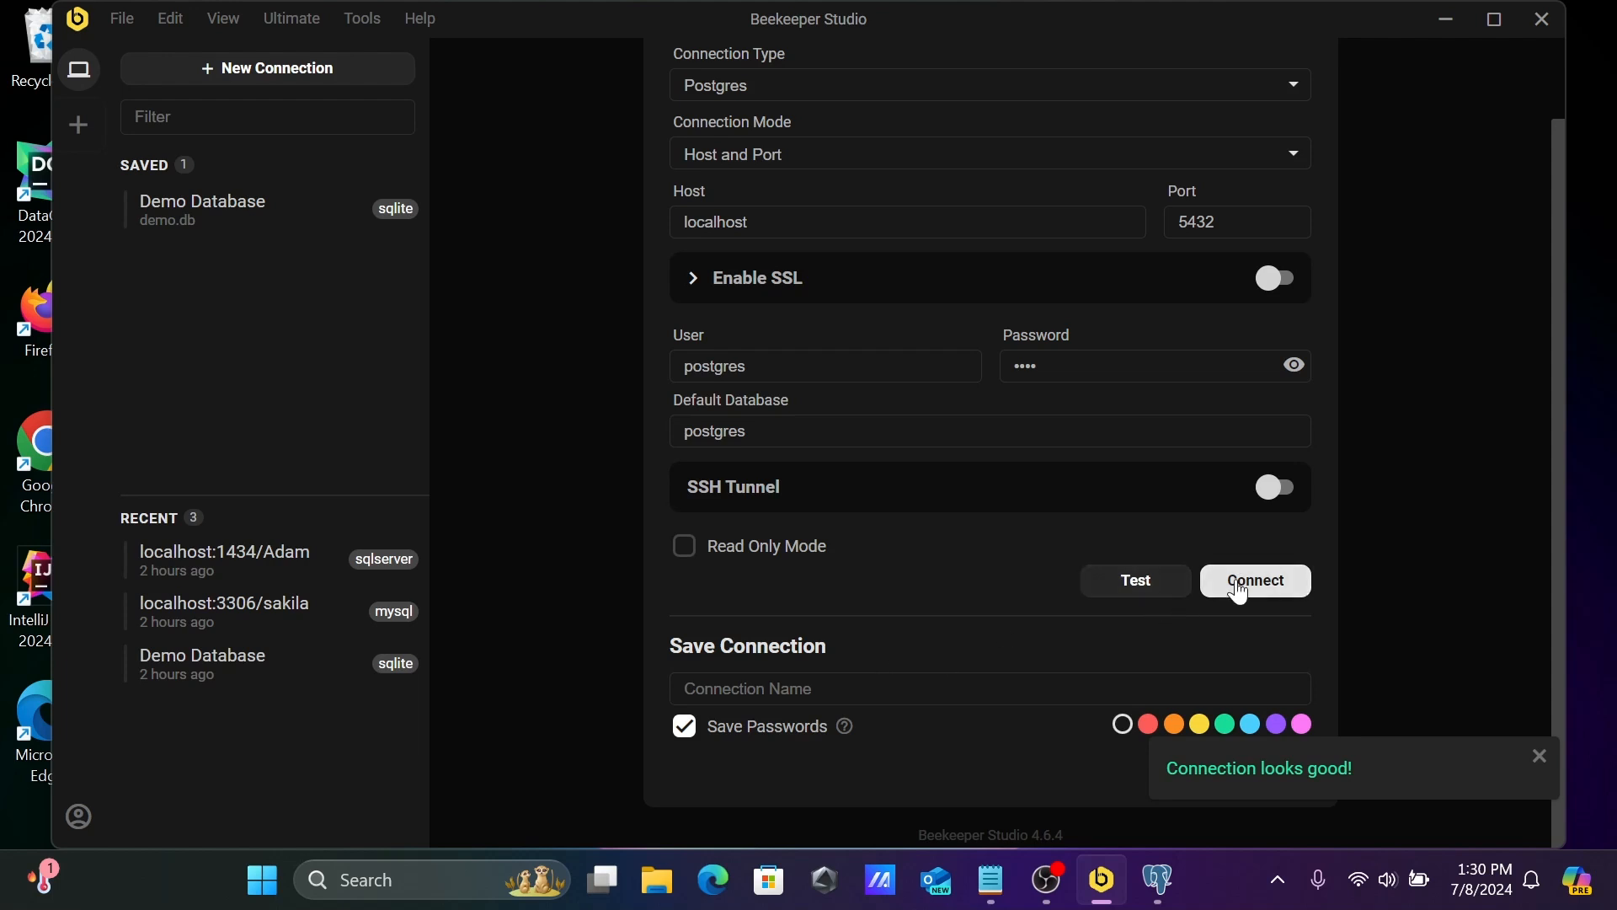
{"action": "left_click", "coordinate": [1254, 579]}
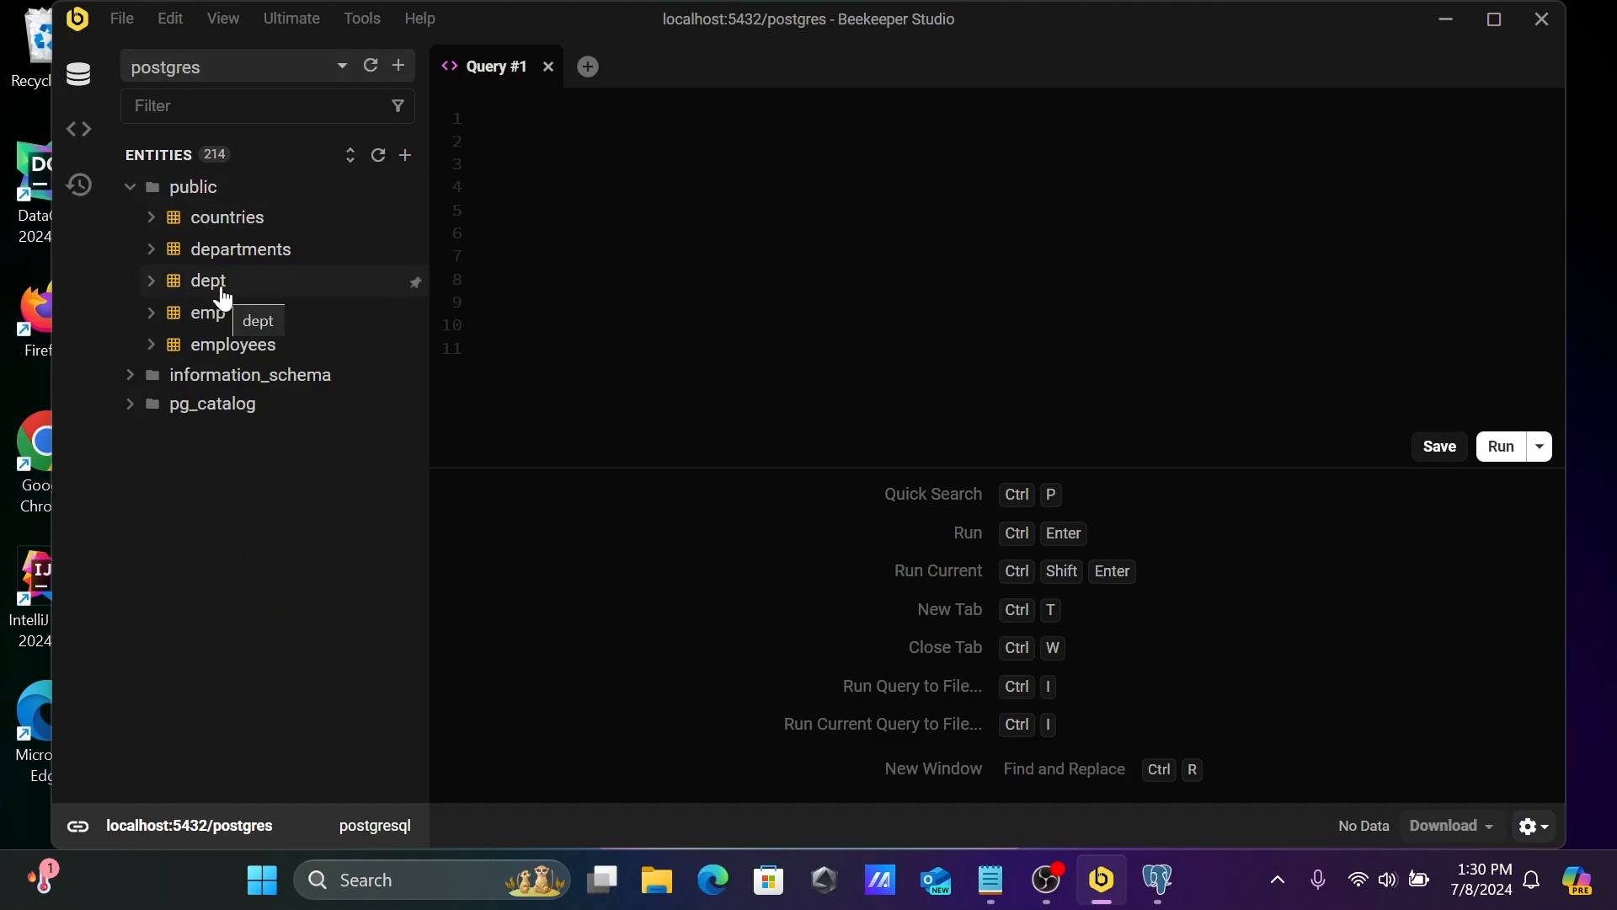
View the countries table's rows, then its columns, indexes and relations
{"action": "double_click", "coordinate": [228, 217]}
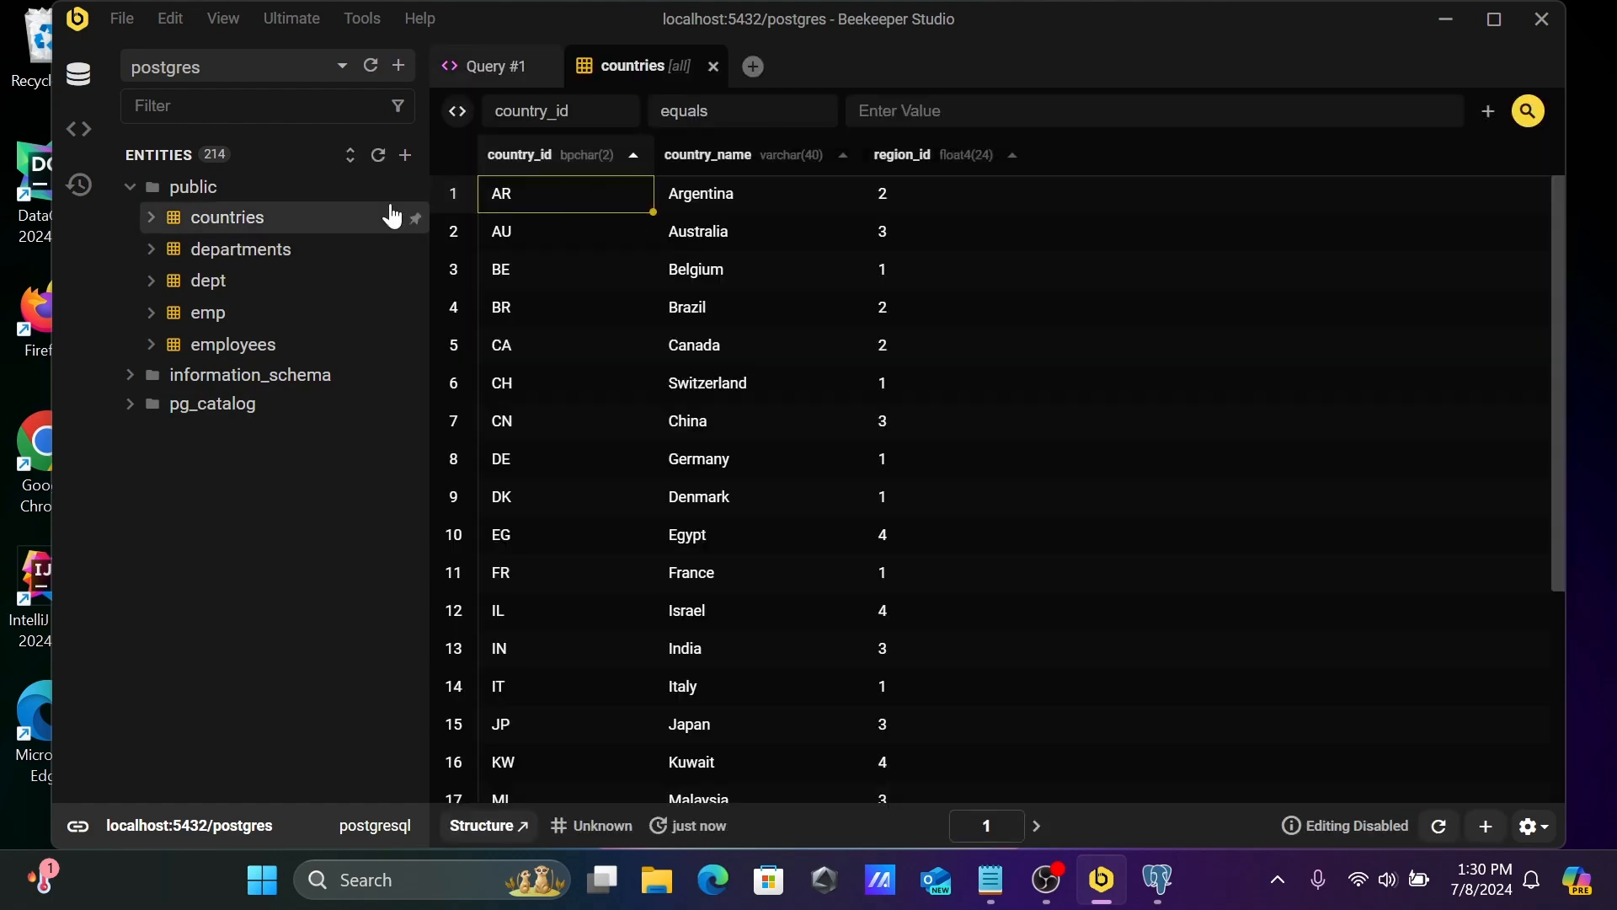
{"action": "right_click", "coordinate": [226, 217]}
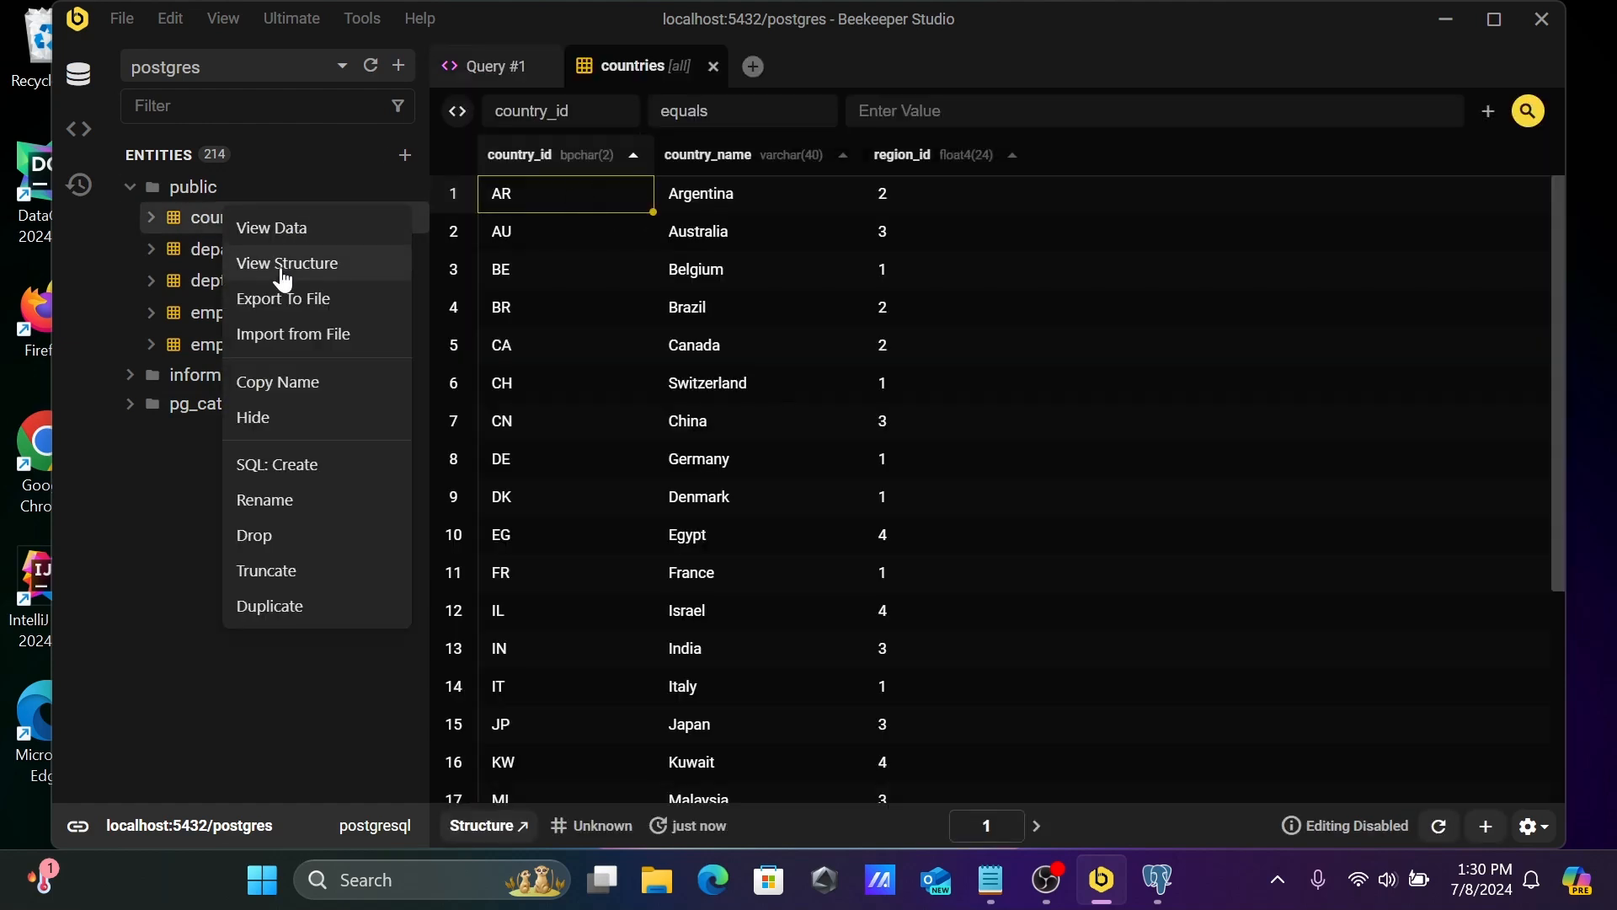
{"action": "left_click", "coordinate": [288, 262]}
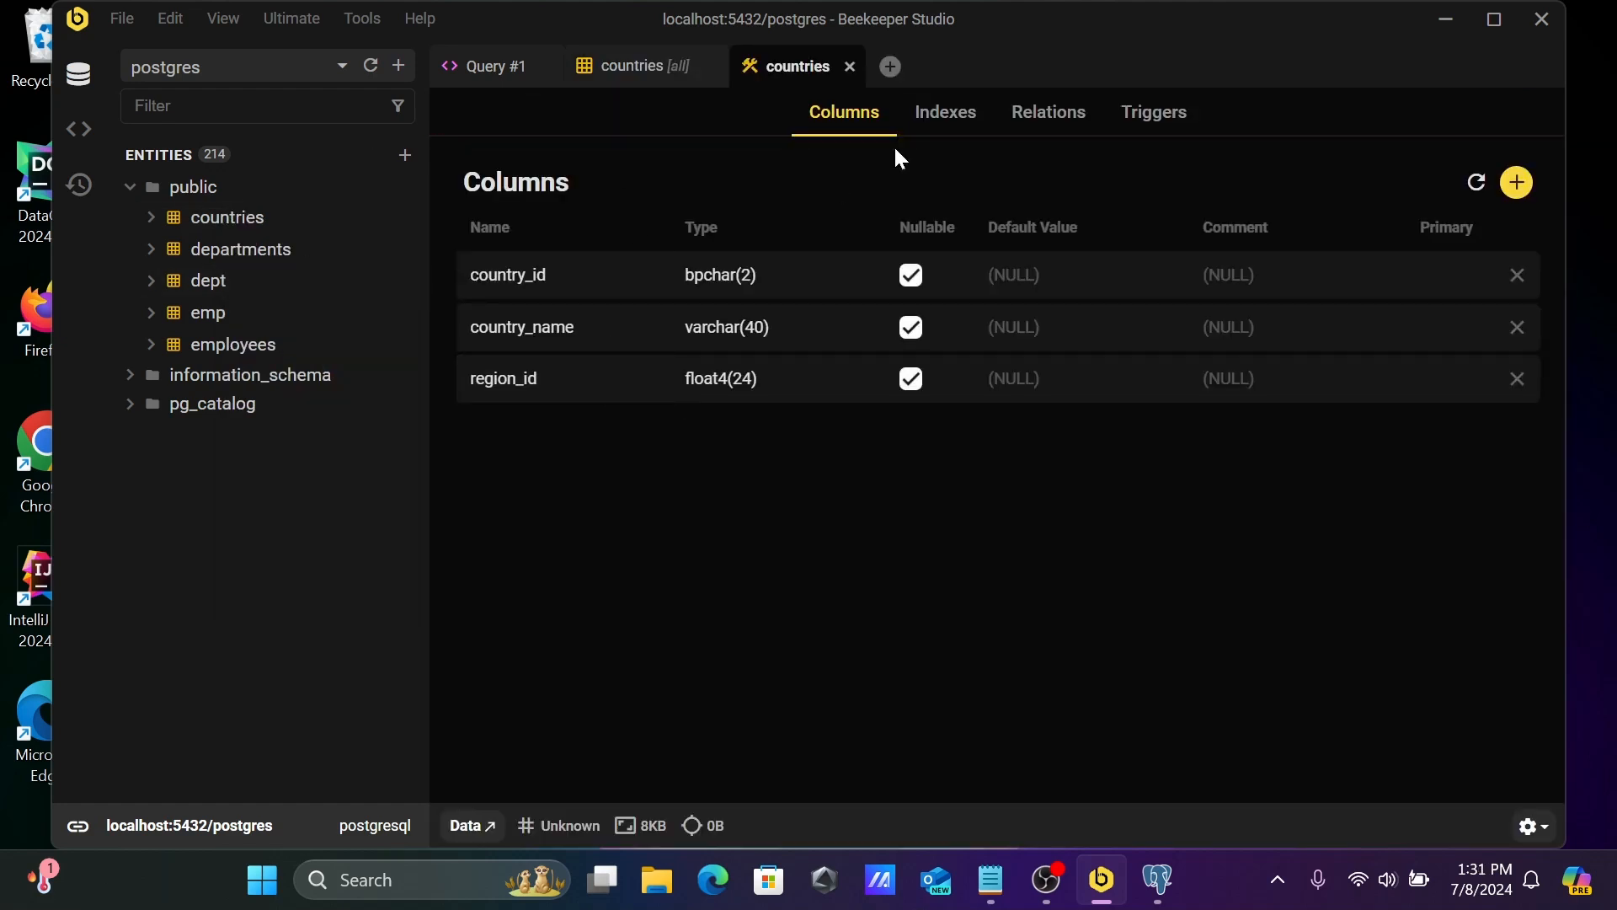
{"action": "left_click", "coordinate": [943, 111]}
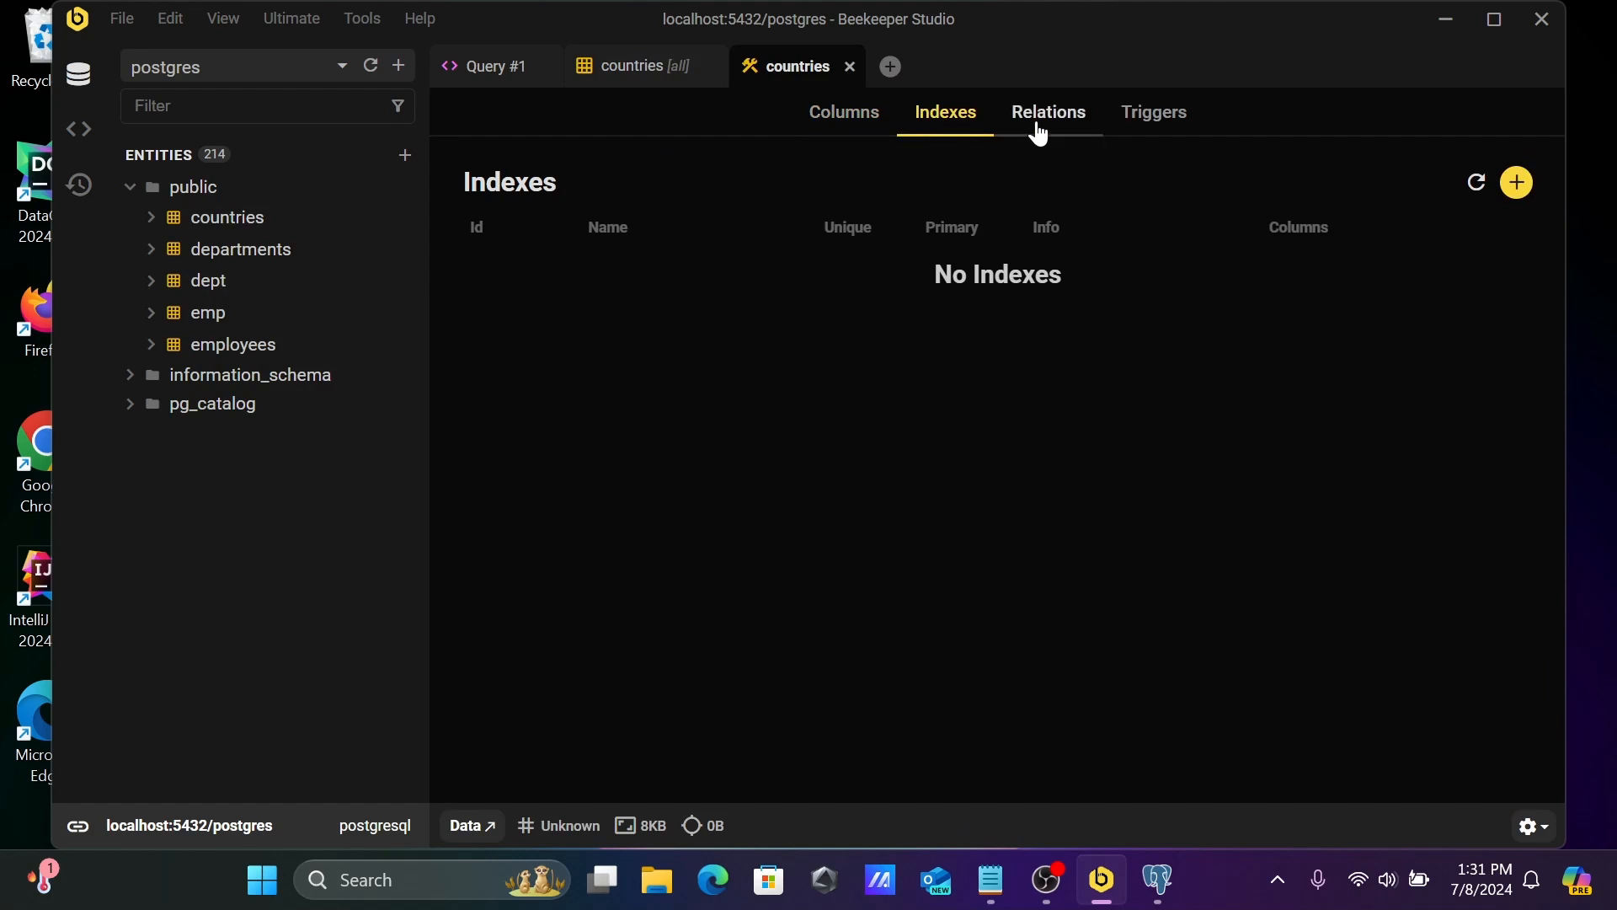
{"action": "left_click", "coordinate": [1046, 111]}
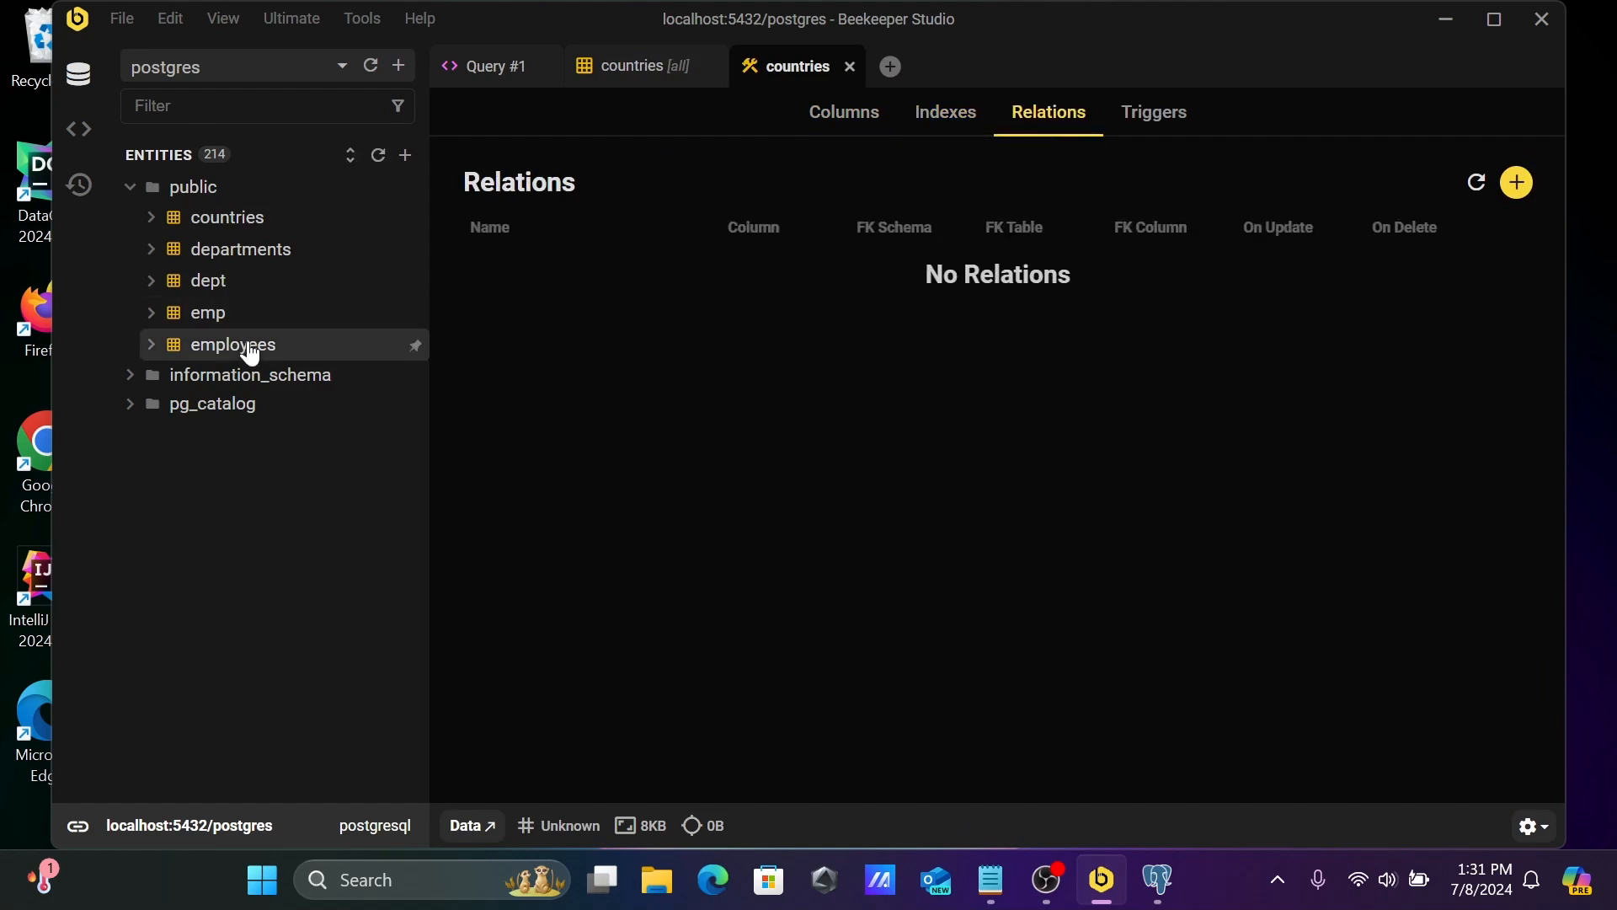
View the employees table's rows, its indexes and relations, then return to its columns
{"action": "double_click", "coordinate": [232, 344]}
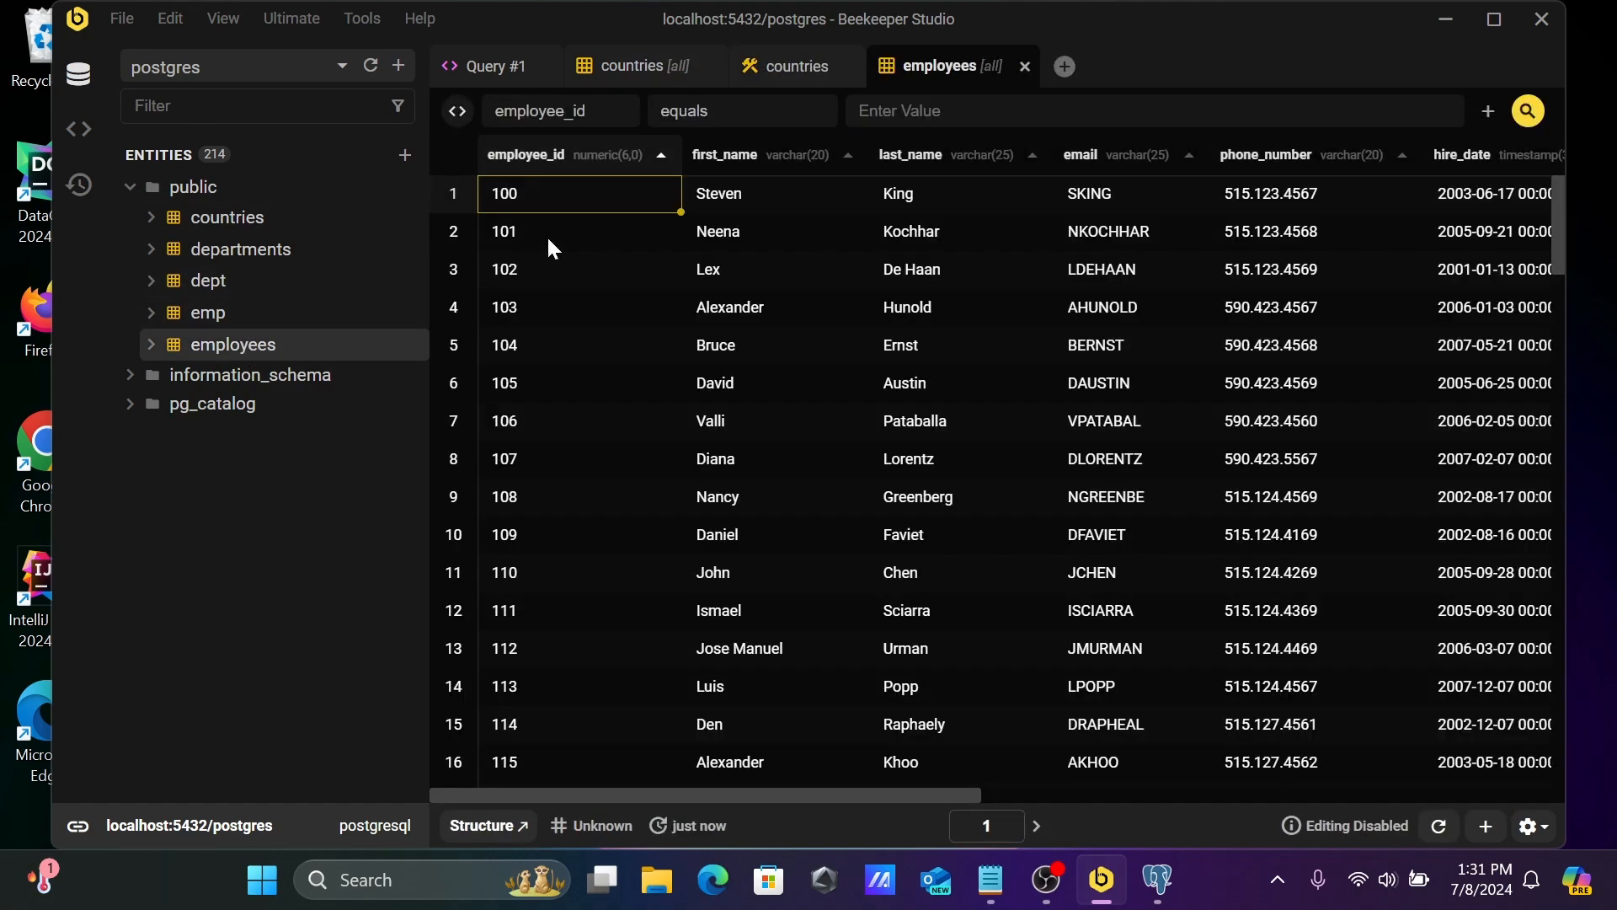
{"action": "right_click", "coordinate": [232, 344]}
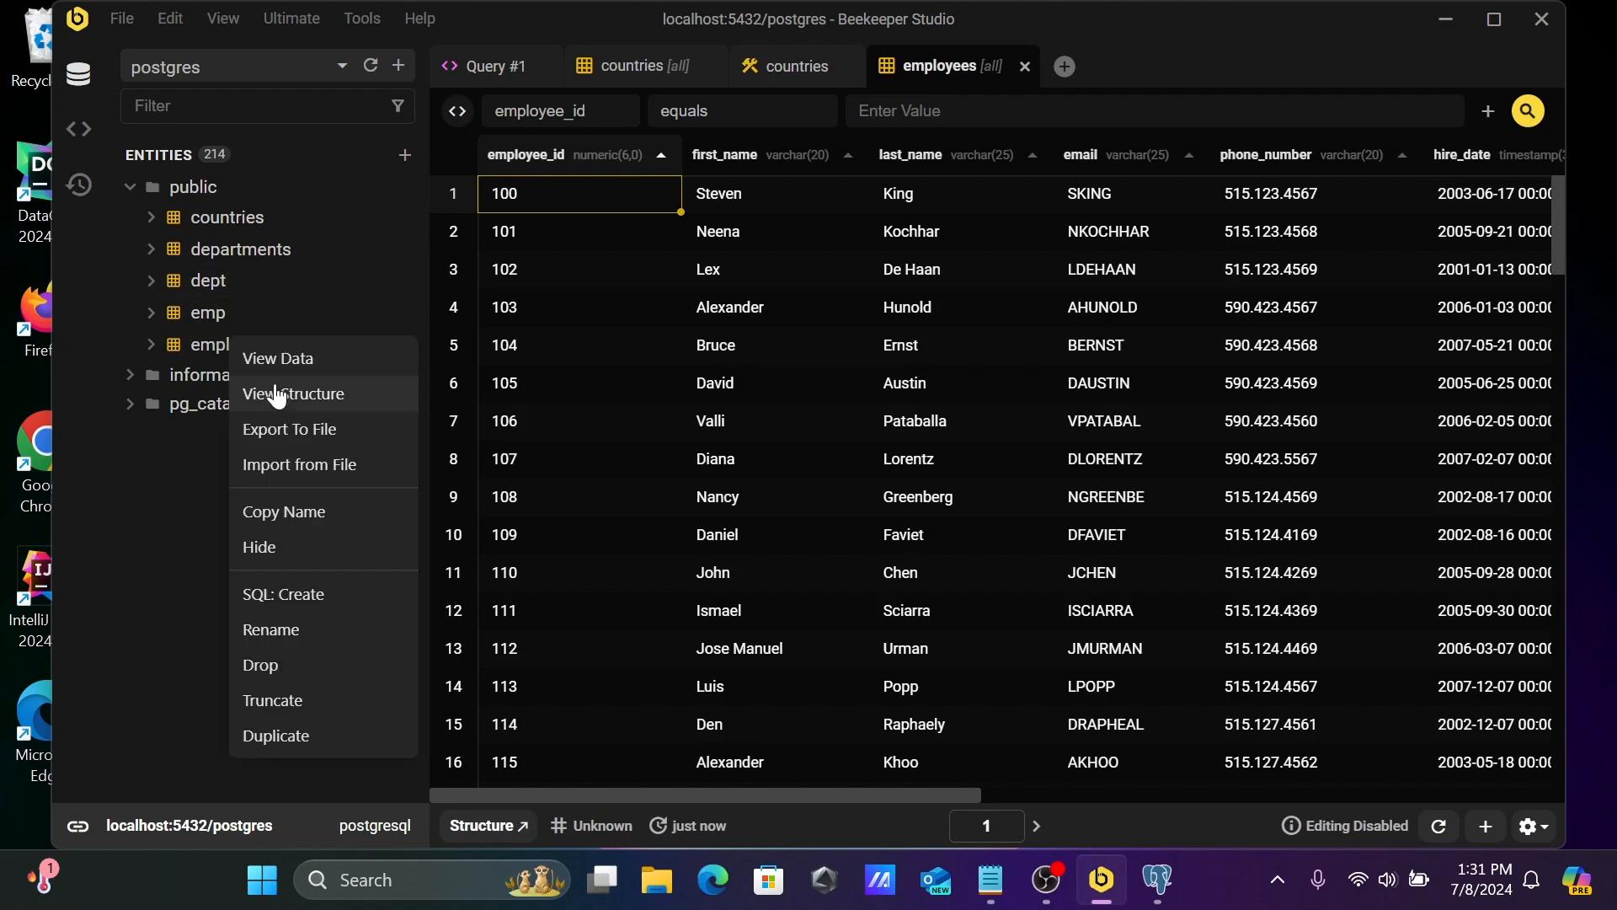
{"action": "left_click", "coordinate": [300, 394]}
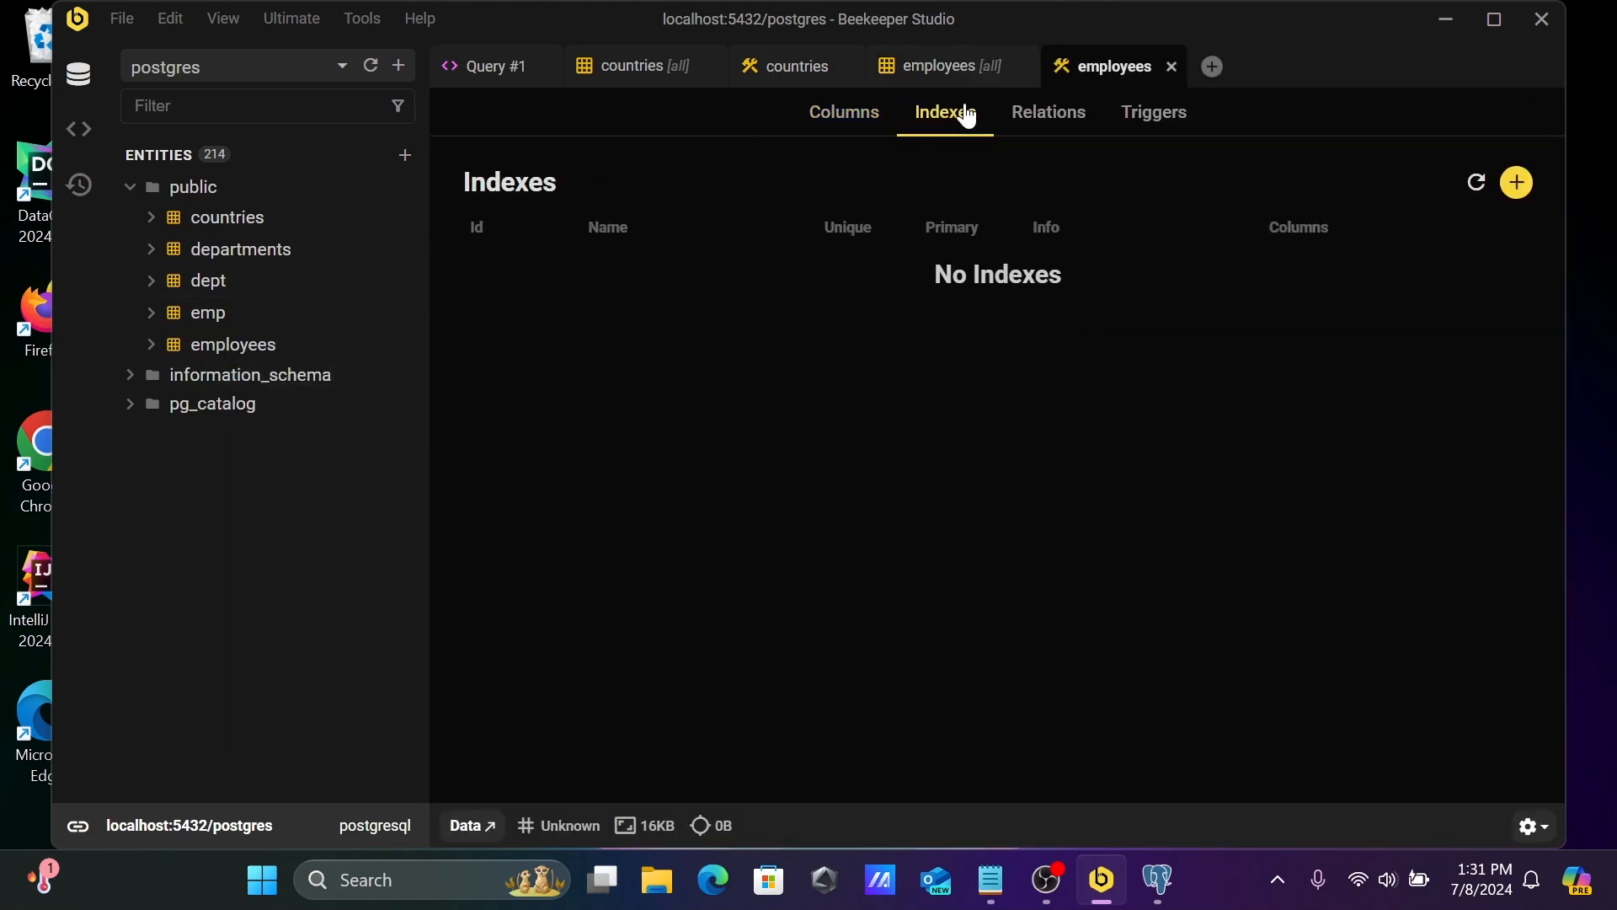
{"action": "left_click", "coordinate": [1046, 111]}
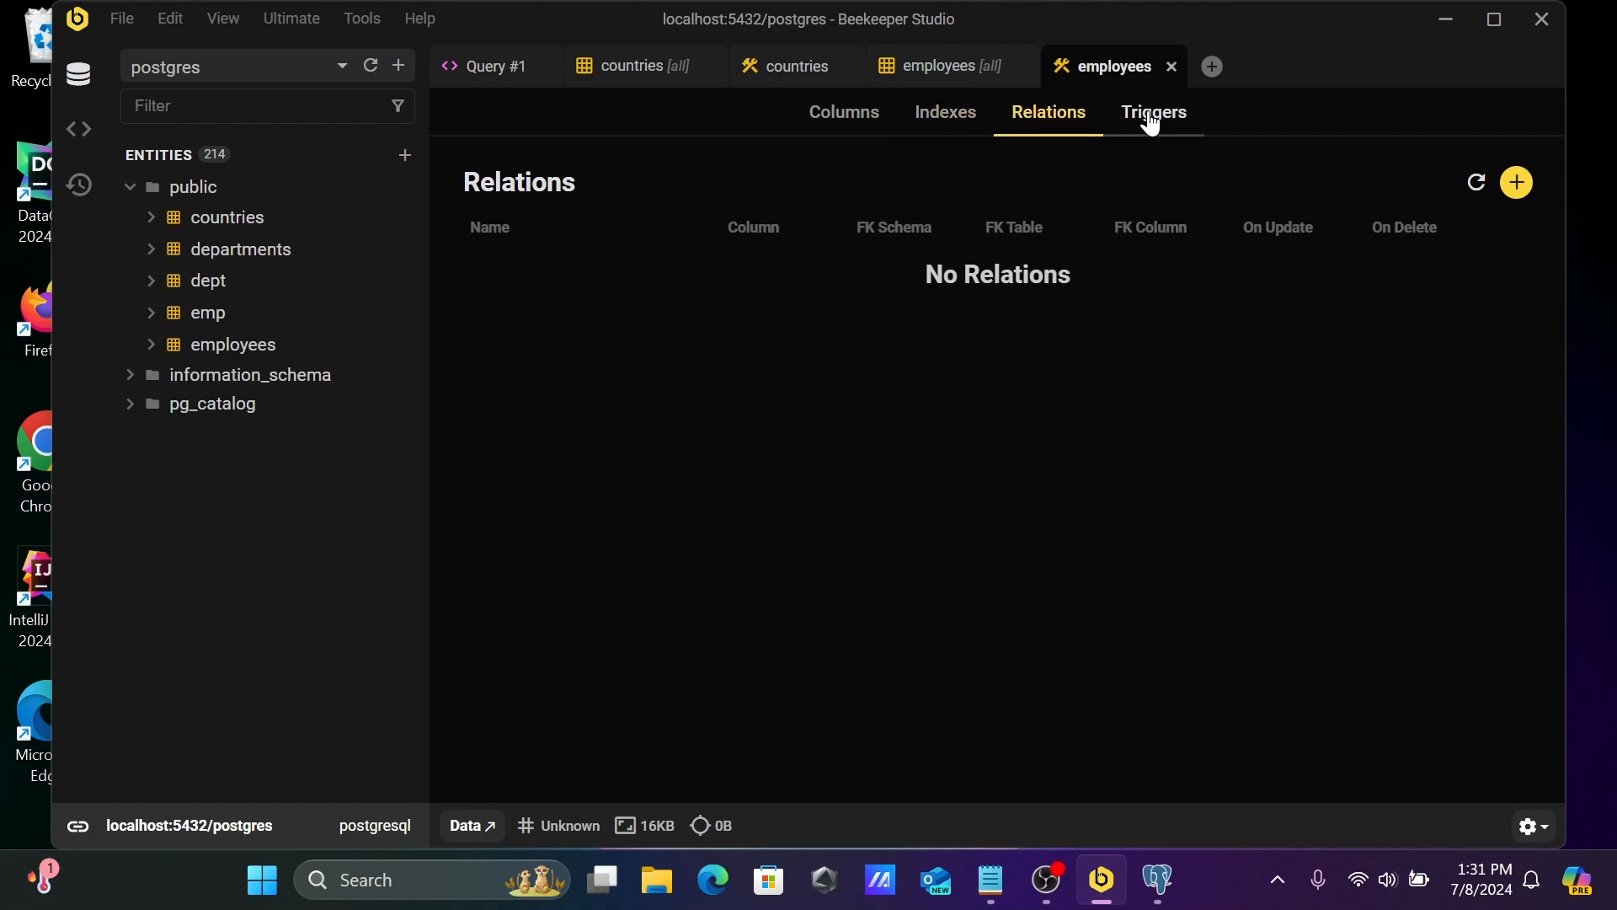
{"action": "left_click", "coordinate": [844, 111]}
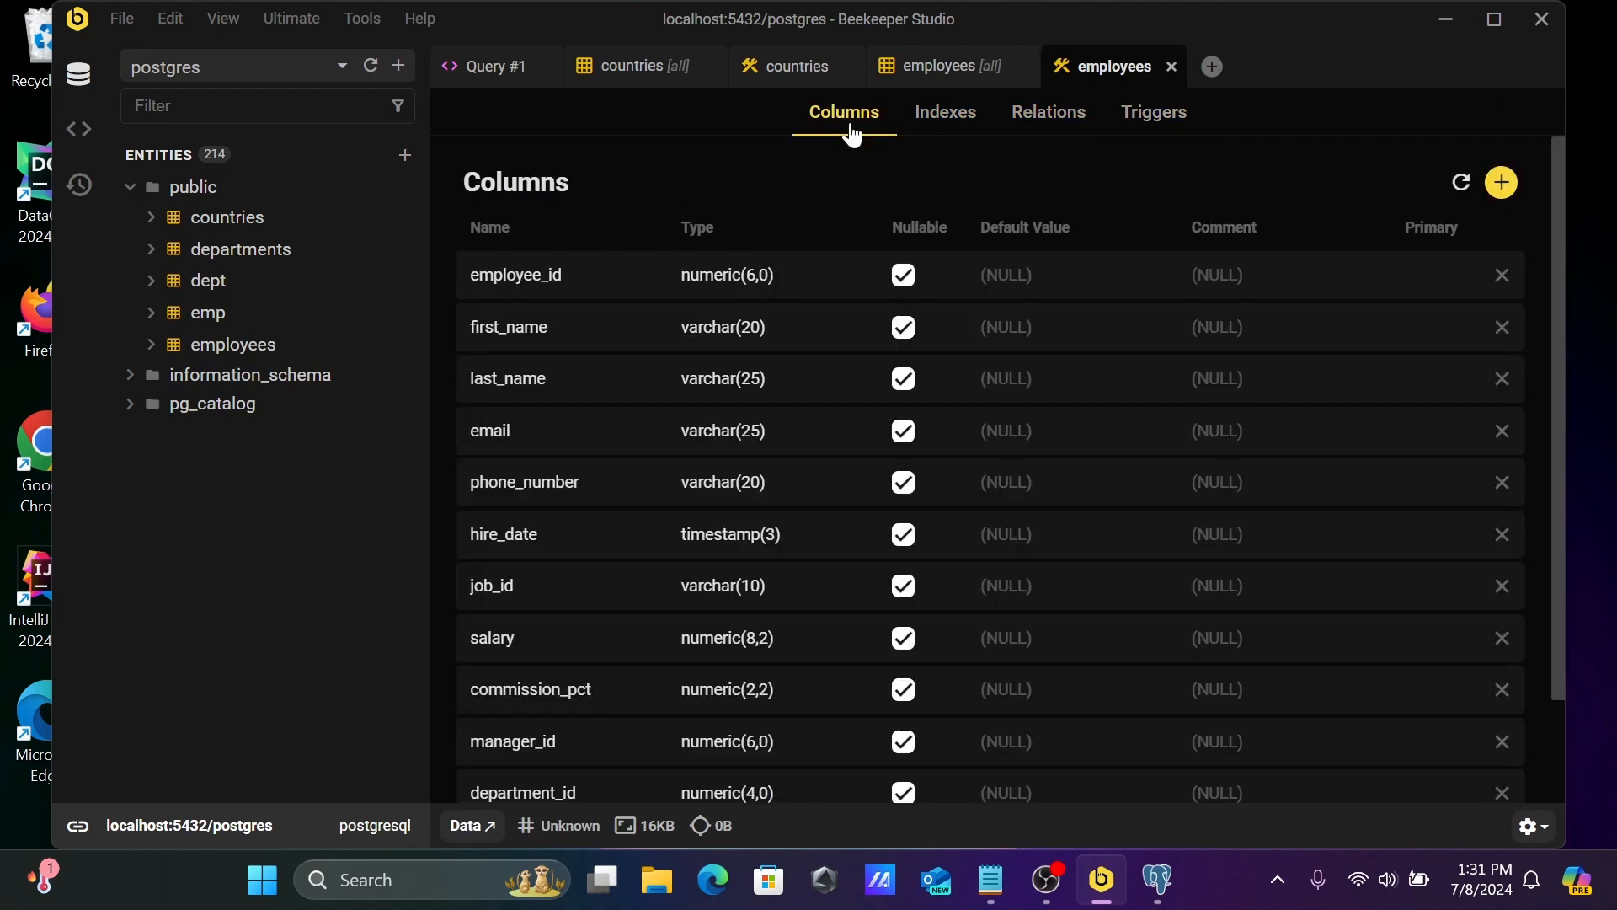
{"action": "right_click", "coordinate": [233, 343]}
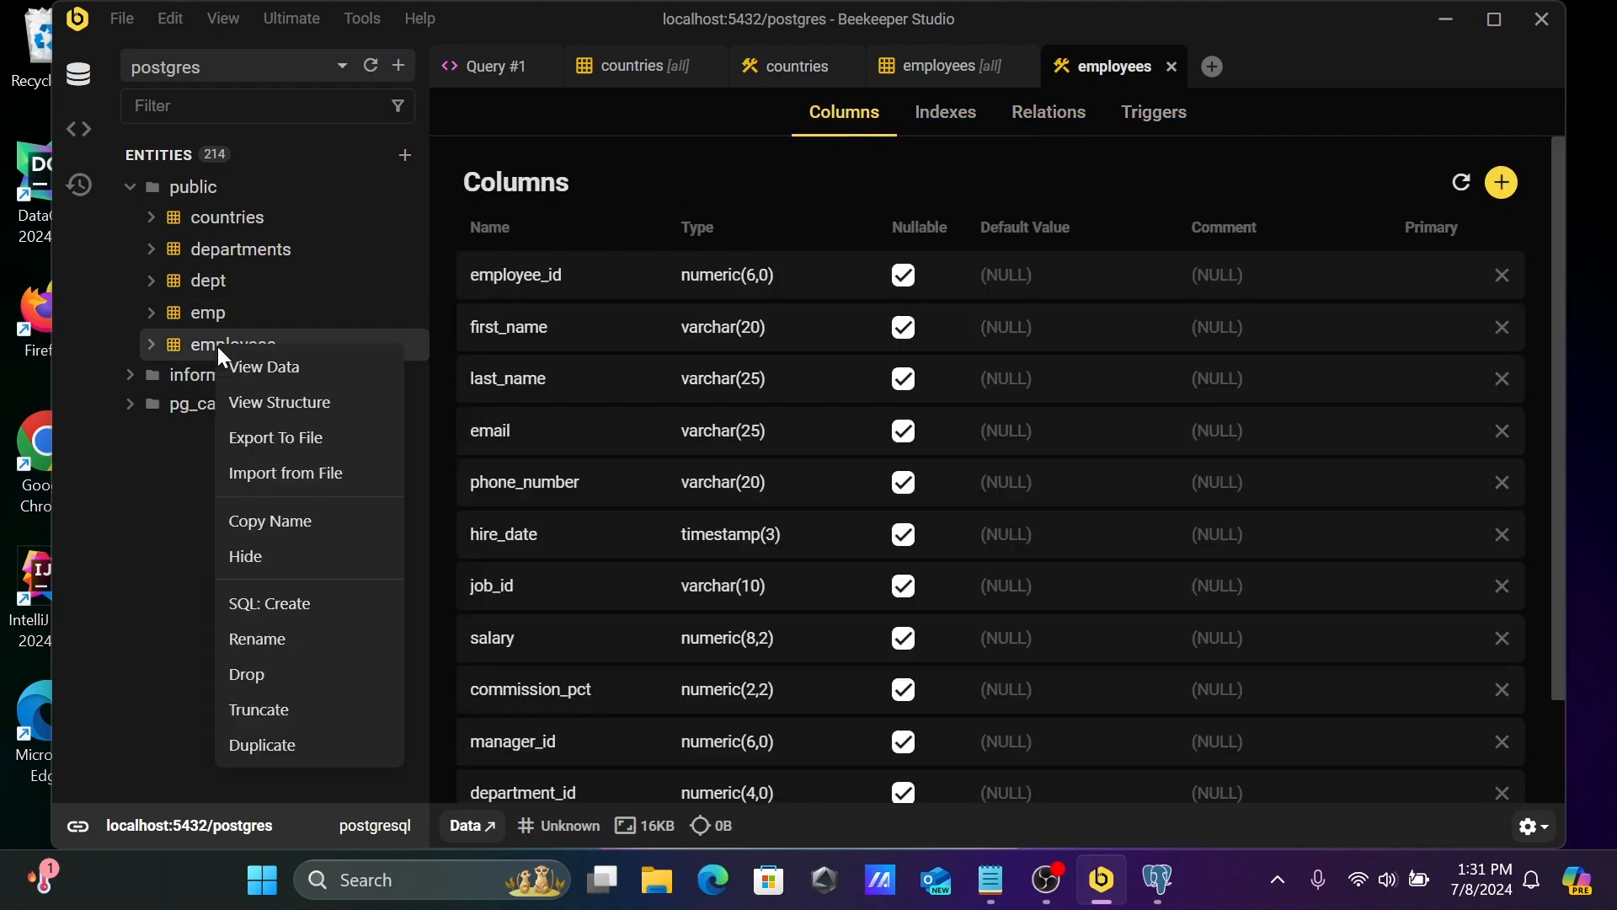
{"action": "mouse_move", "coordinate": [274, 438]}
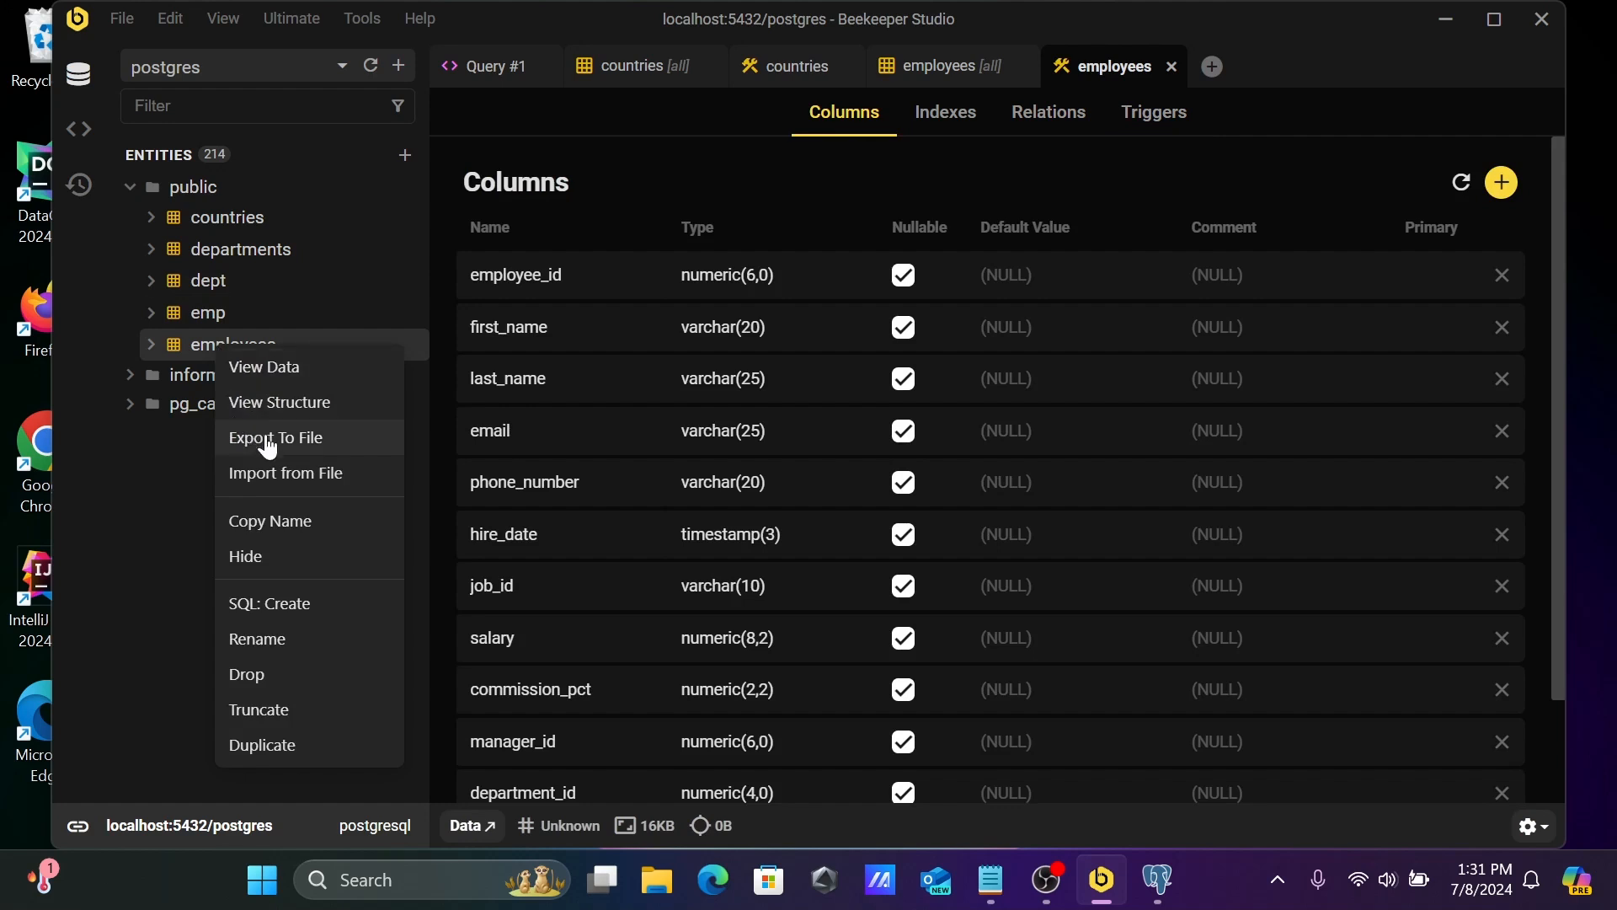
{"action": "mouse_move", "coordinate": [258, 471]}
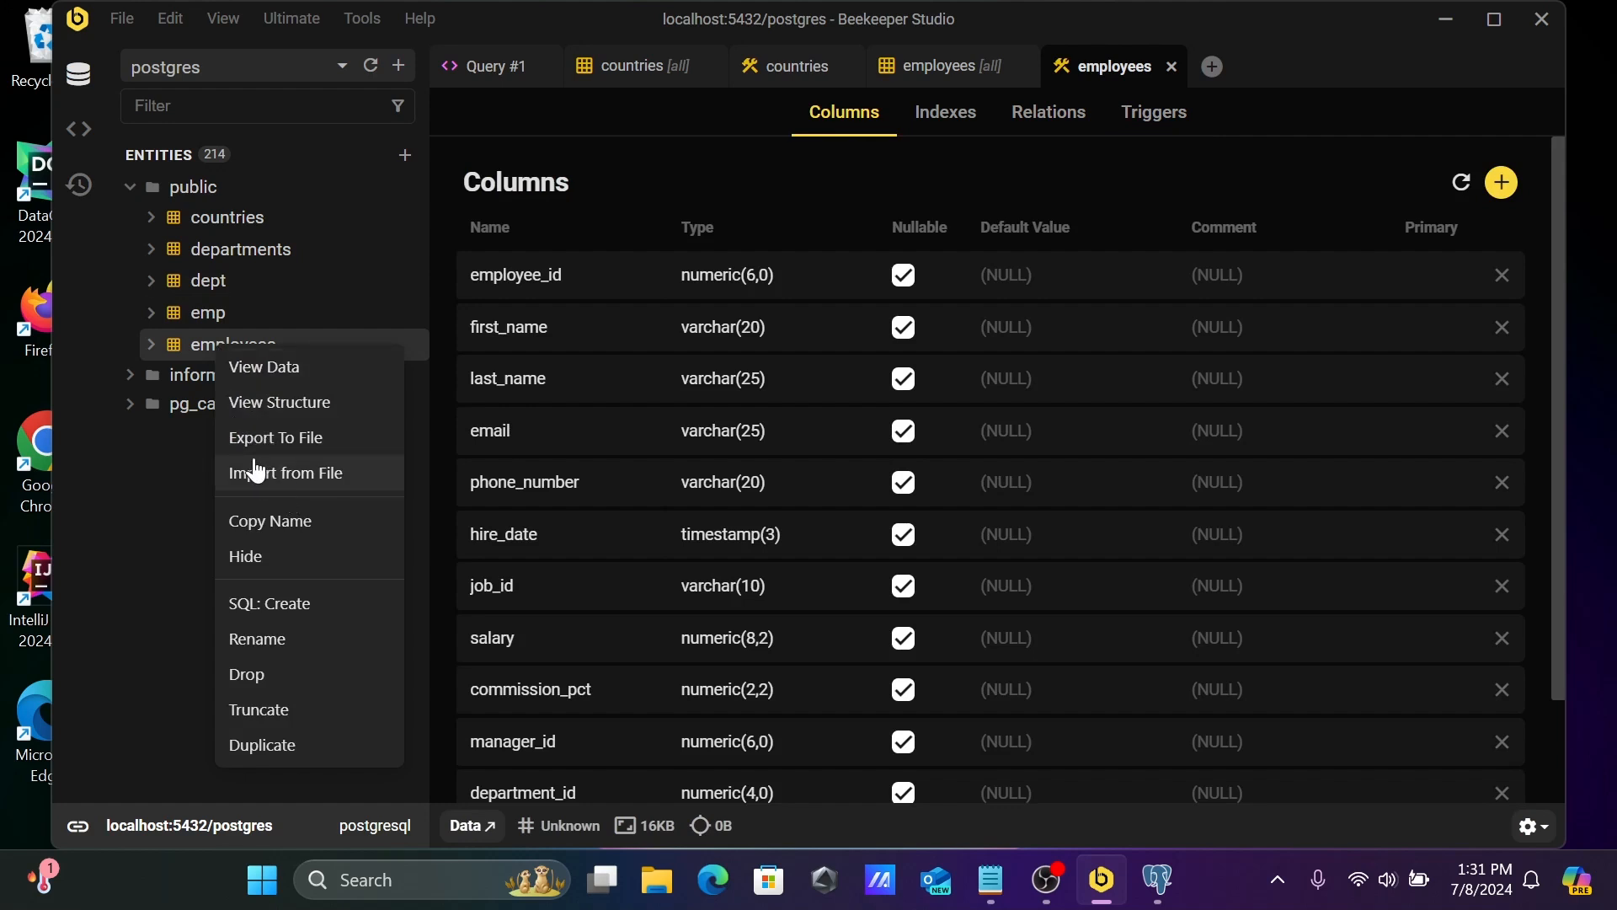
{"action": "mouse_move", "coordinate": [270, 520]}
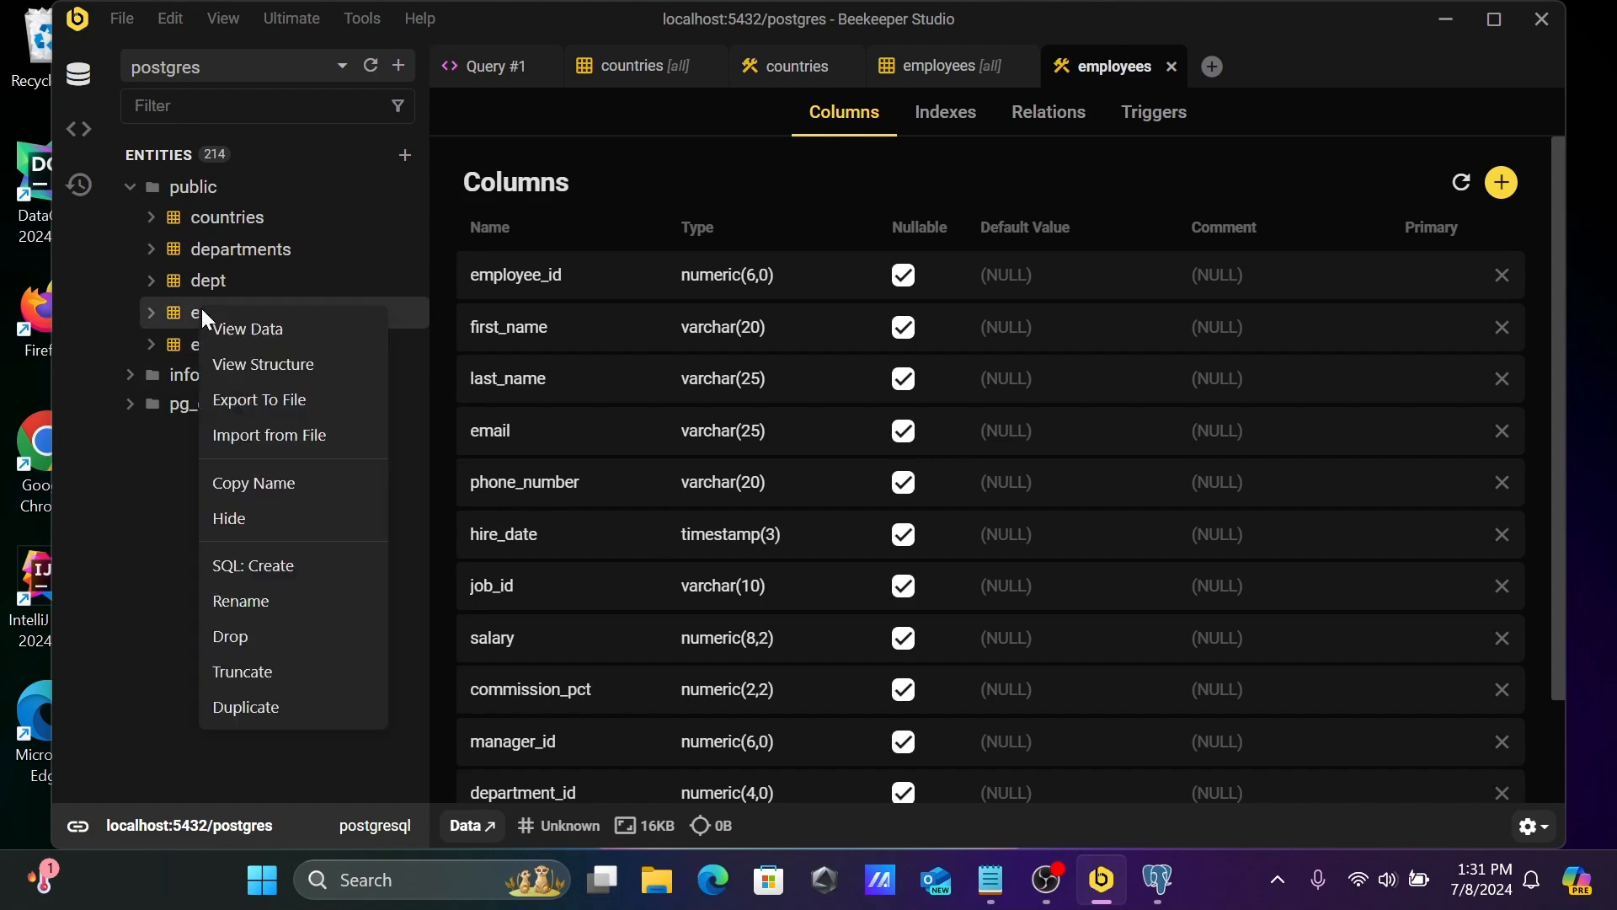
{"action": "mouse_move", "coordinate": [266, 521]}
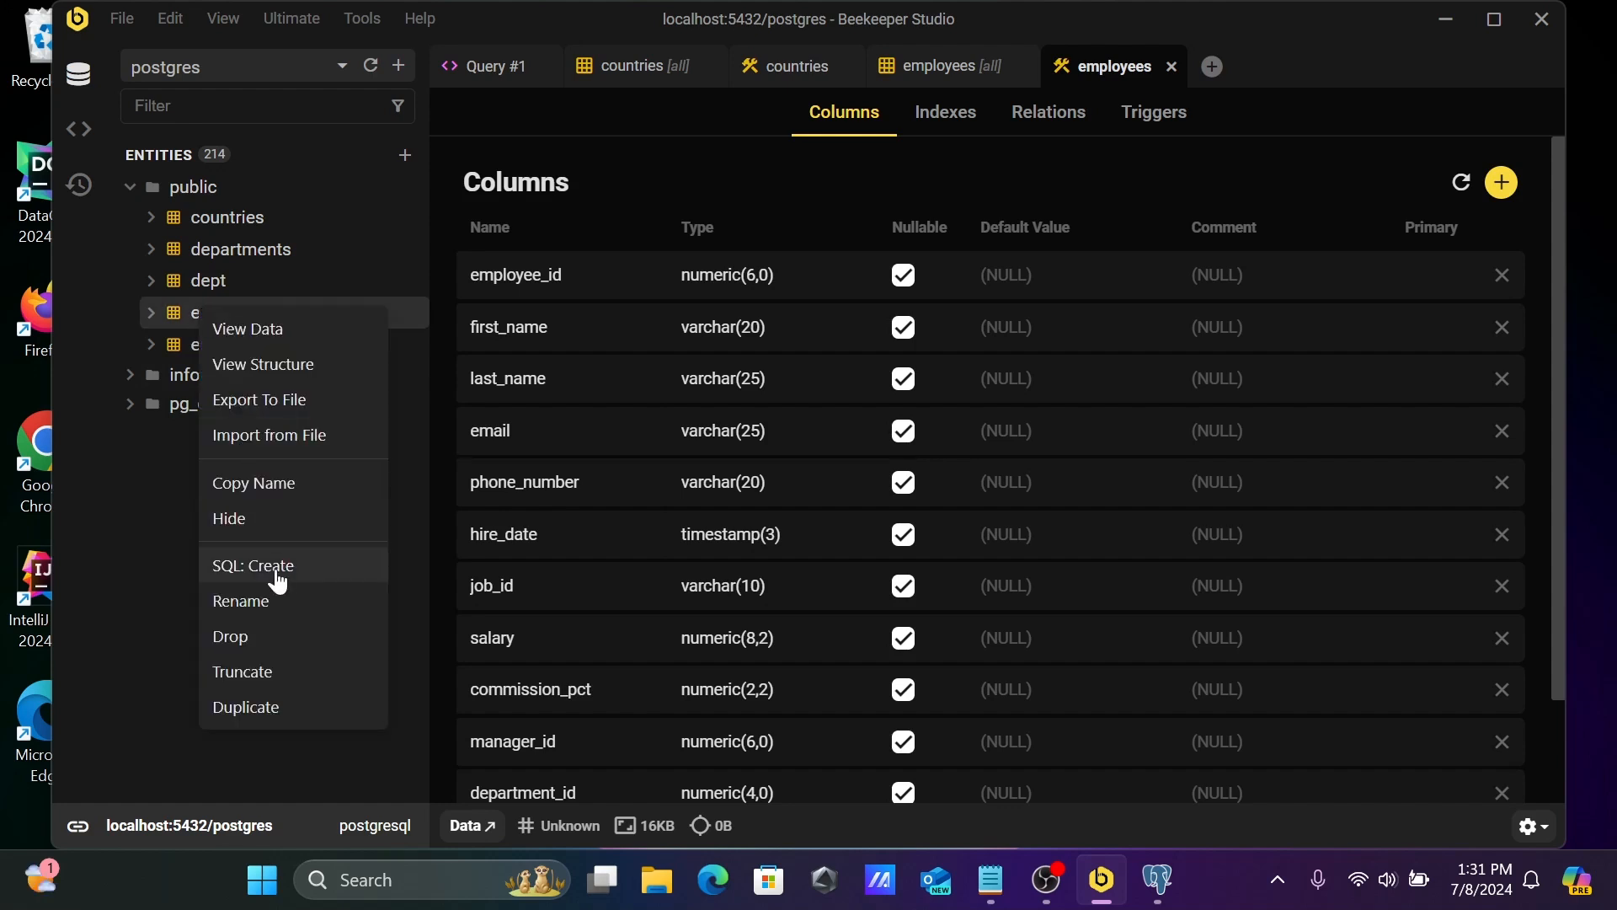
{"action": "mouse_move", "coordinate": [247, 485]}
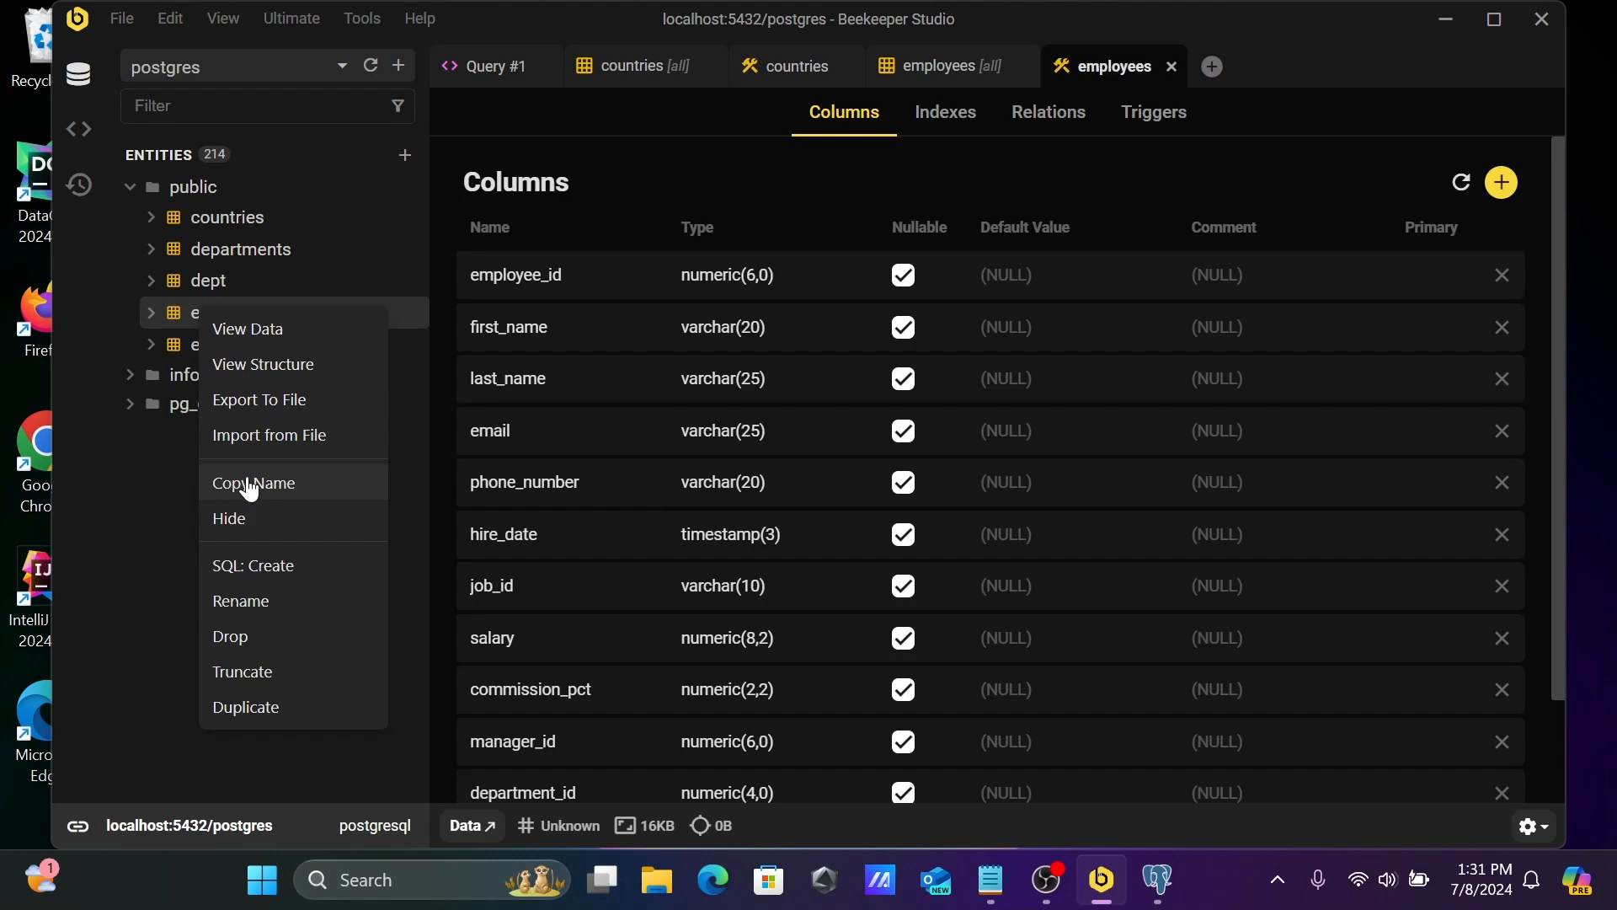
{"action": "mouse_move", "coordinate": [229, 517]}
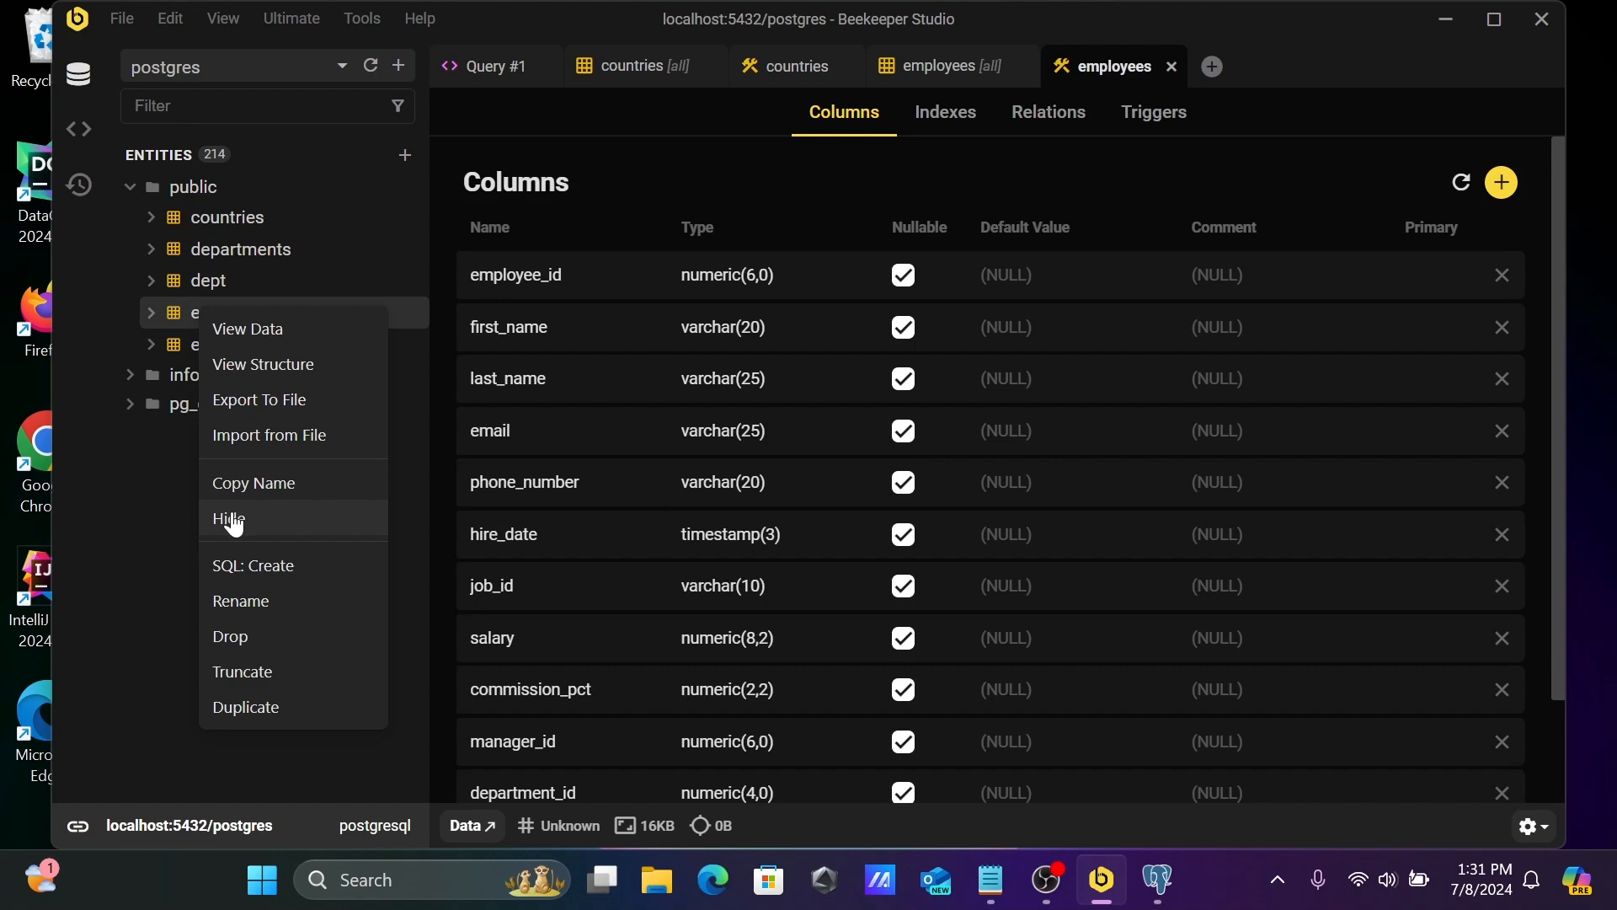
Hide the emp table from the sidebar entity list
{"action": "left_click", "coordinate": [229, 517]}
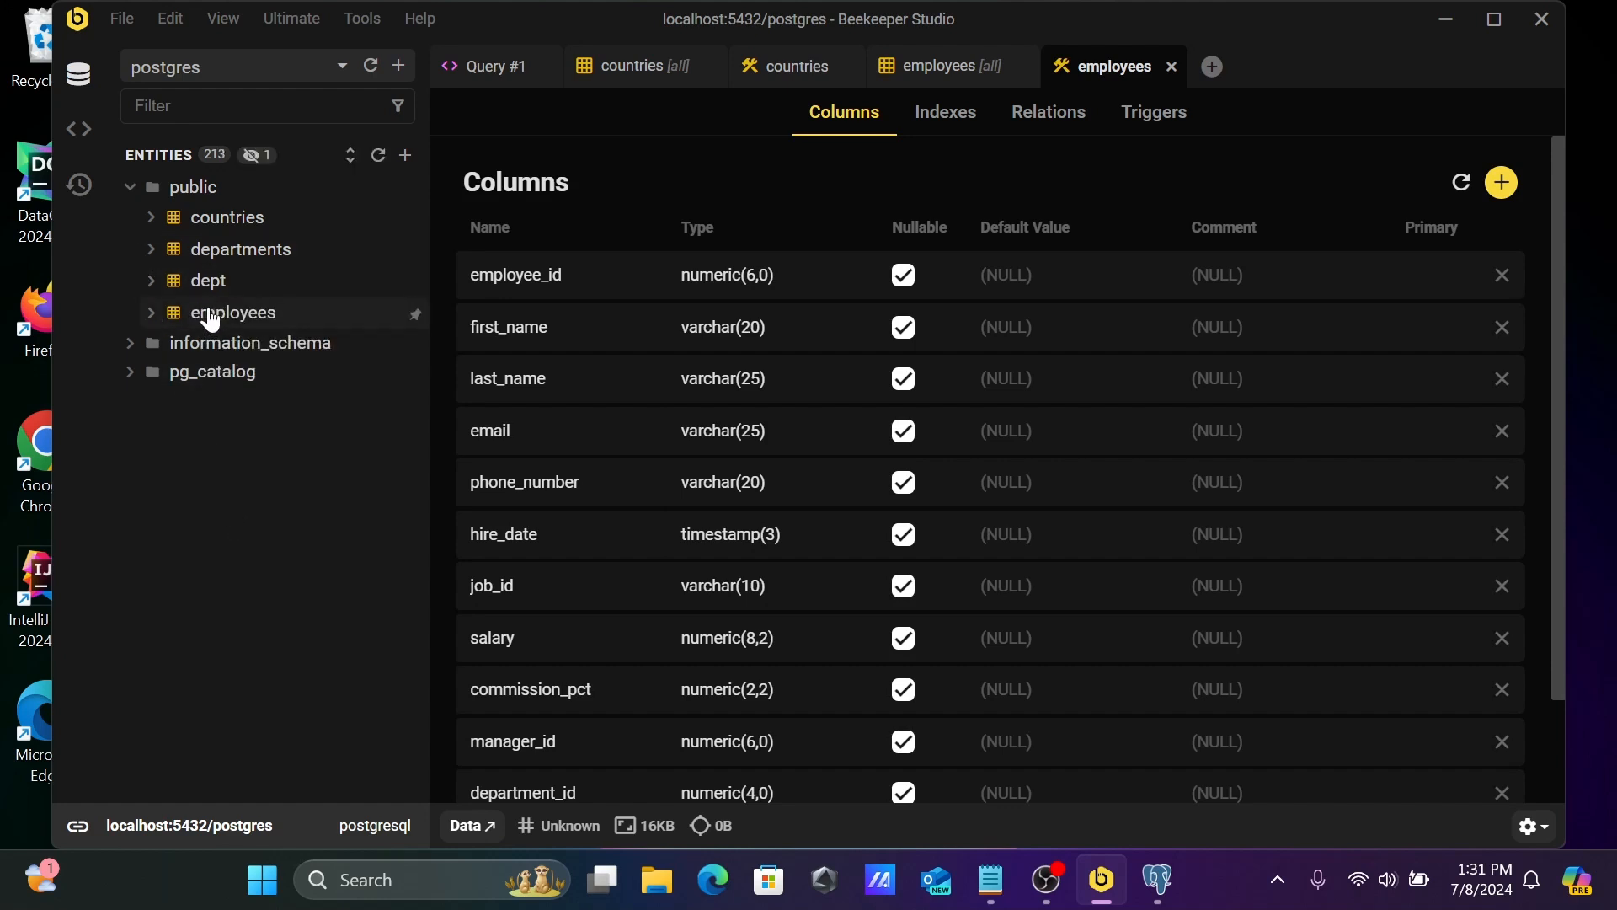
{"action": "mouse_move", "coordinate": [219, 305]}
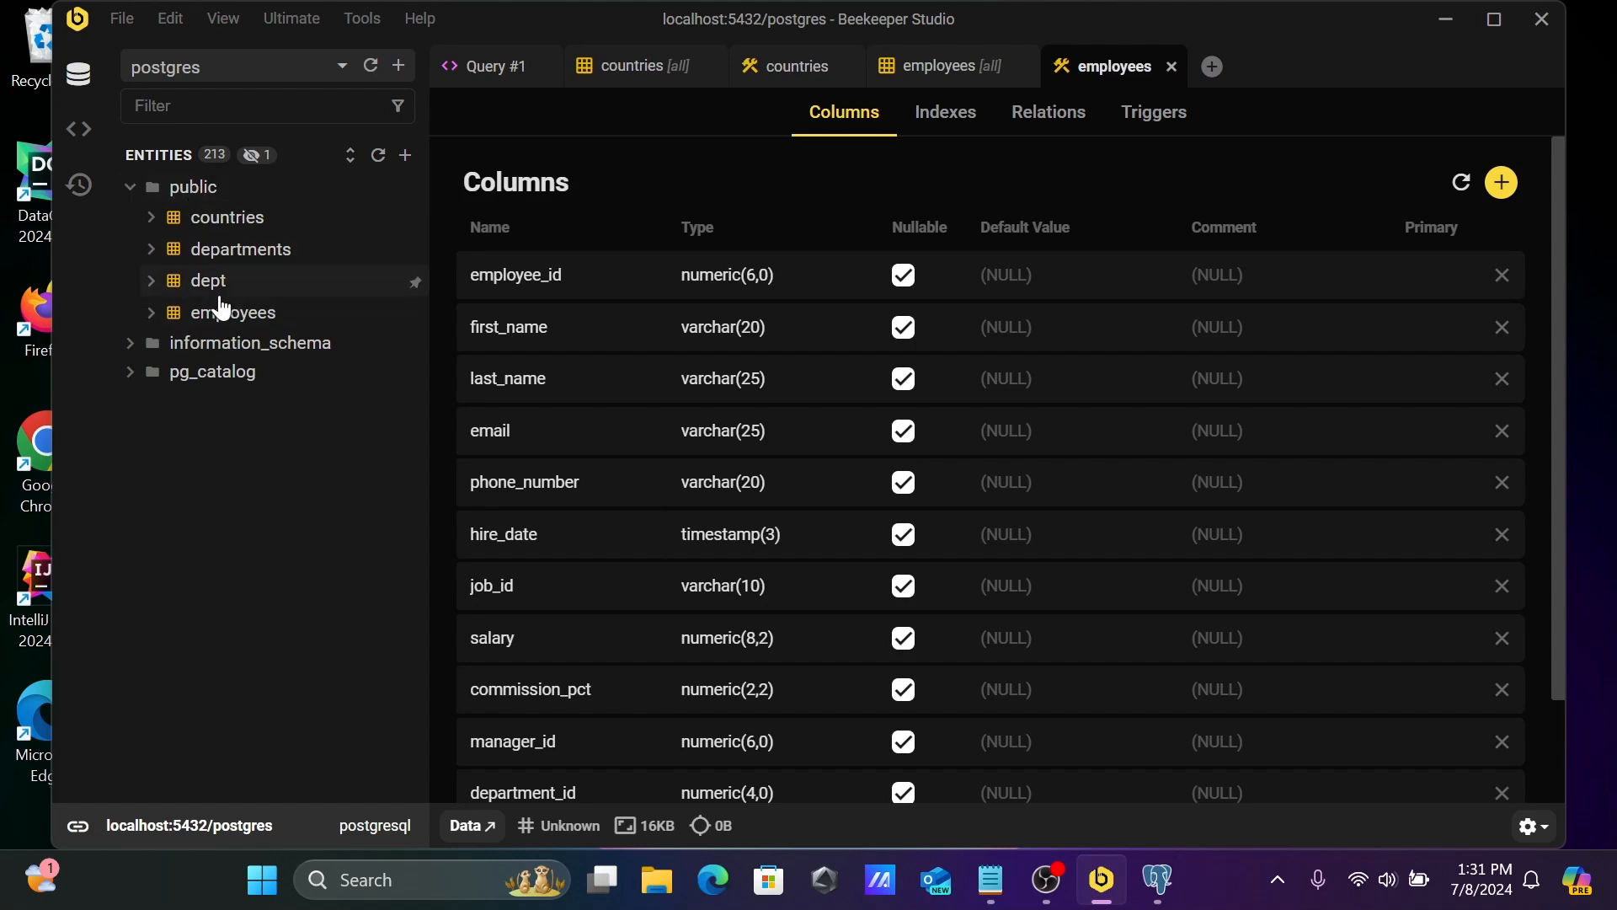
{"action": "mouse_move", "coordinate": [205, 329]}
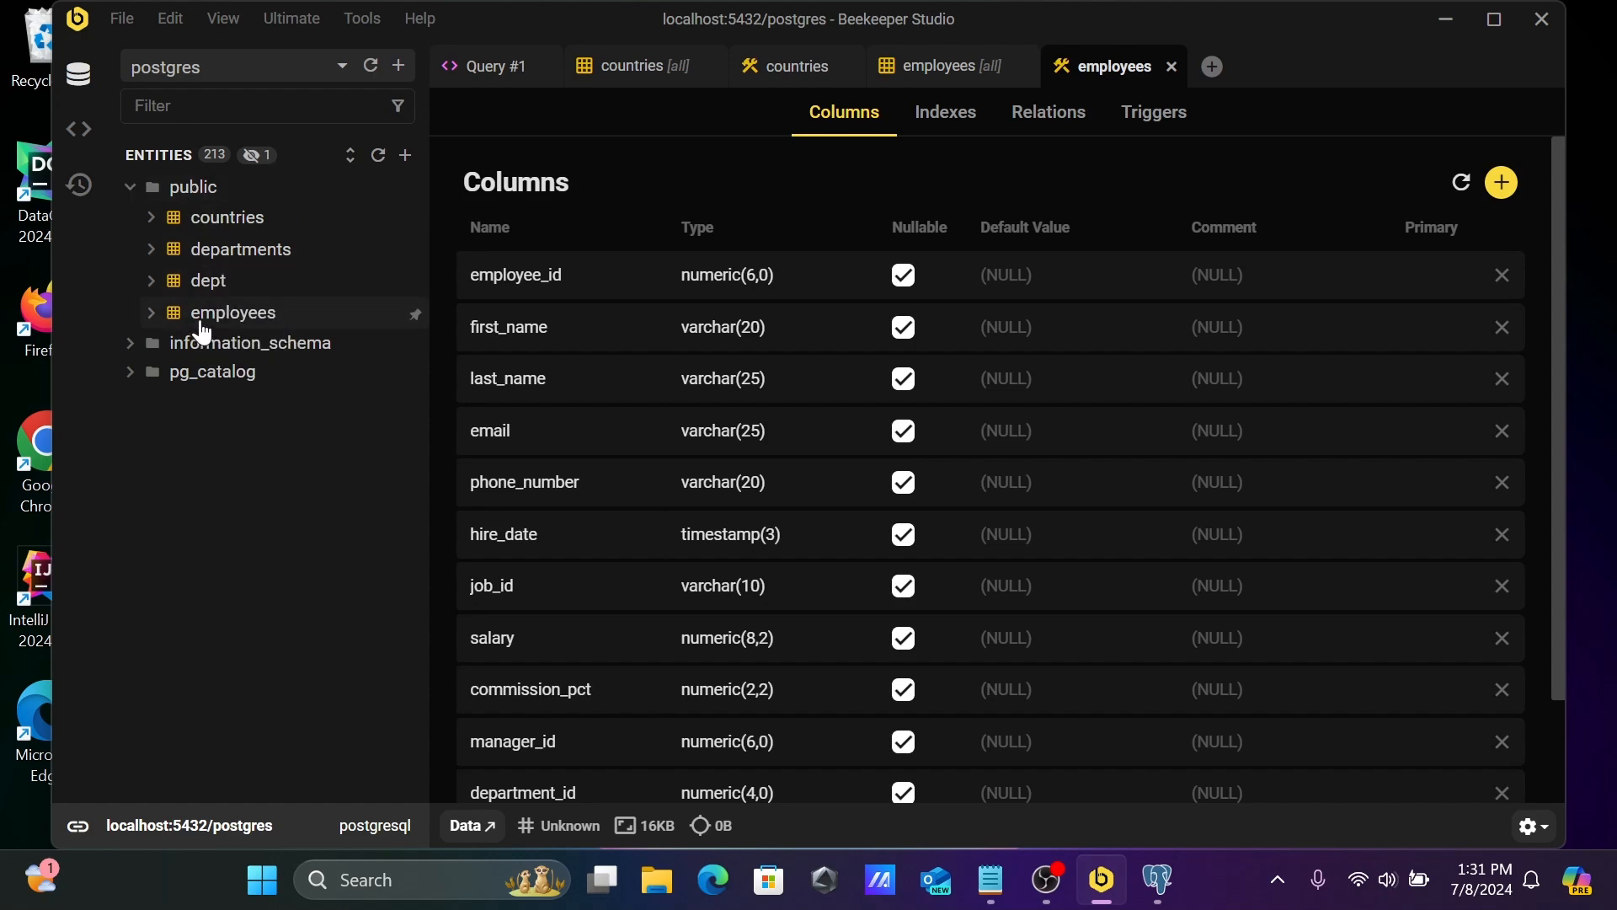
Generate the employees table's CREATE TABLE script via SQL: Create
{"action": "right_click", "coordinate": [233, 313]}
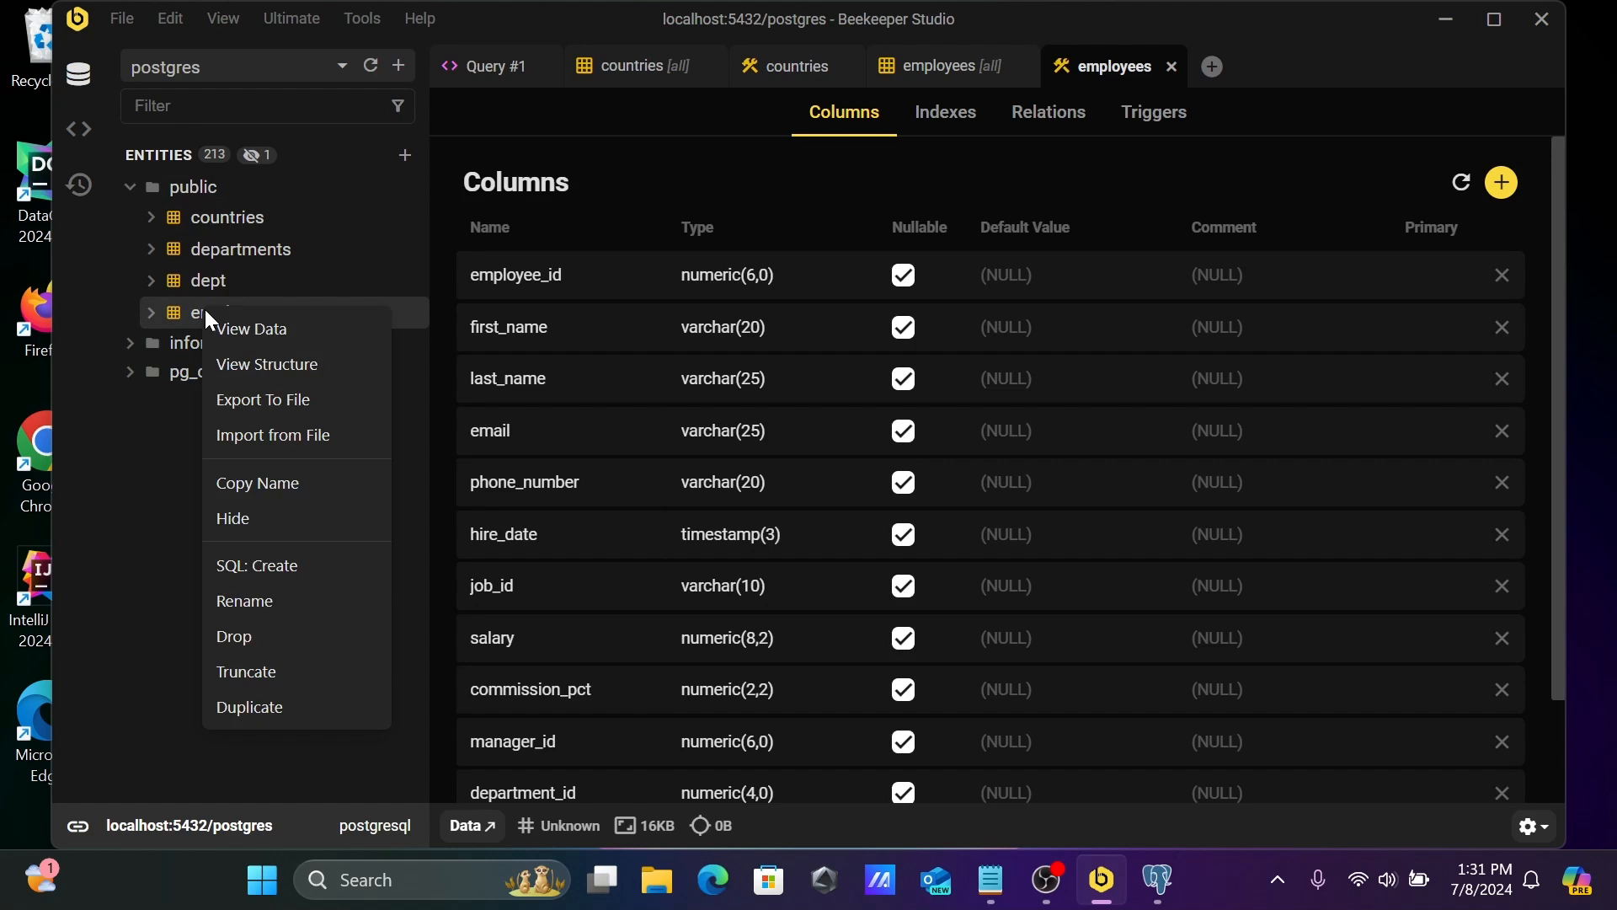
{"action": "mouse_move", "coordinate": [256, 566]}
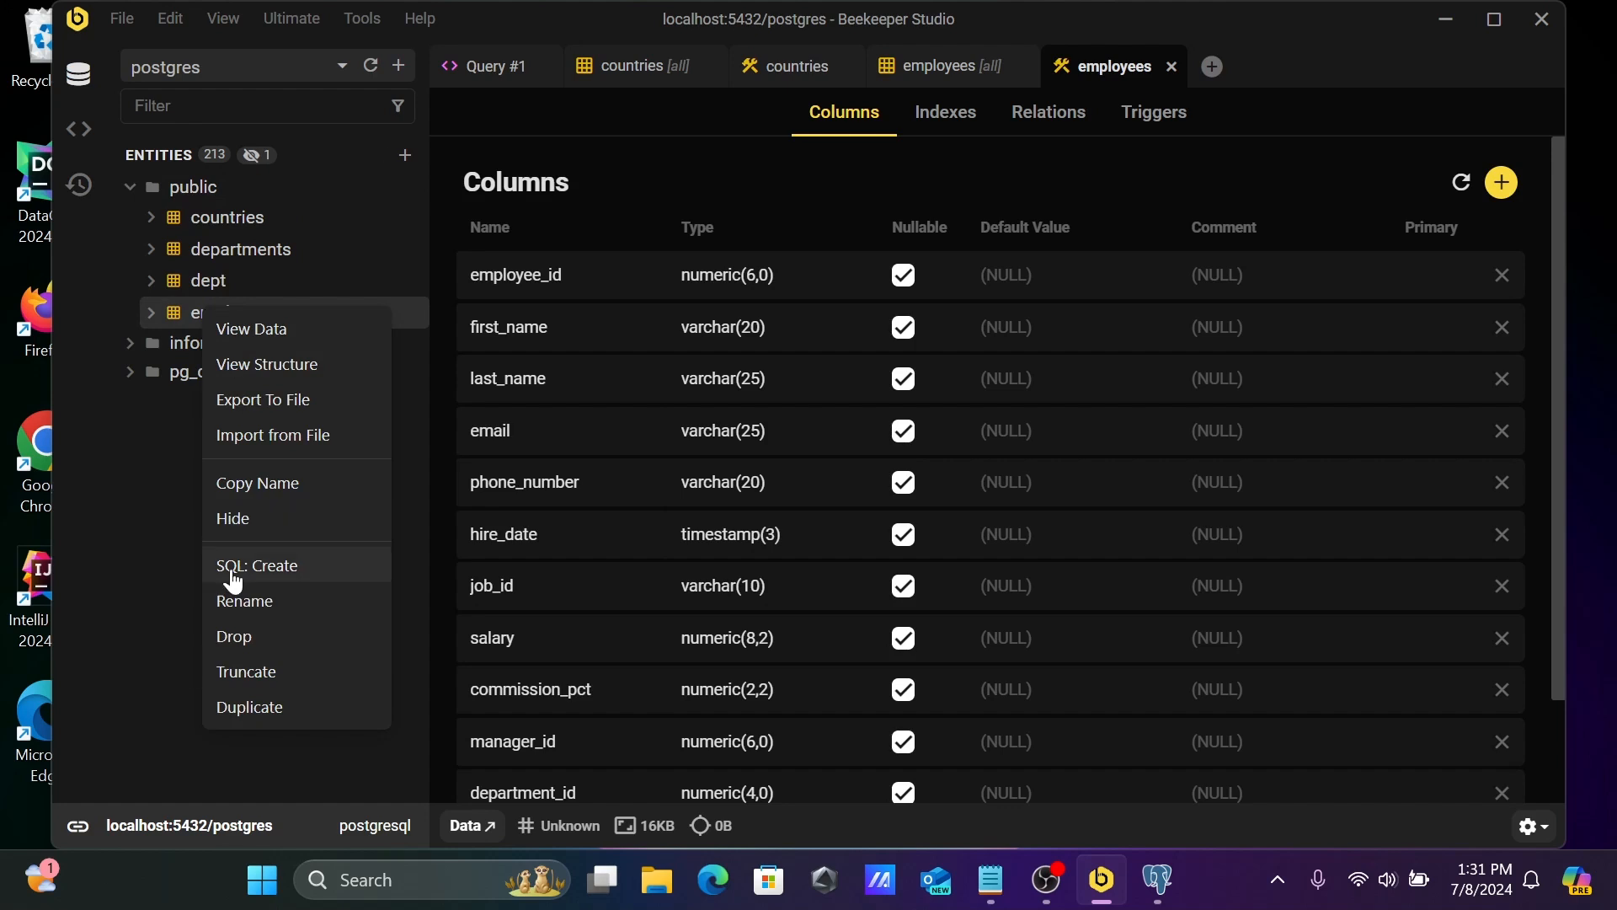
{"action": "mouse_move", "coordinate": [236, 520]}
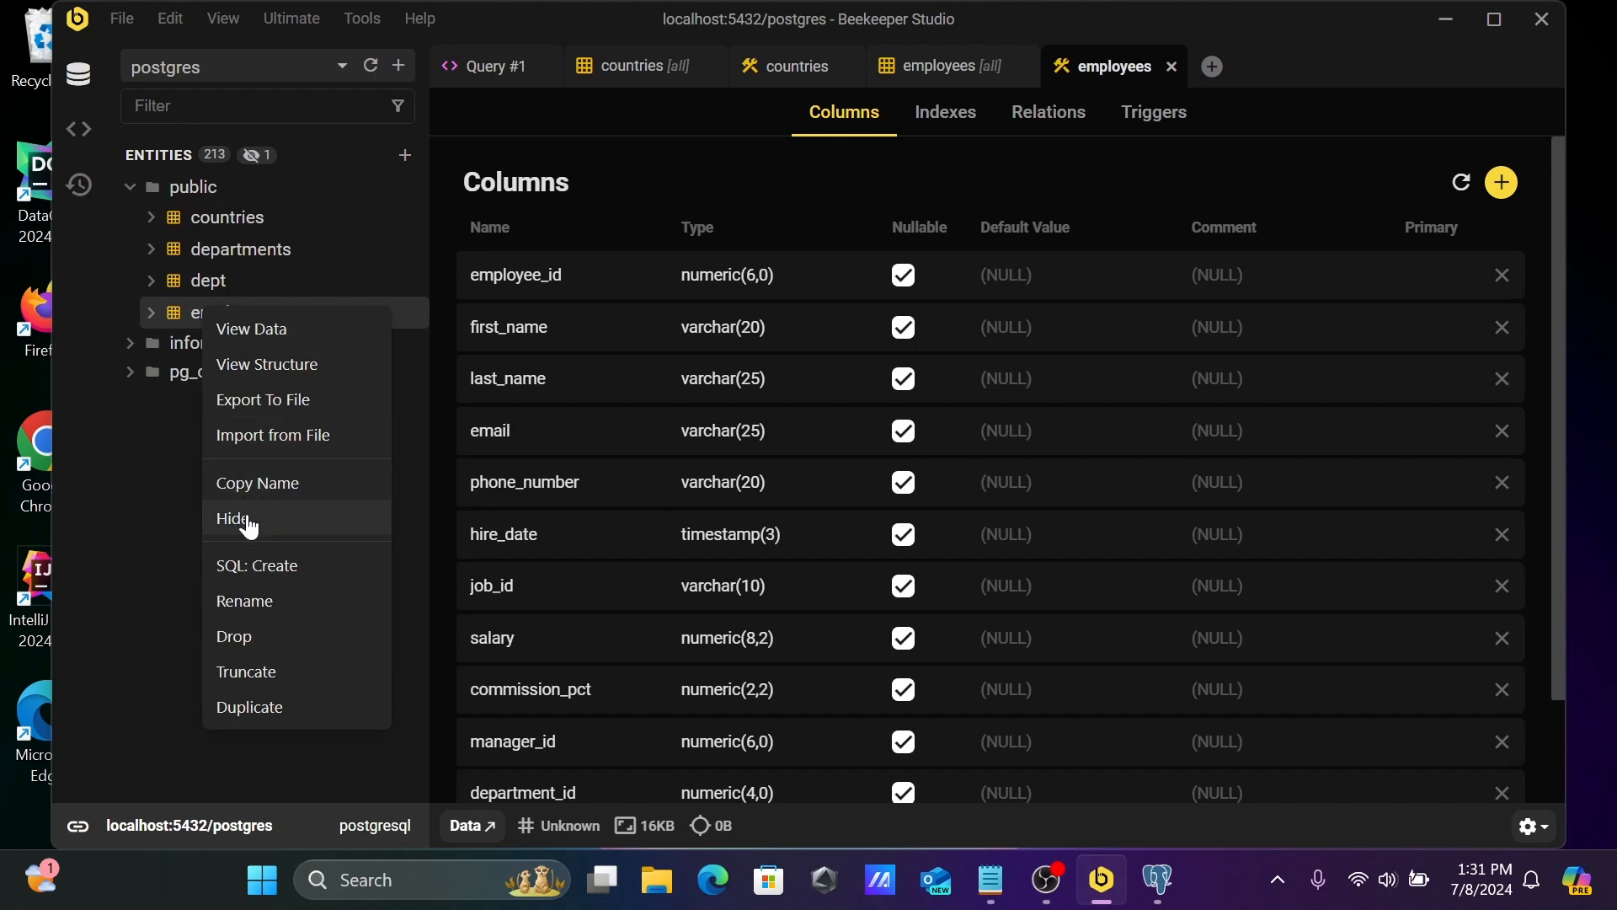
{"action": "mouse_move", "coordinate": [258, 524]}
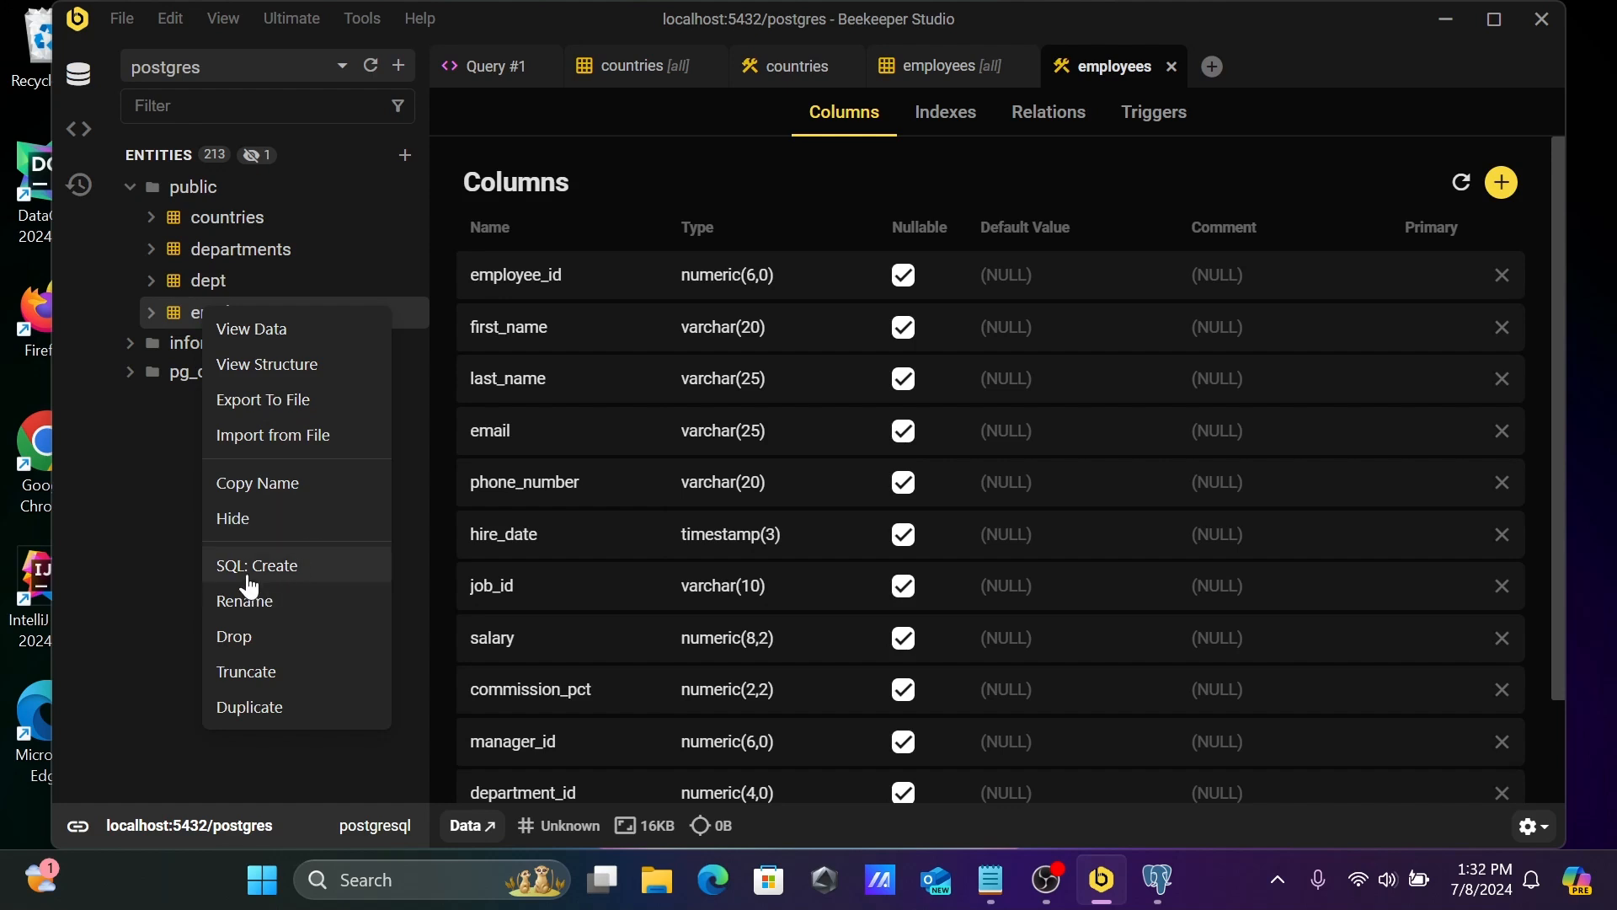
{"action": "left_click", "coordinate": [256, 573]}
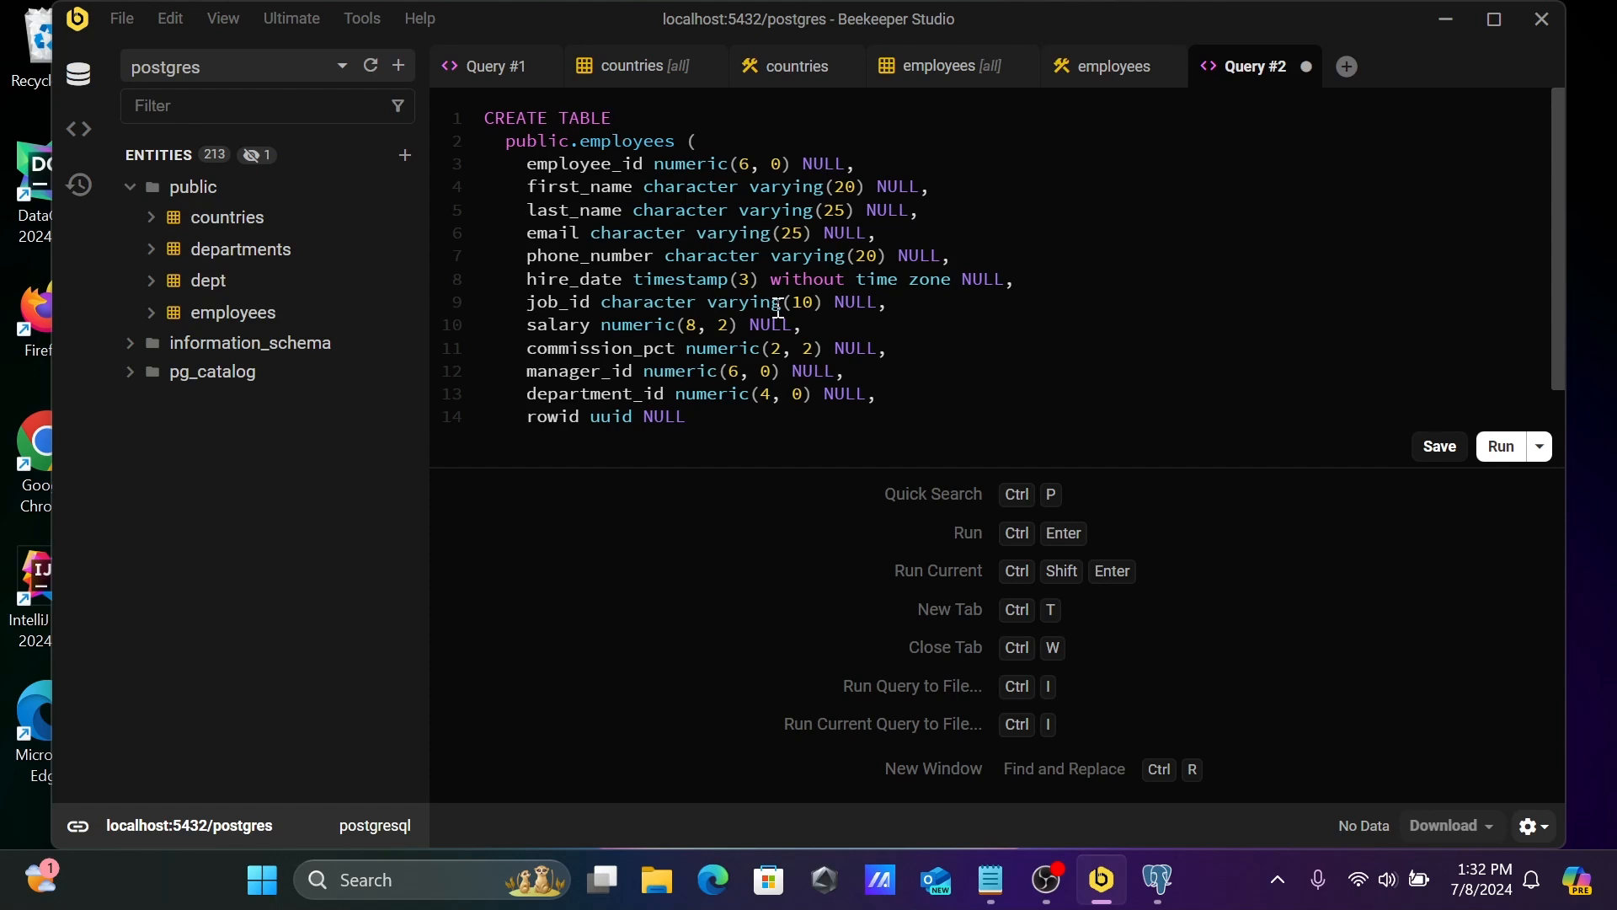
{"action": "mouse_move", "coordinate": [681, 314]}
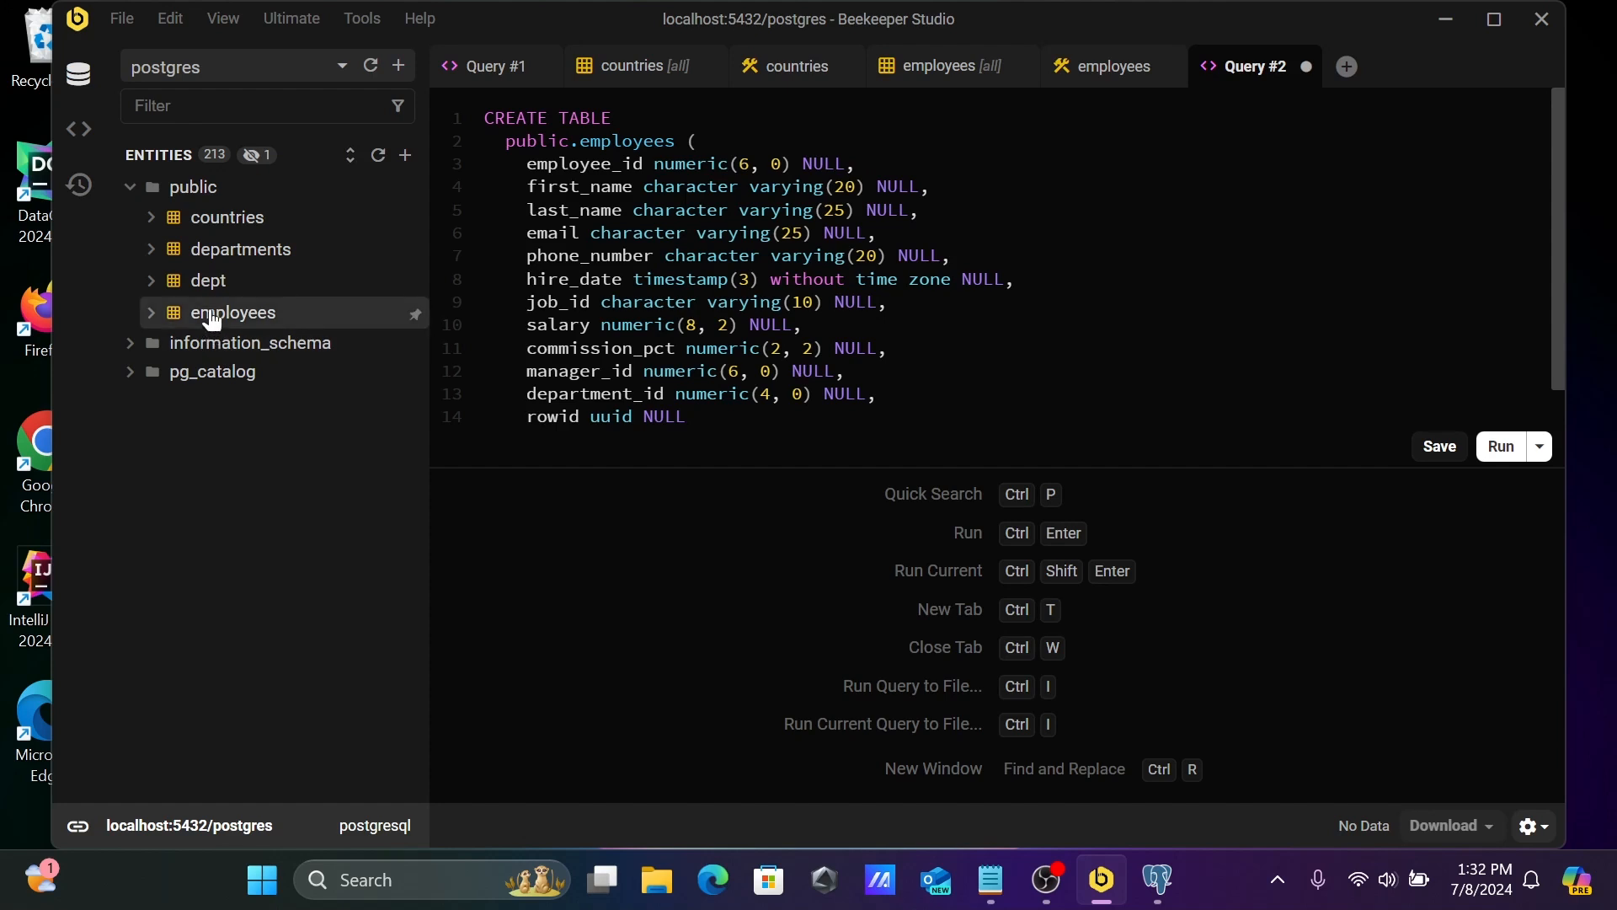
Start duplicating the employees table as employees_copy from its context menu
{"action": "right_click", "coordinate": [233, 313]}
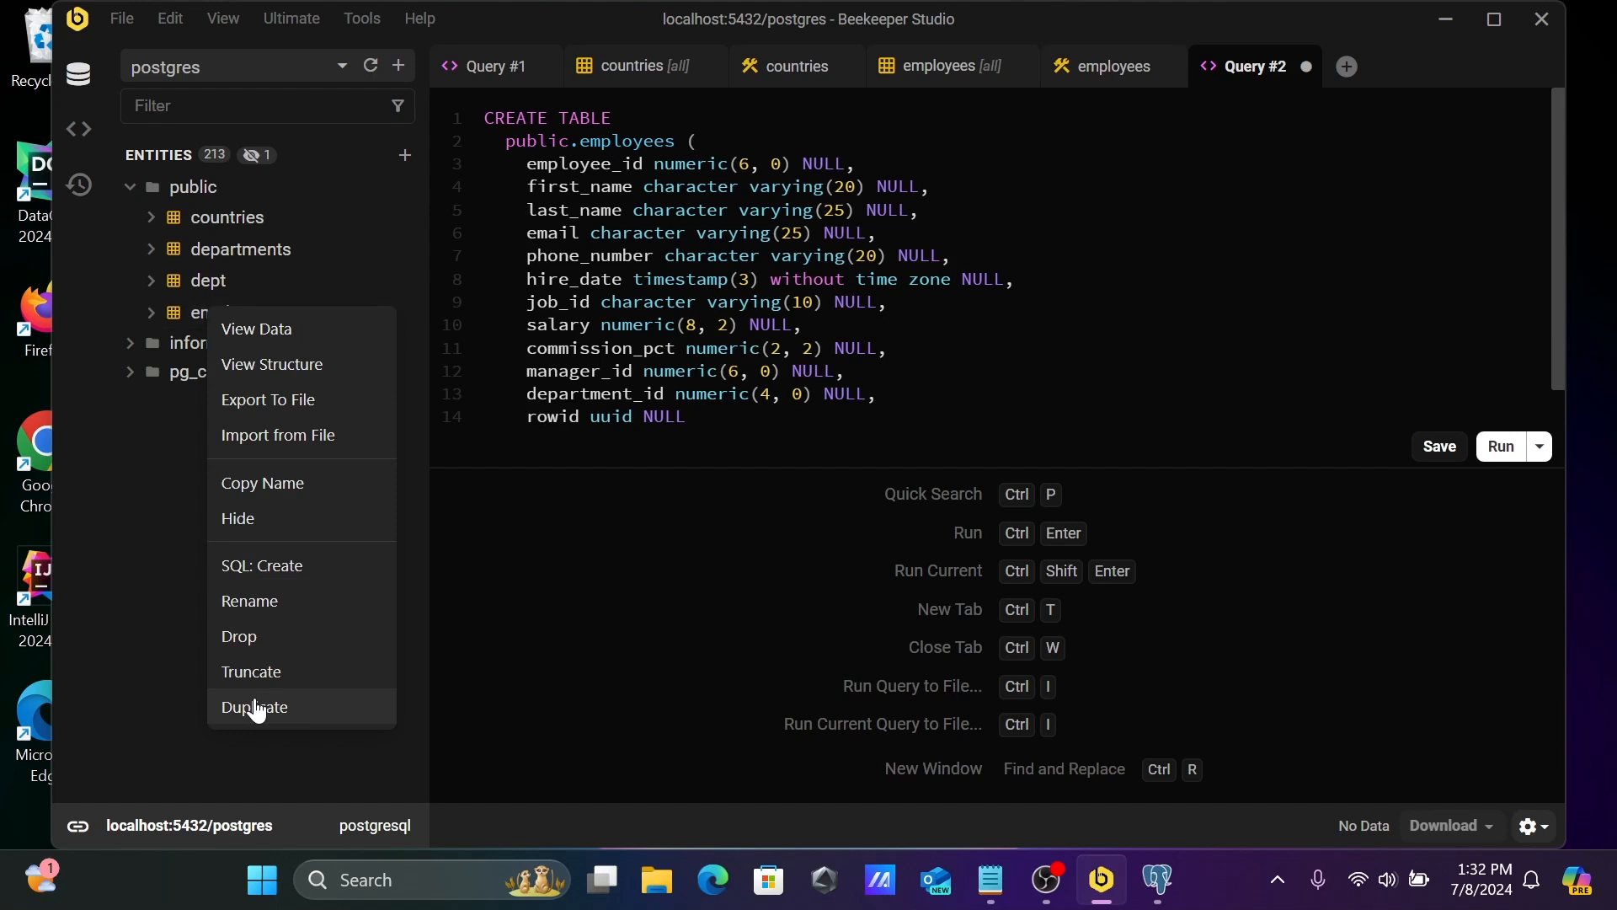
{"action": "left_click", "coordinate": [255, 706]}
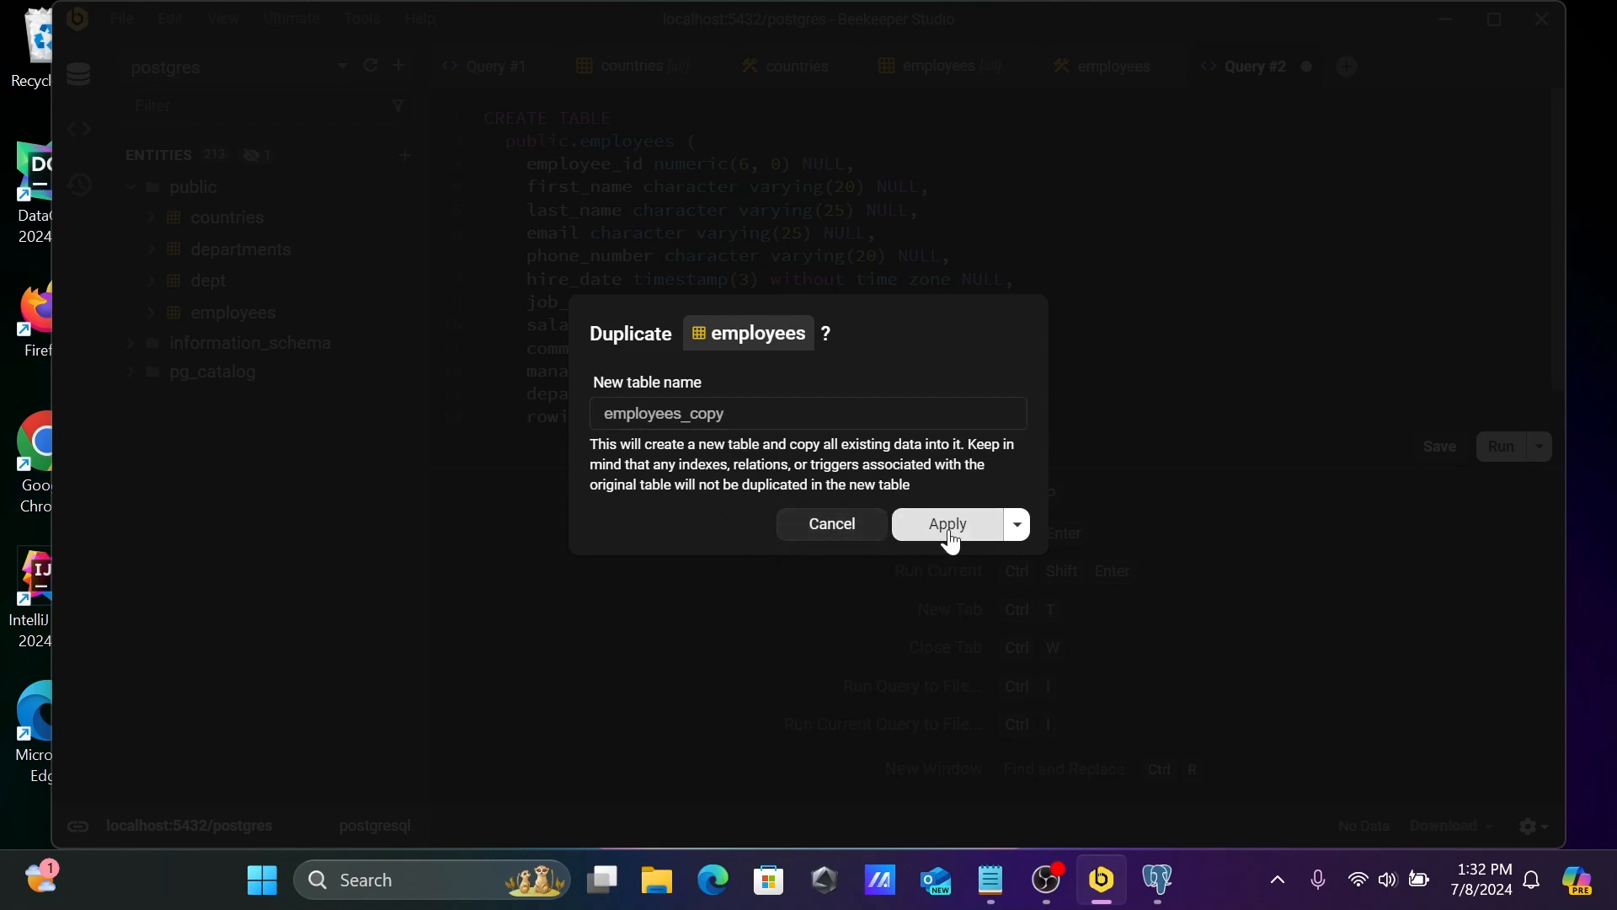
Confirm creating the employees_copy duplicate, raising the entity count to 214
{"action": "left_click", "coordinate": [943, 524]}
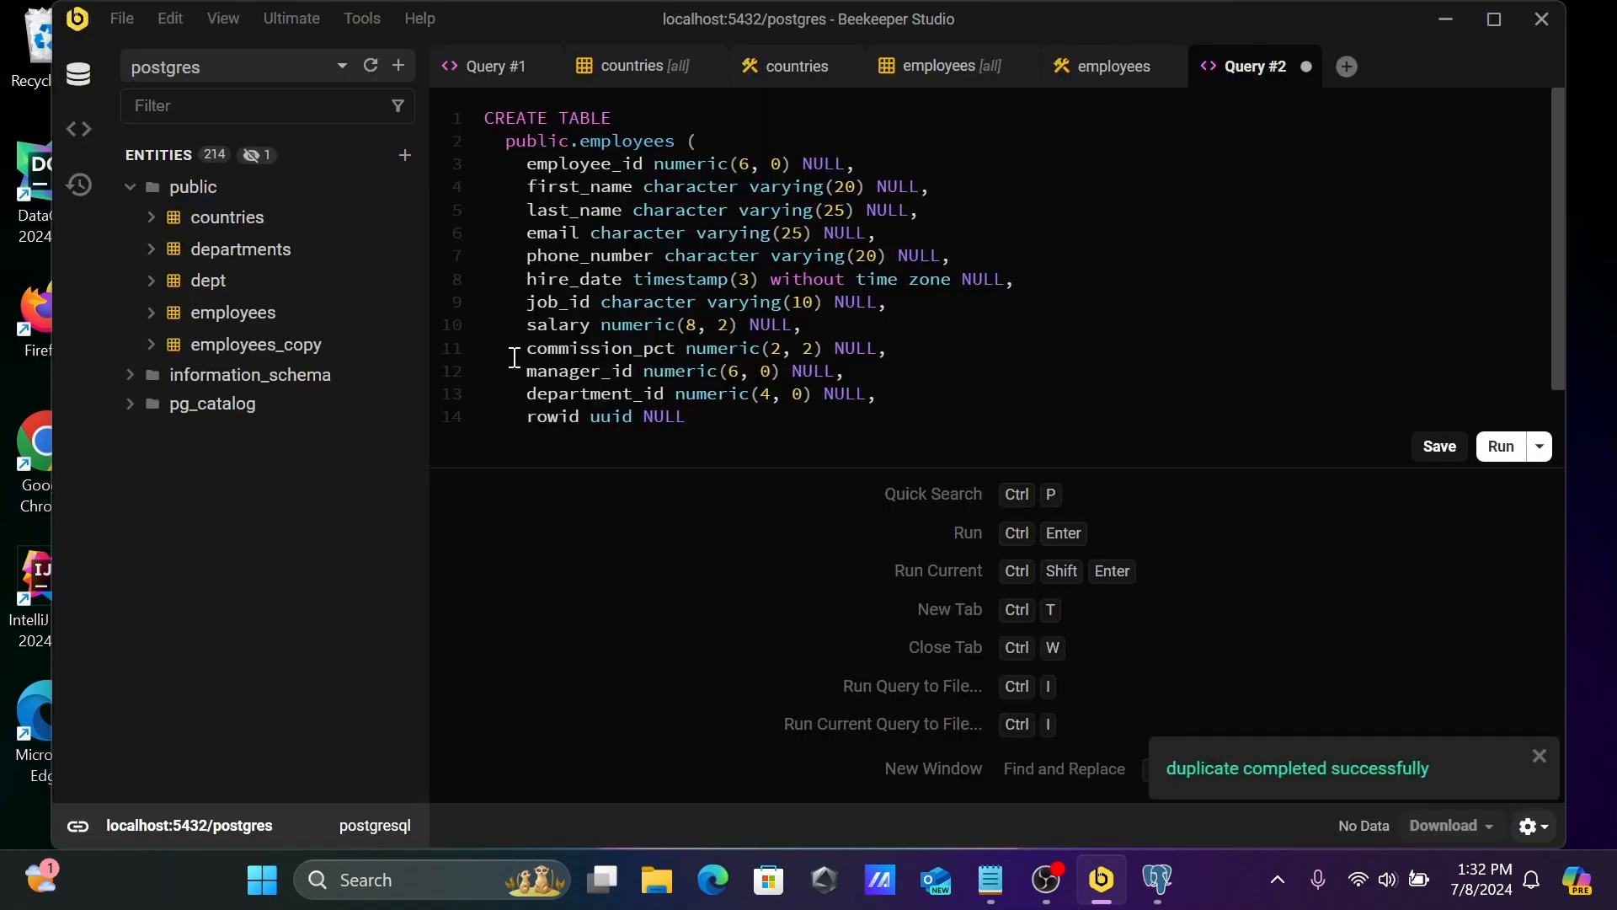
{"action": "right_click", "coordinate": [192, 187]}
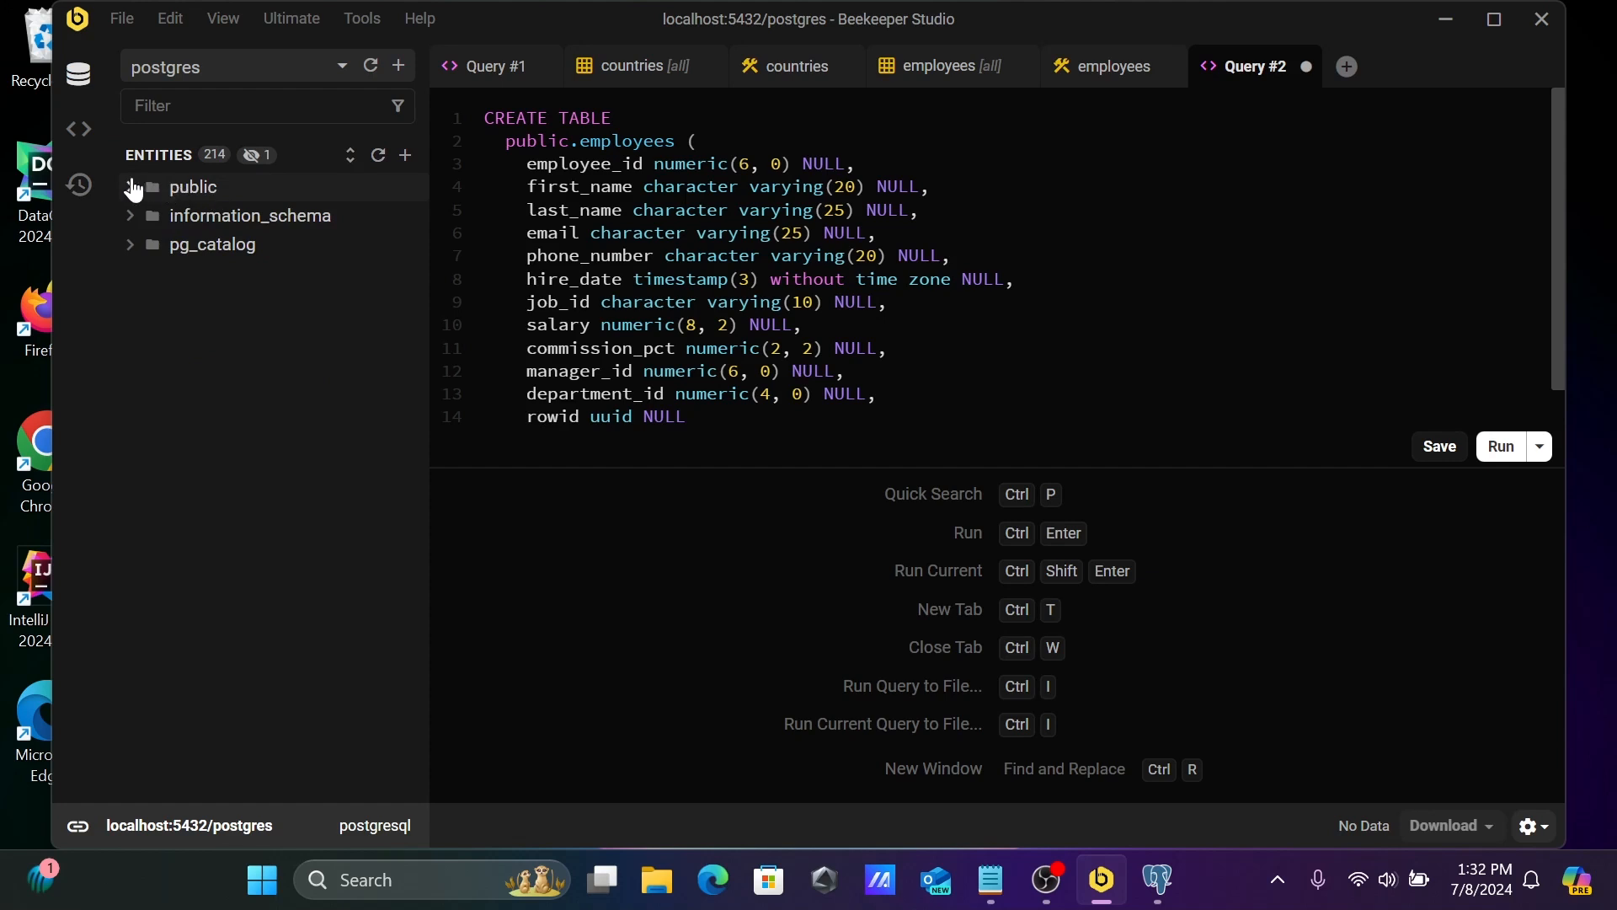
Expand the public schema in the sidebar so its tables are listed again
{"action": "left_click", "coordinate": [131, 187]}
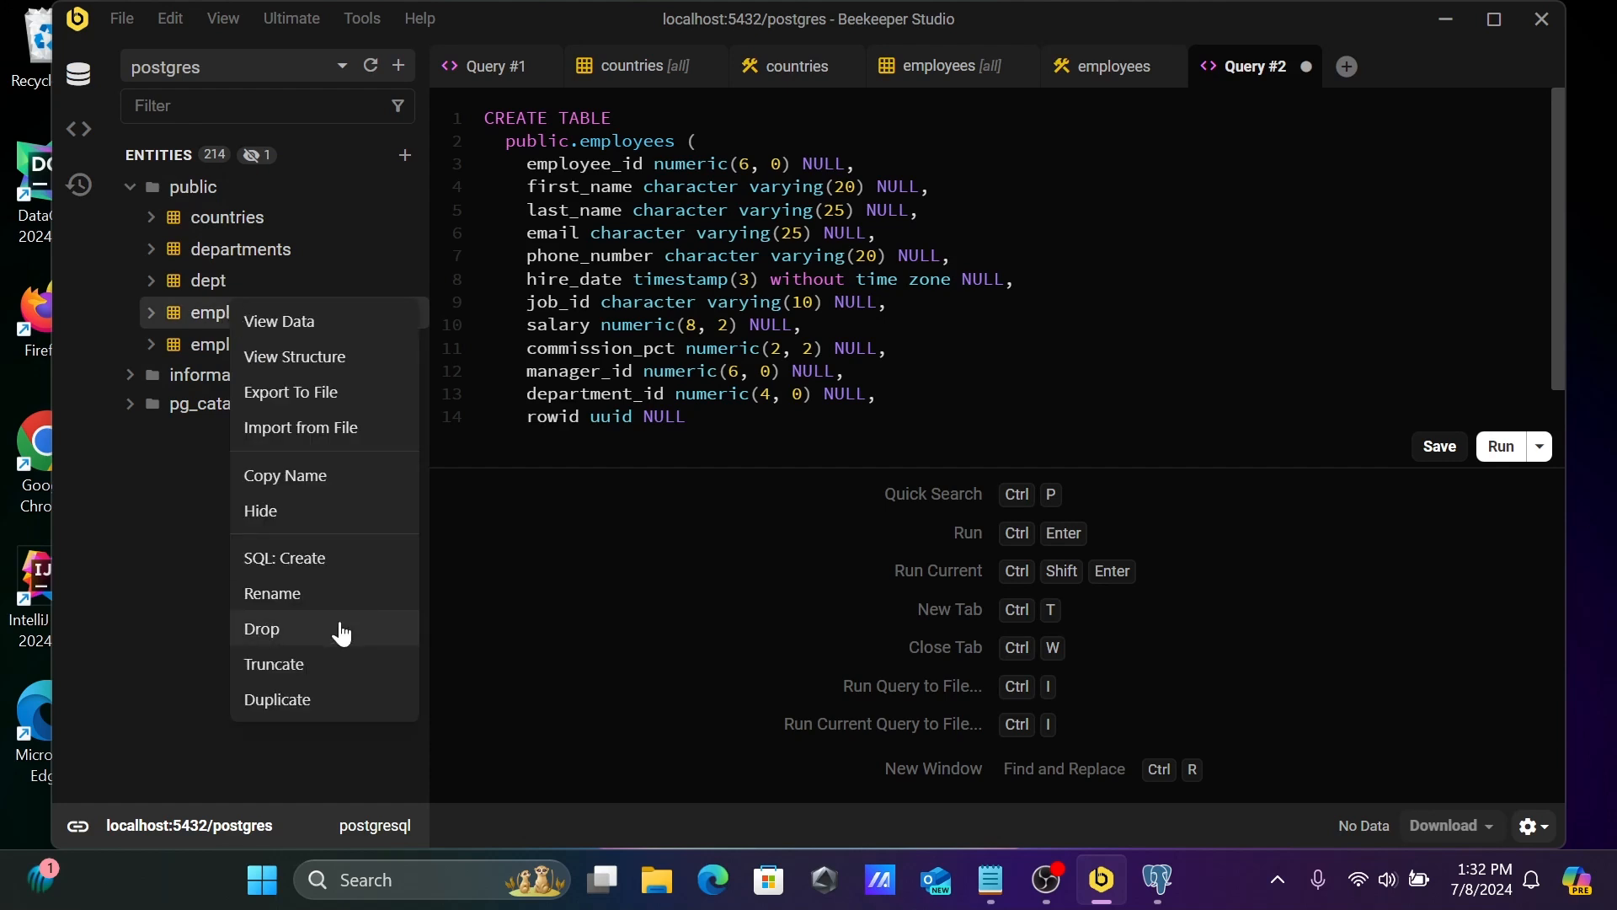
{"action": "mouse_move", "coordinate": [300, 664]}
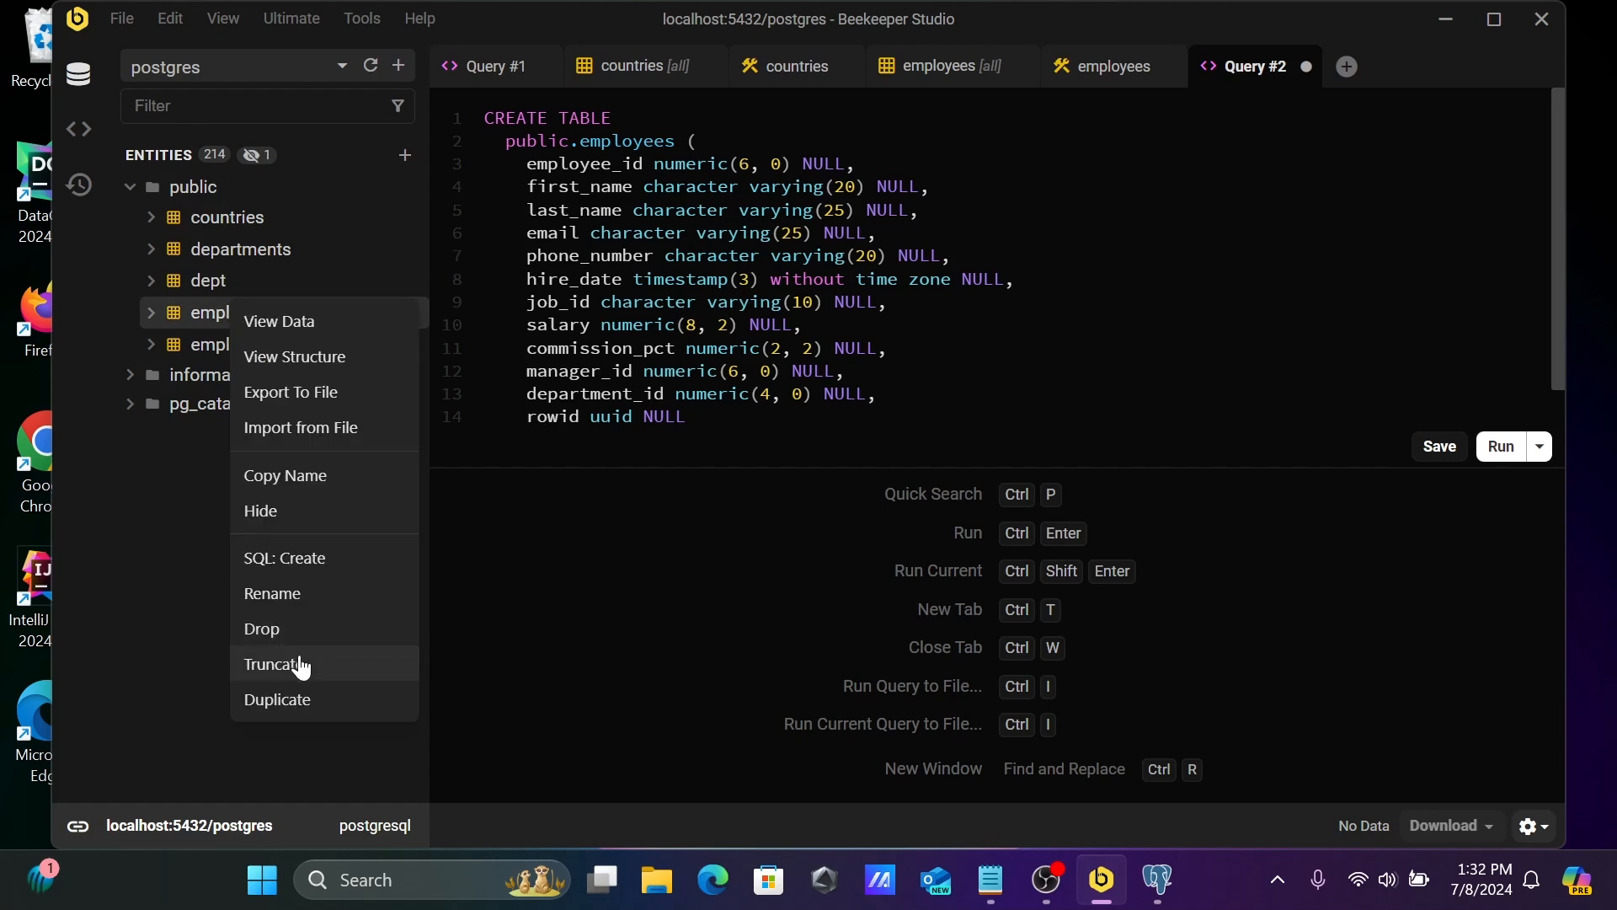
{"action": "mouse_move", "coordinate": [261, 628]}
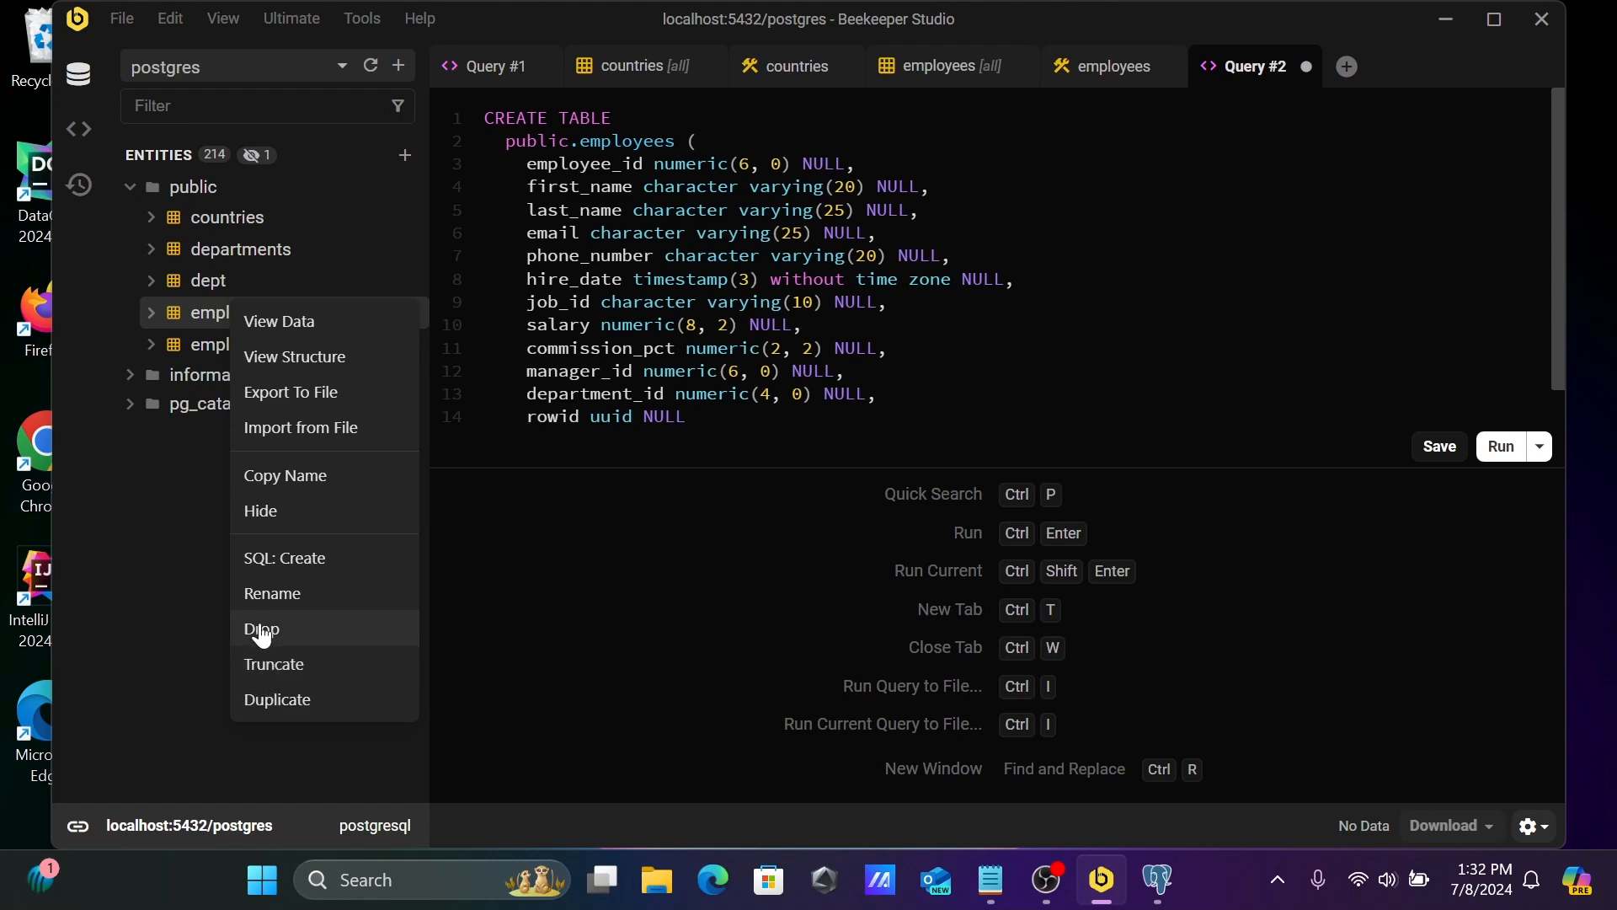
{"action": "mouse_move", "coordinate": [187, 389]}
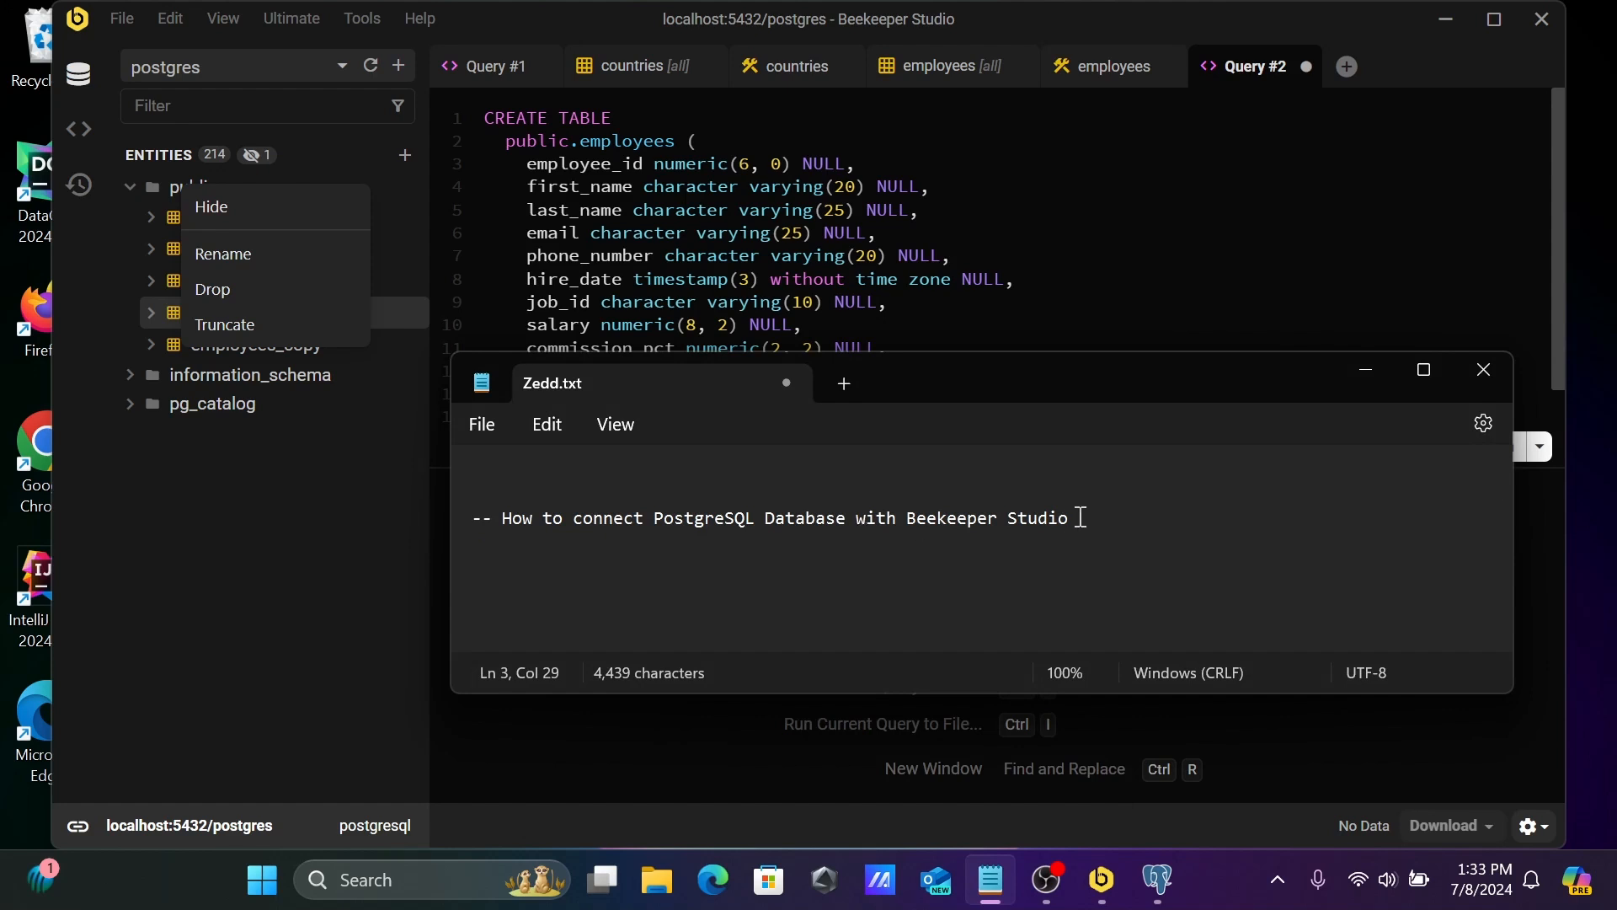
{"action": "mouse_move", "coordinate": [1321, 458]}
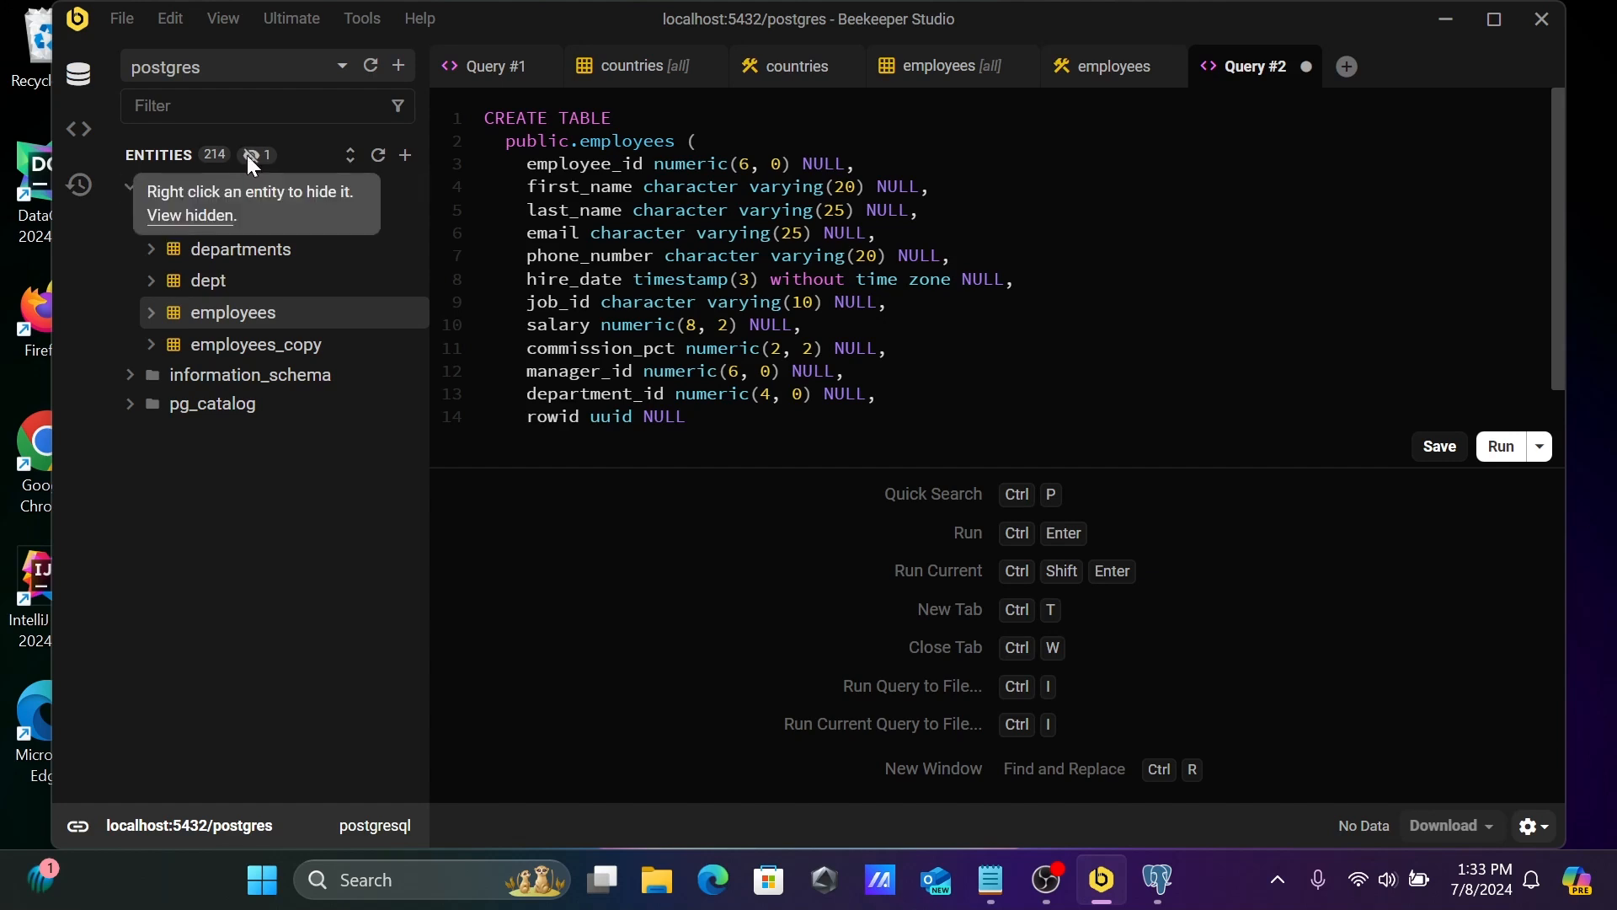
Unhide the emp table from the Hidden Entities list and close the dialog
{"action": "left_click", "coordinate": [248, 155]}
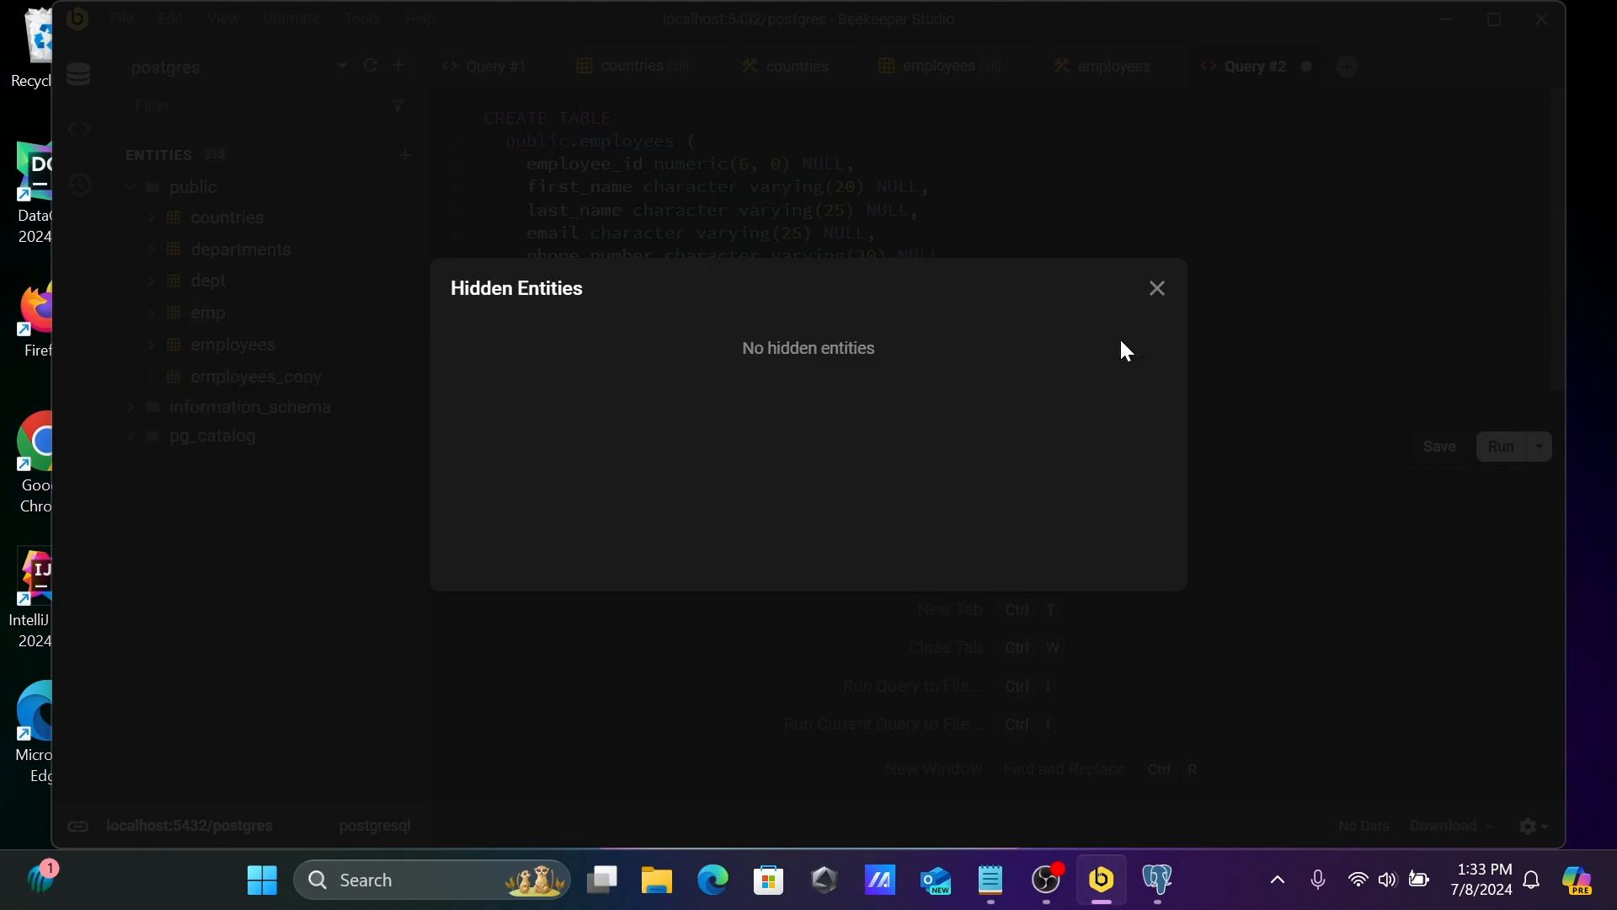
{"action": "left_click", "coordinate": [1155, 288]}
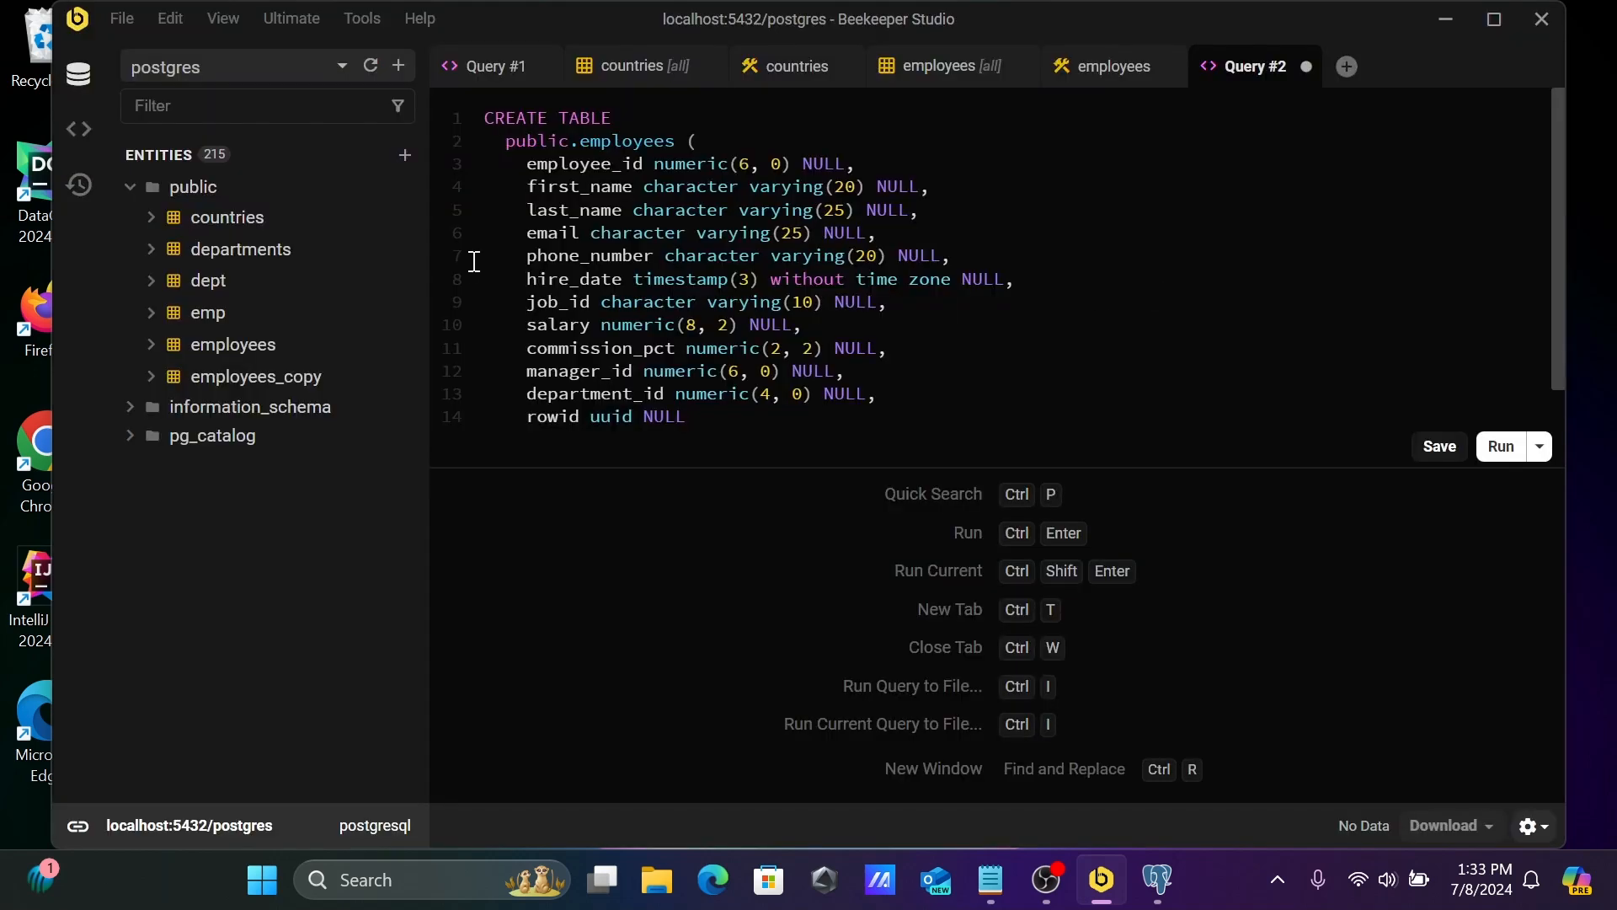
{"action": "mouse_move", "coordinate": [926, 225]}
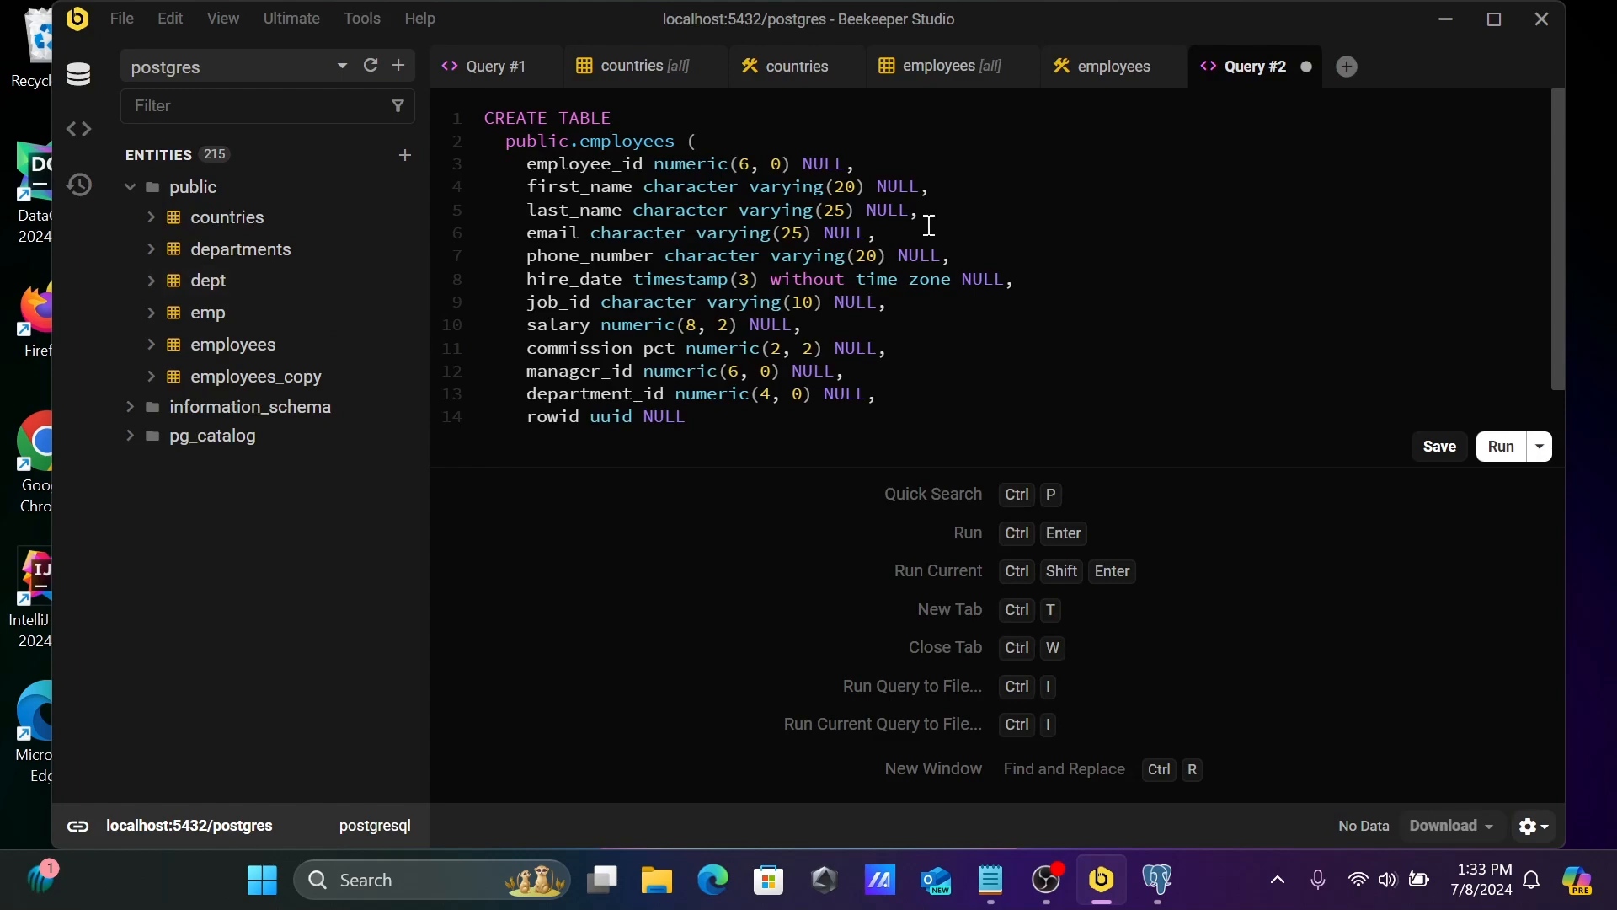
{"action": "mouse_move", "coordinate": [1051, 128]}
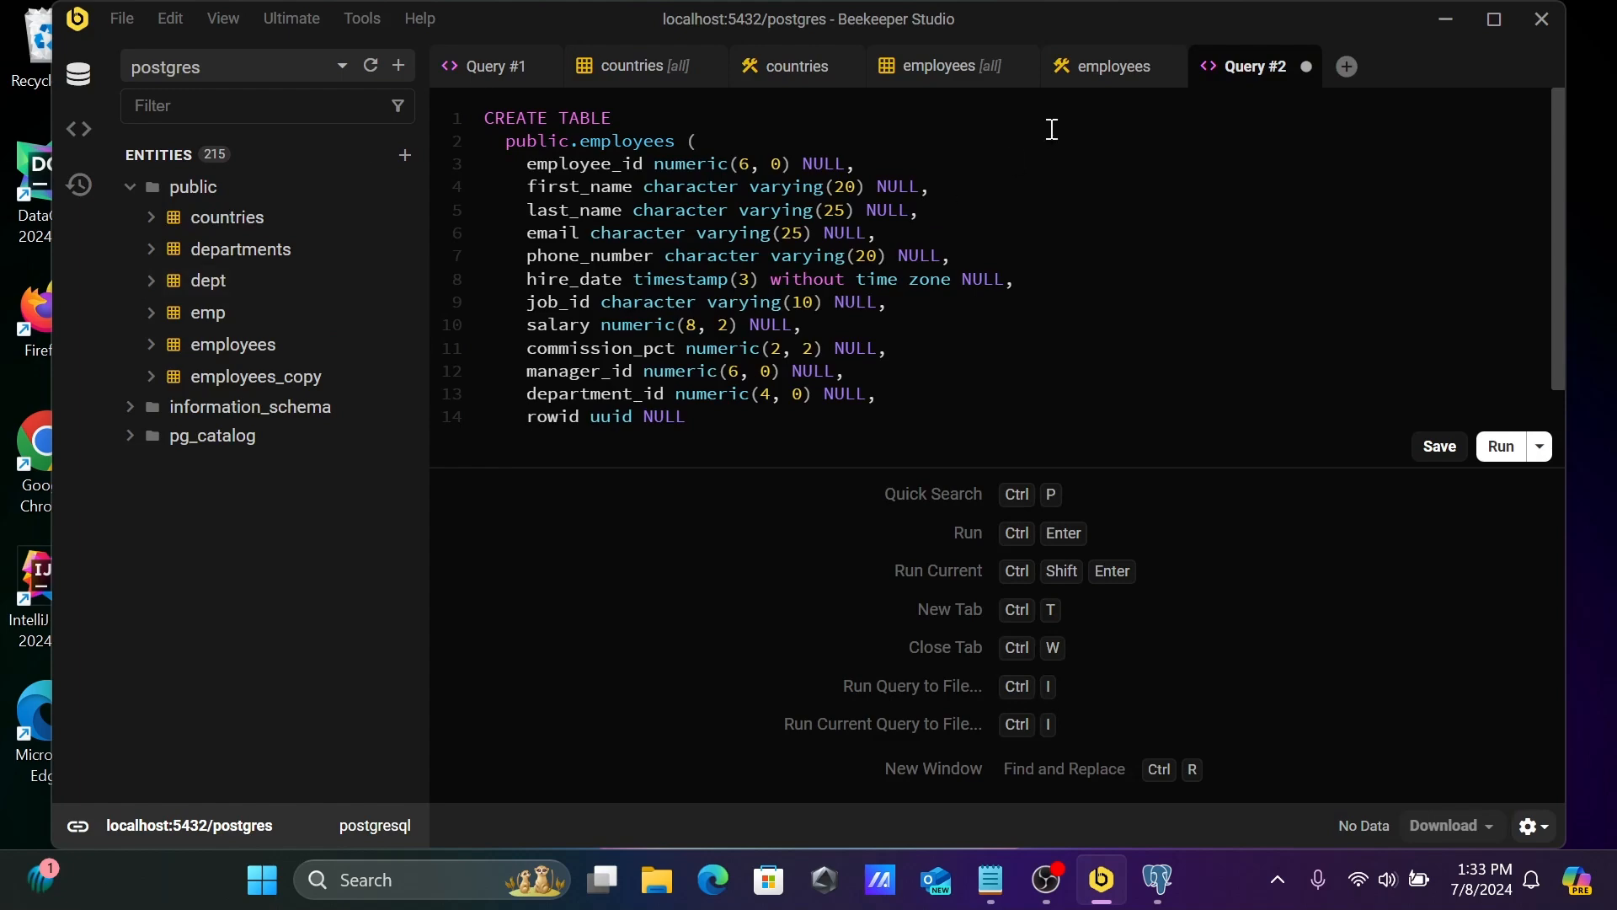